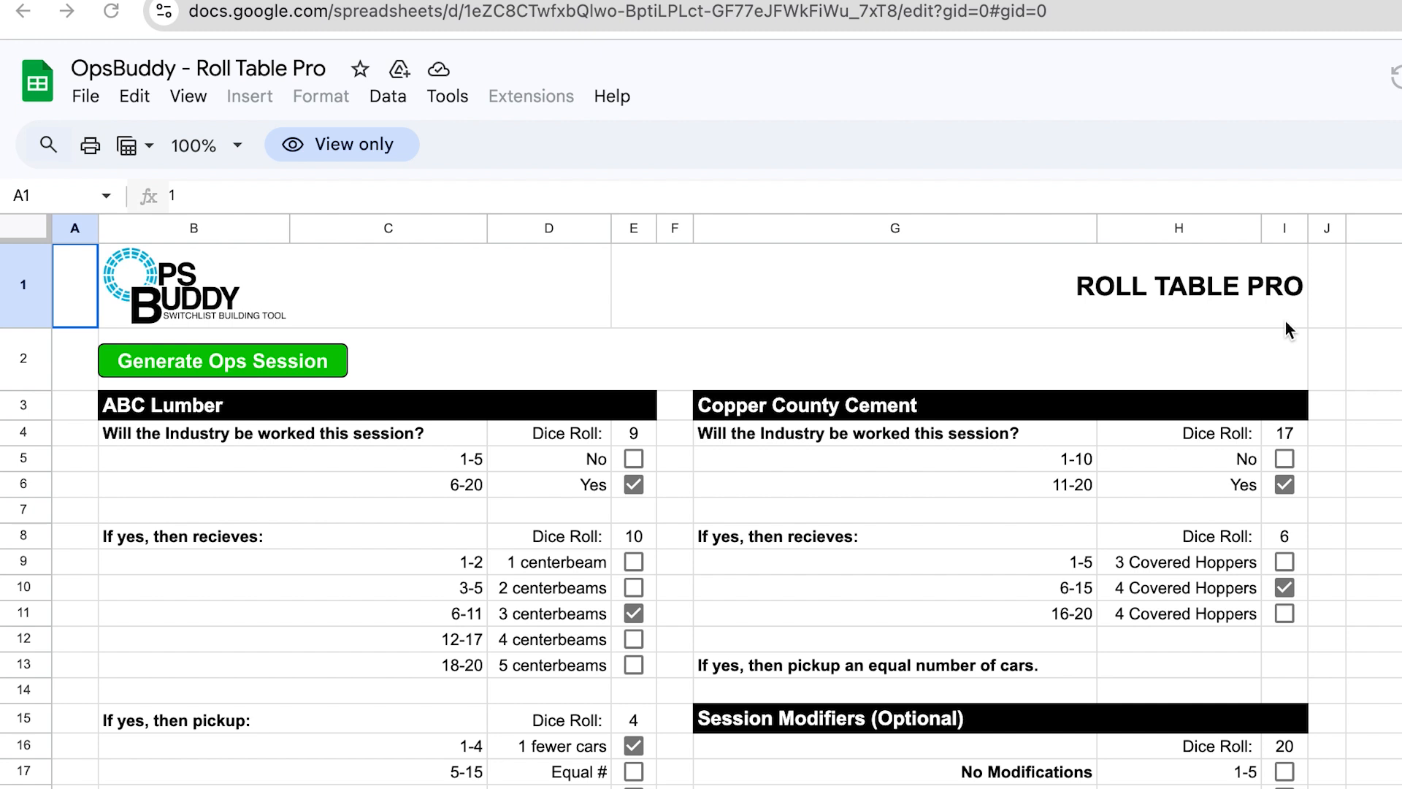
{"action": "mouse_move", "coordinate": [638, 715]}
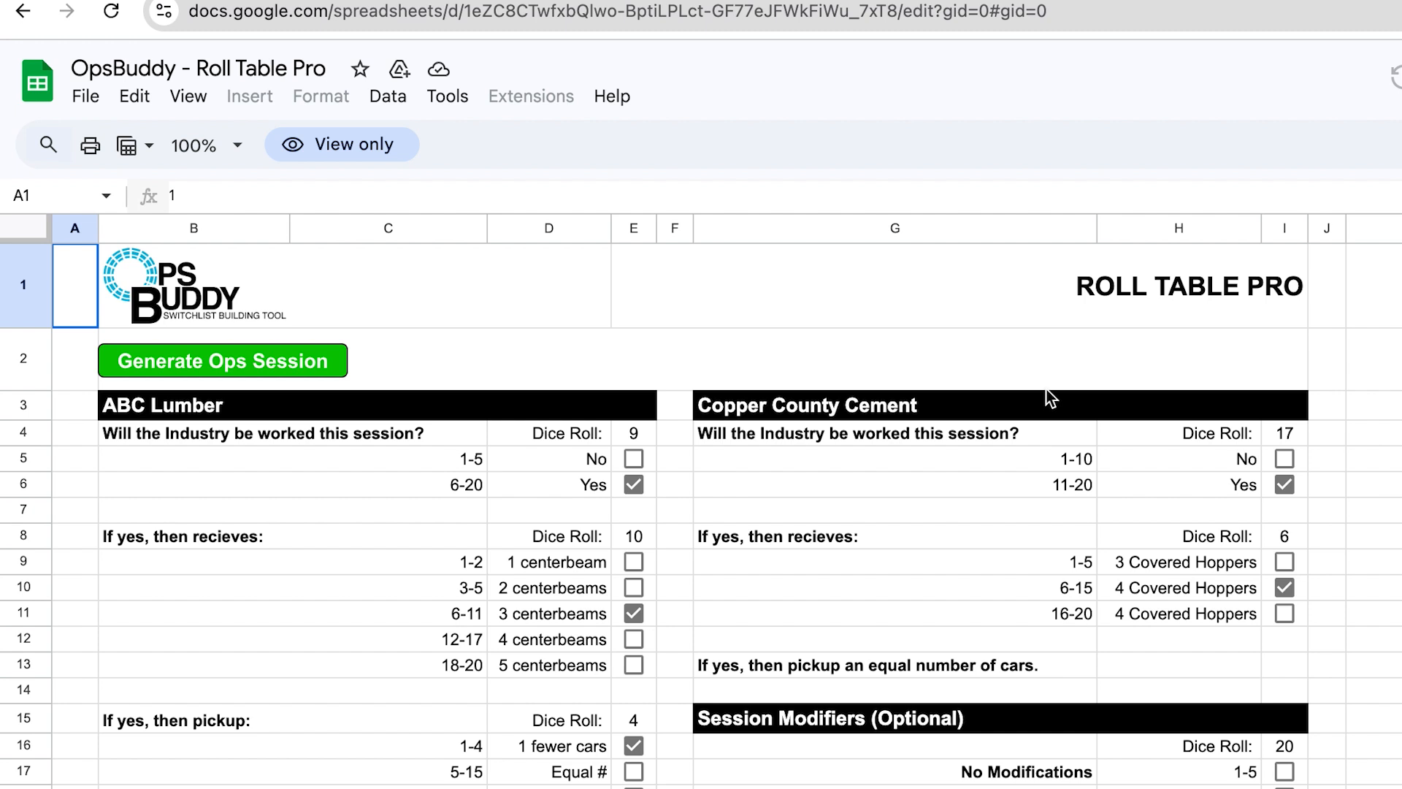
{"action": "mouse_move", "coordinate": [1009, 391]}
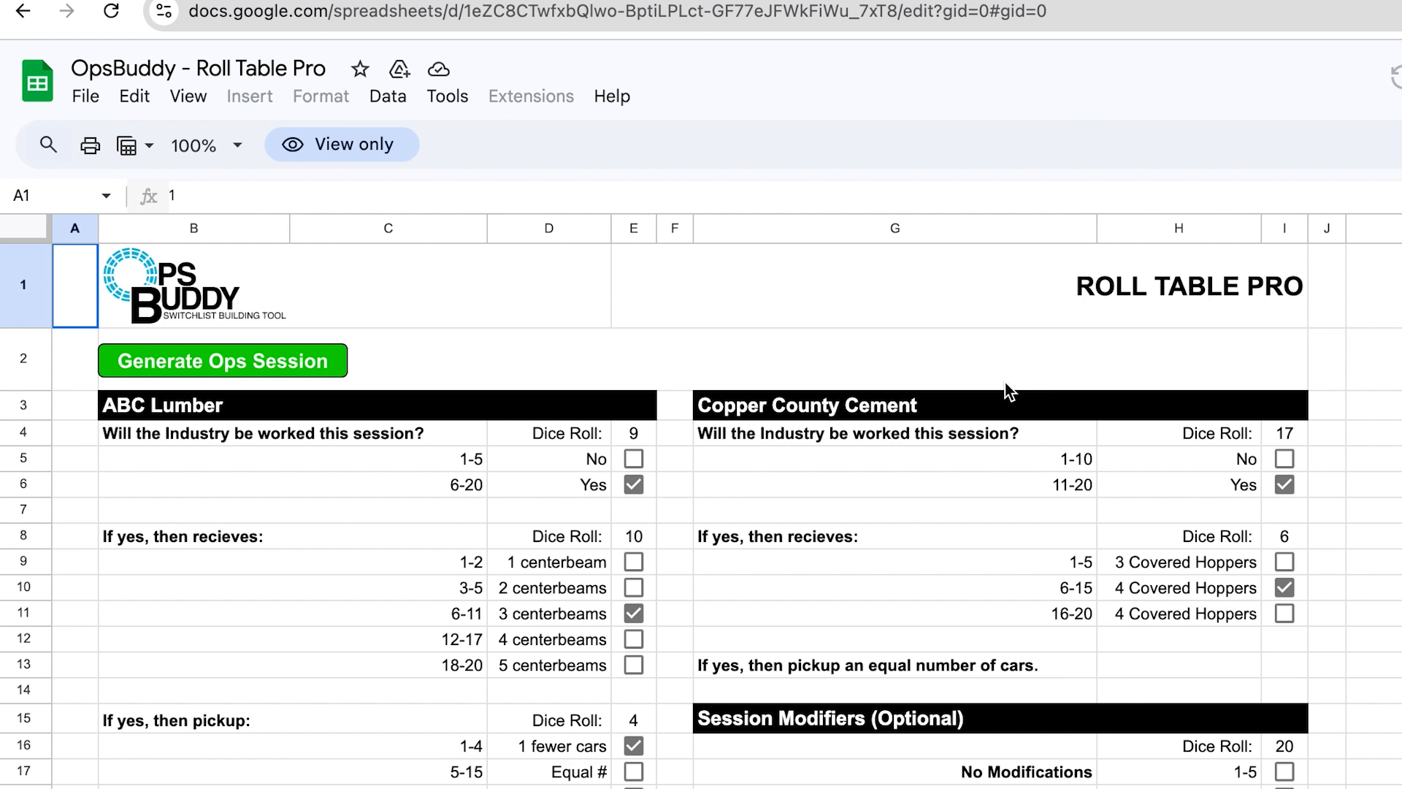
{"action": "mouse_move", "coordinate": [1004, 394]}
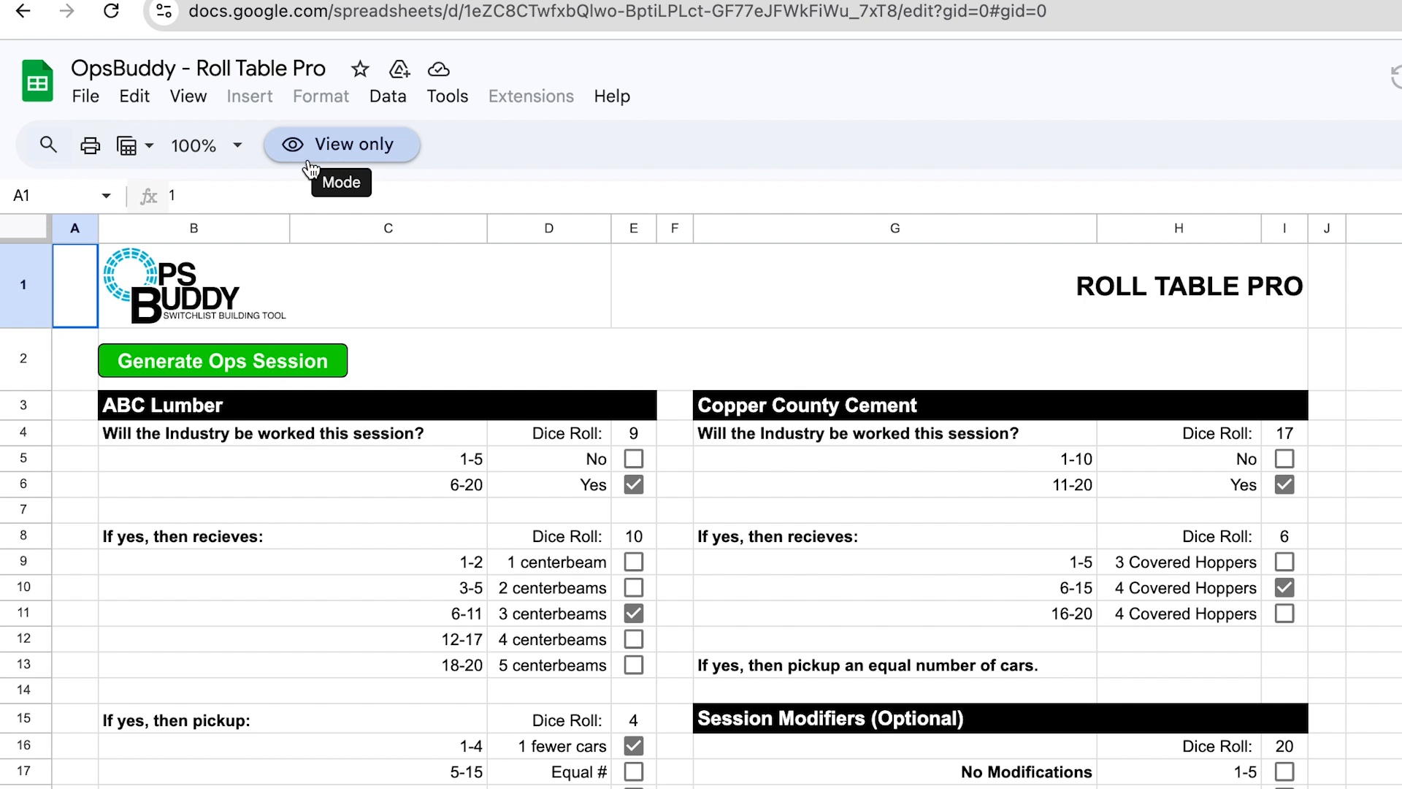
{"action": "mouse_move", "coordinate": [372, 169]}
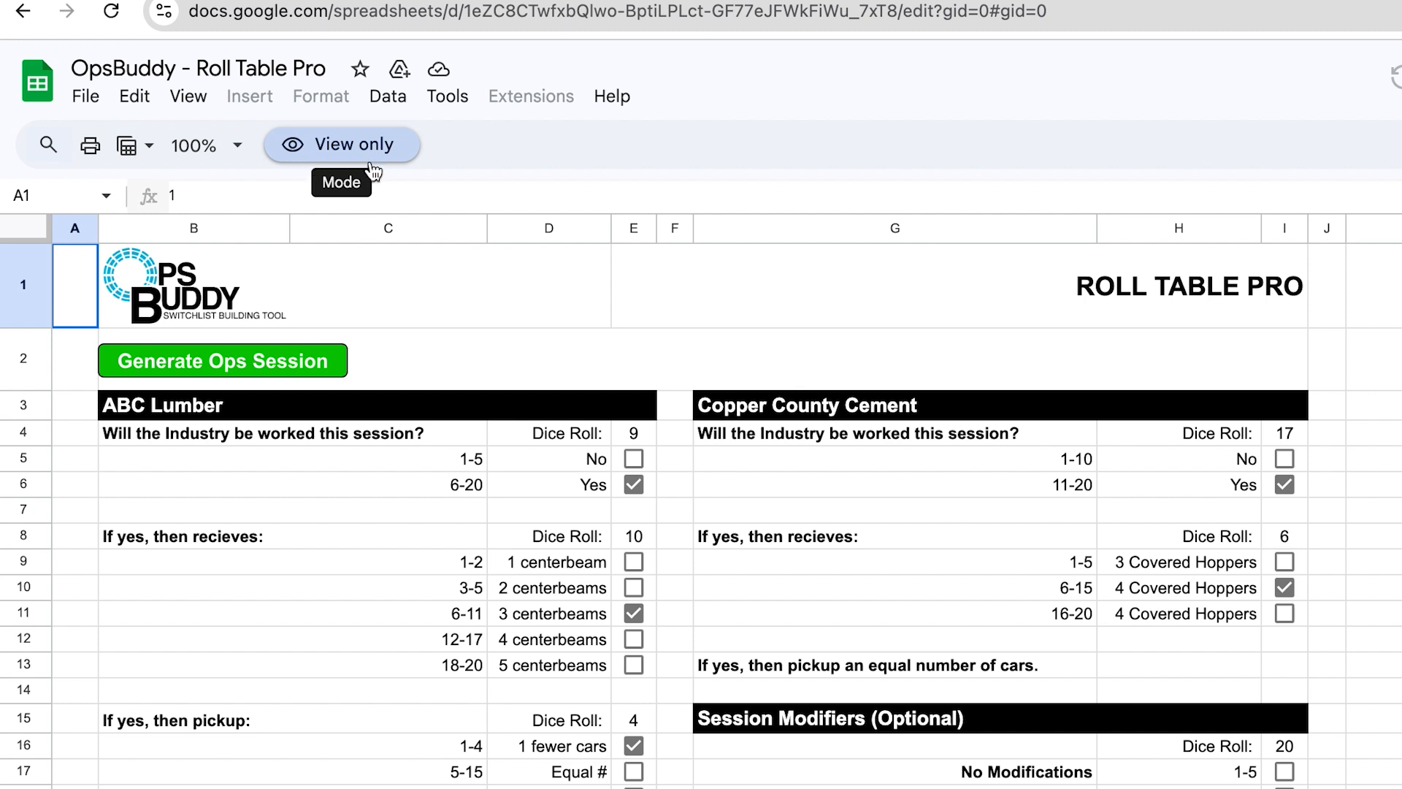
{"action": "mouse_move", "coordinate": [373, 188]}
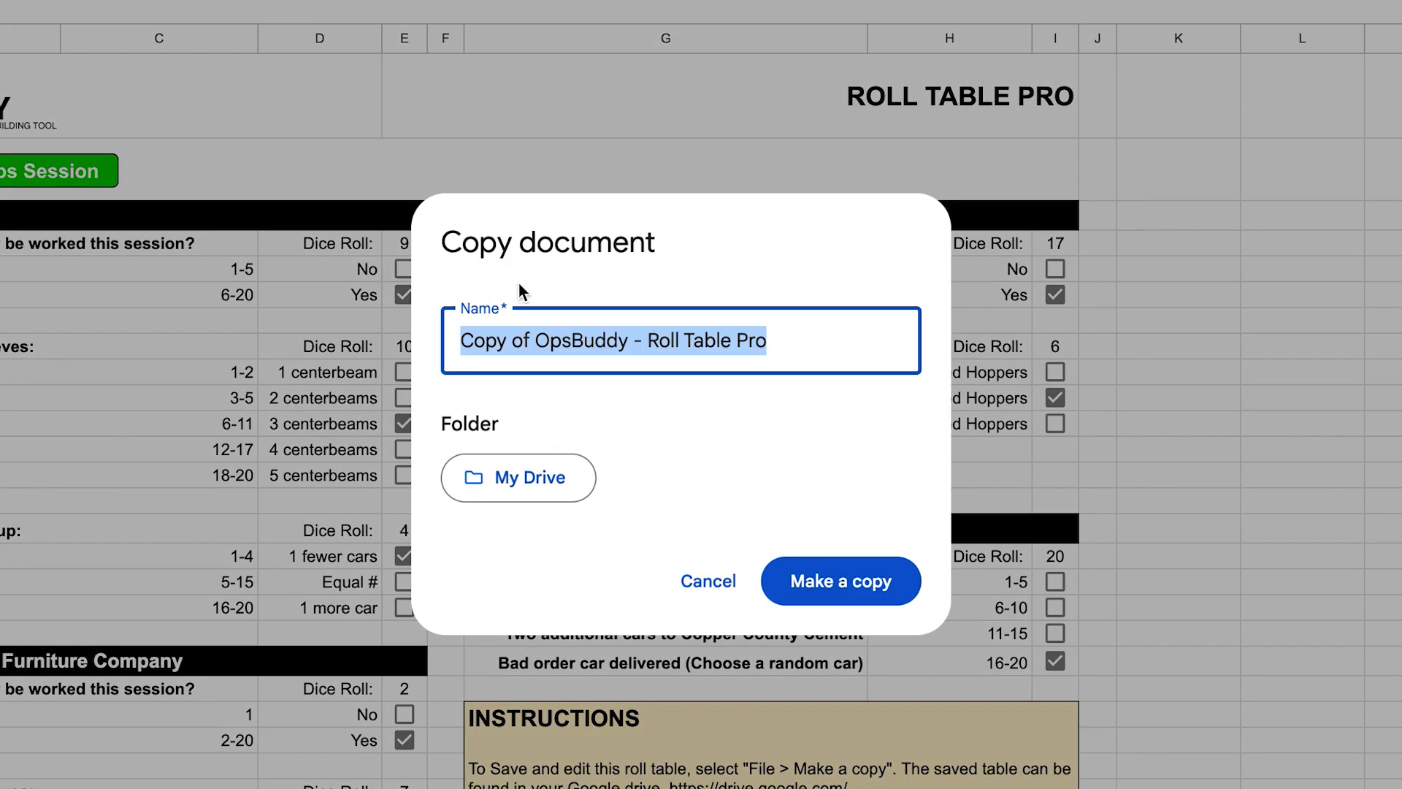
Name the copy 'My Roll Table' and create it in My Drive with the attached script.
{"action": "type", "text": "My Roll Table"}
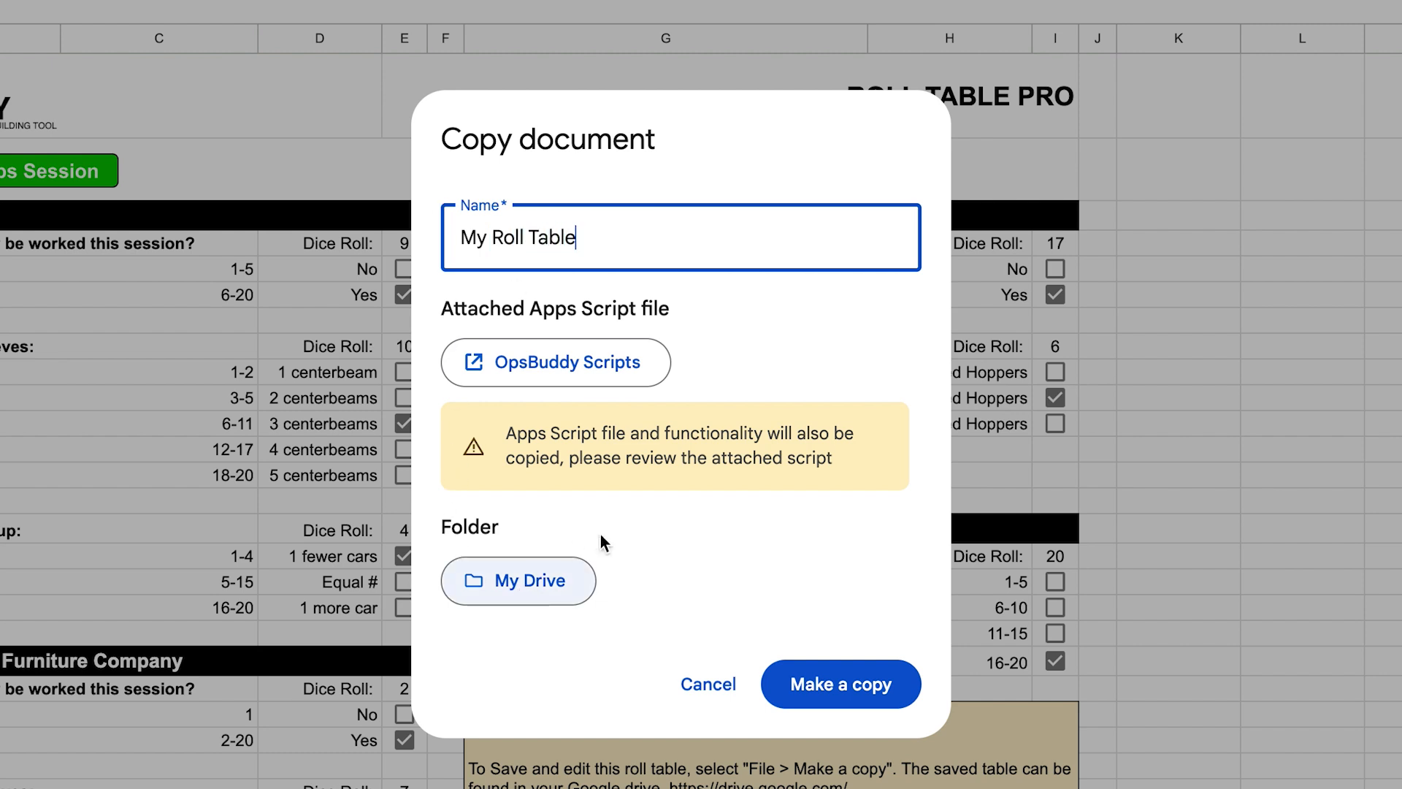
{"action": "mouse_move", "coordinate": [531, 456]}
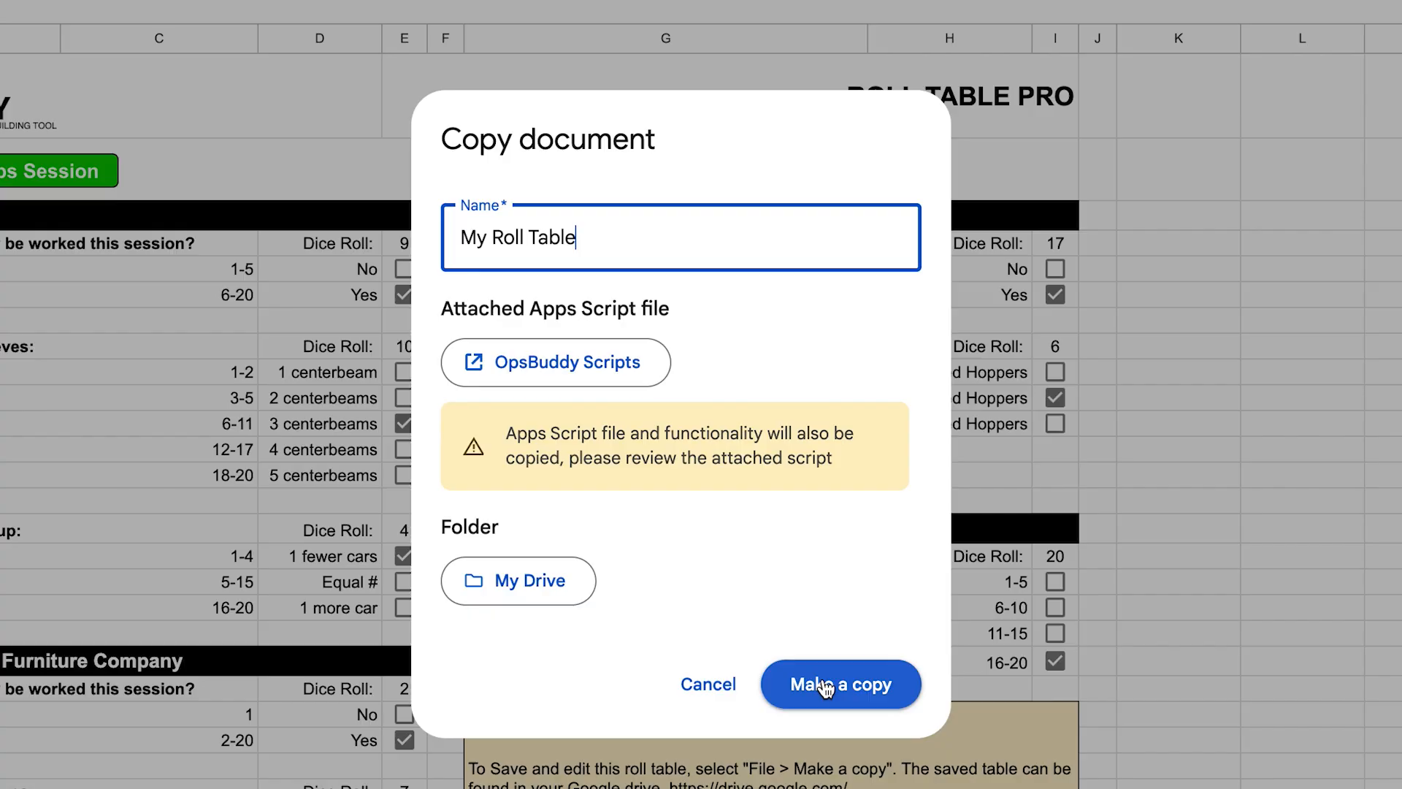
{"action": "left_click", "coordinate": [838, 683]}
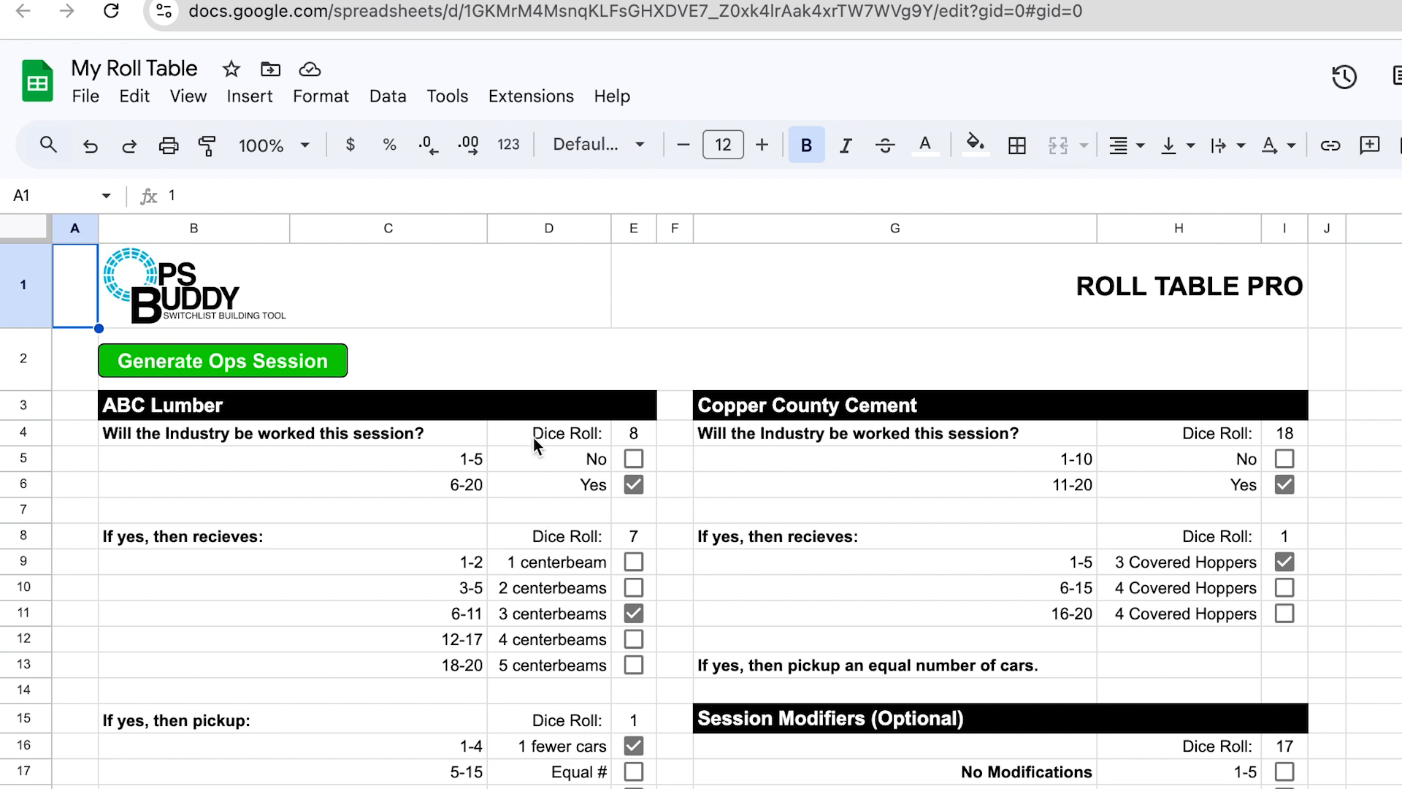
{"action": "mouse_move", "coordinate": [652, 597]}
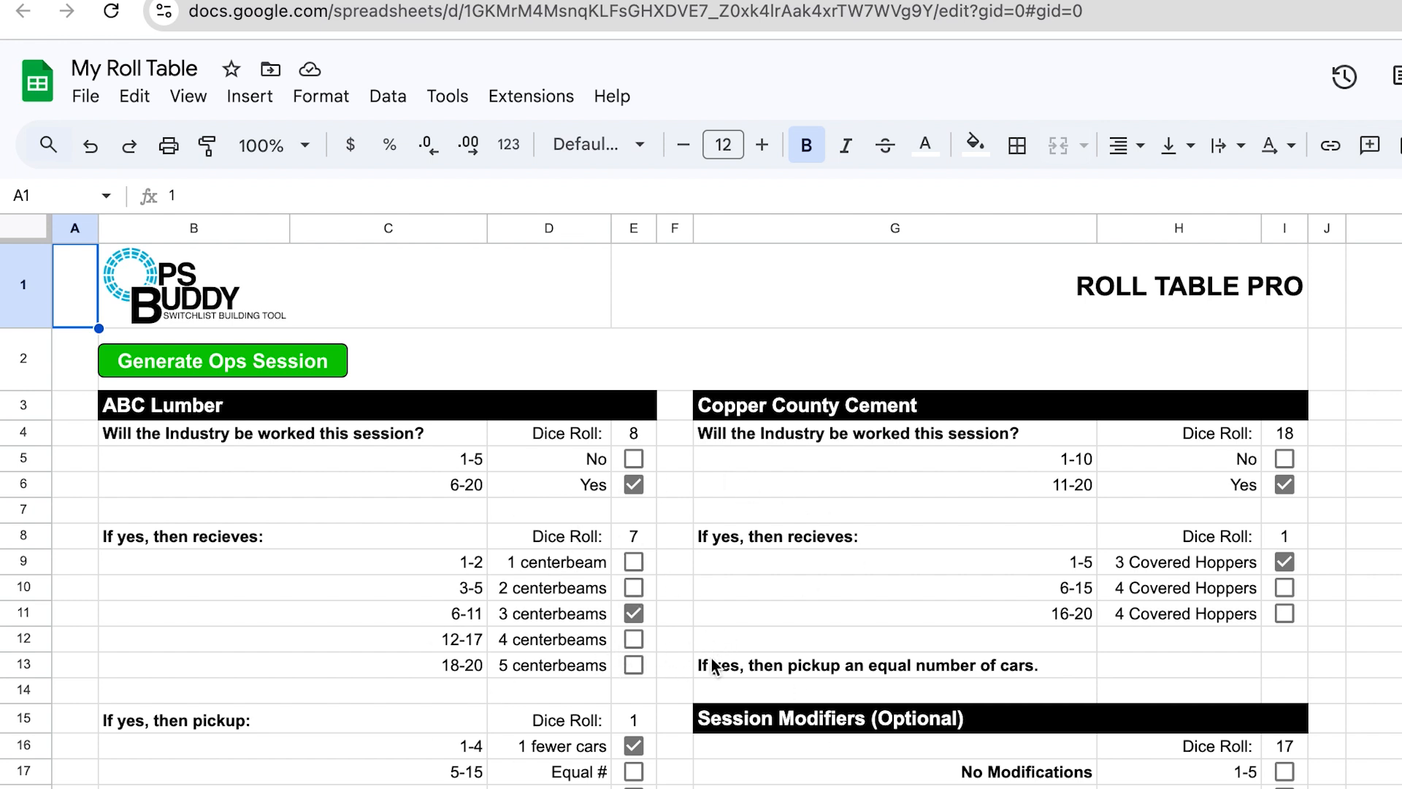
{"action": "mouse_move", "coordinate": [720, 684]}
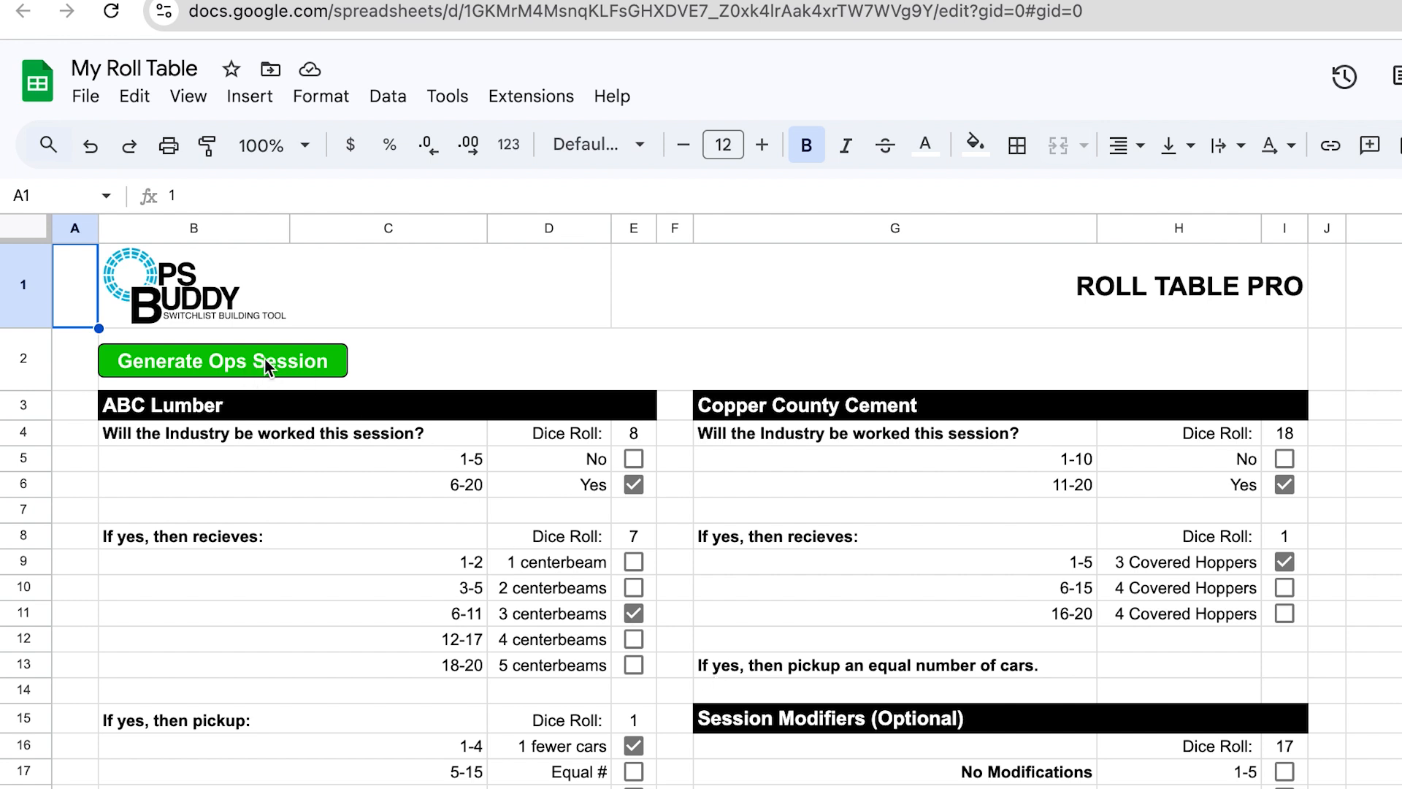
{"action": "mouse_move", "coordinate": [918, 754]}
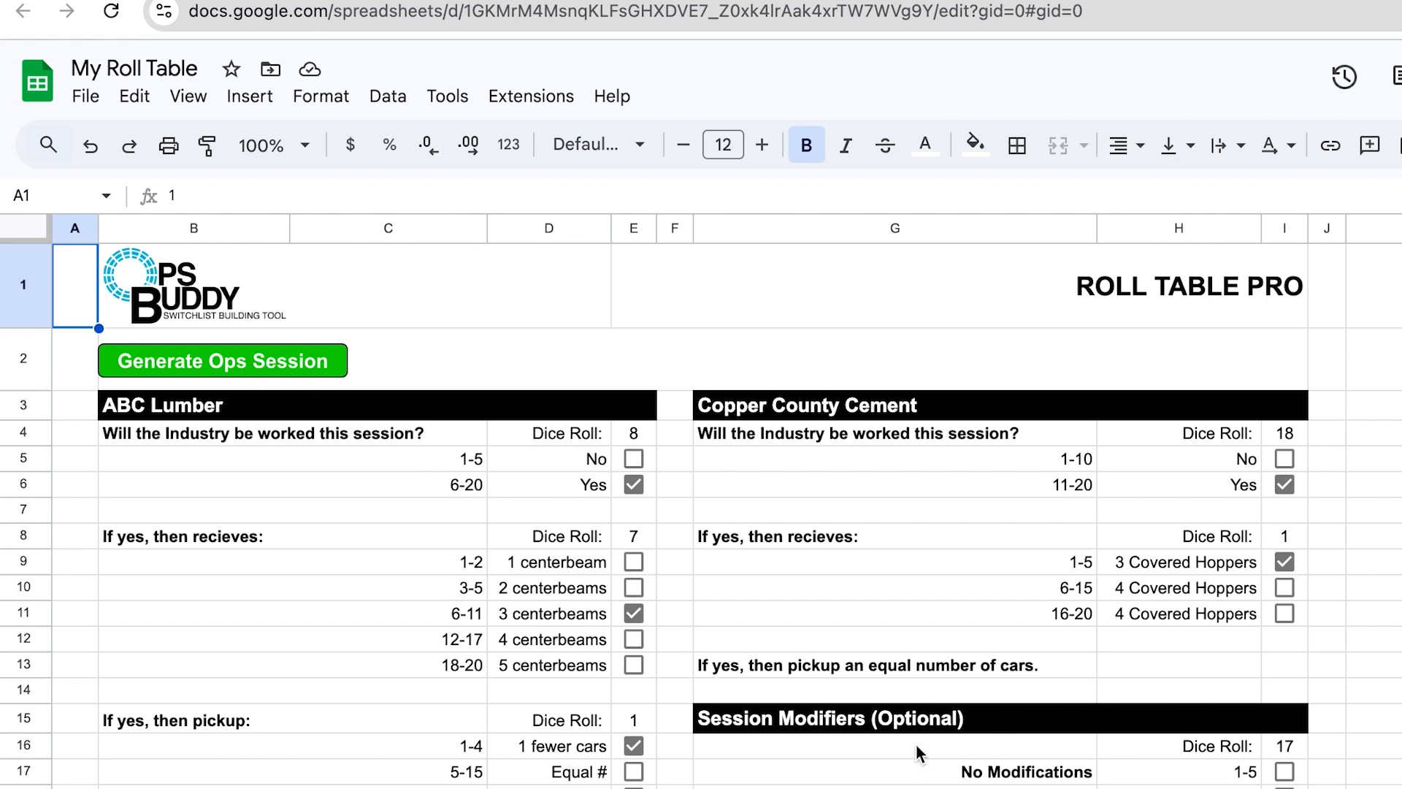
{"action": "mouse_move", "coordinate": [1232, 710]}
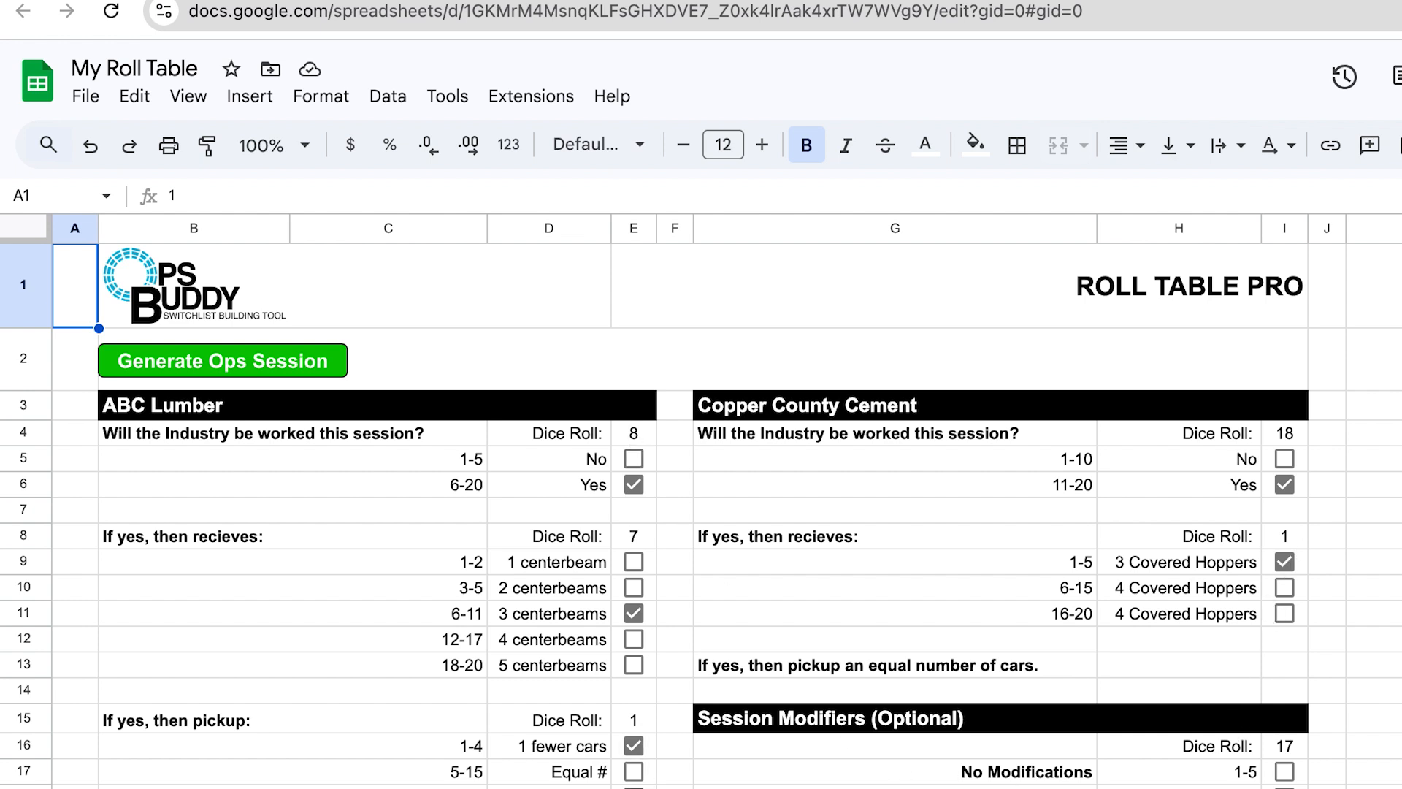
{"action": "mouse_move", "coordinate": [305, 369]}
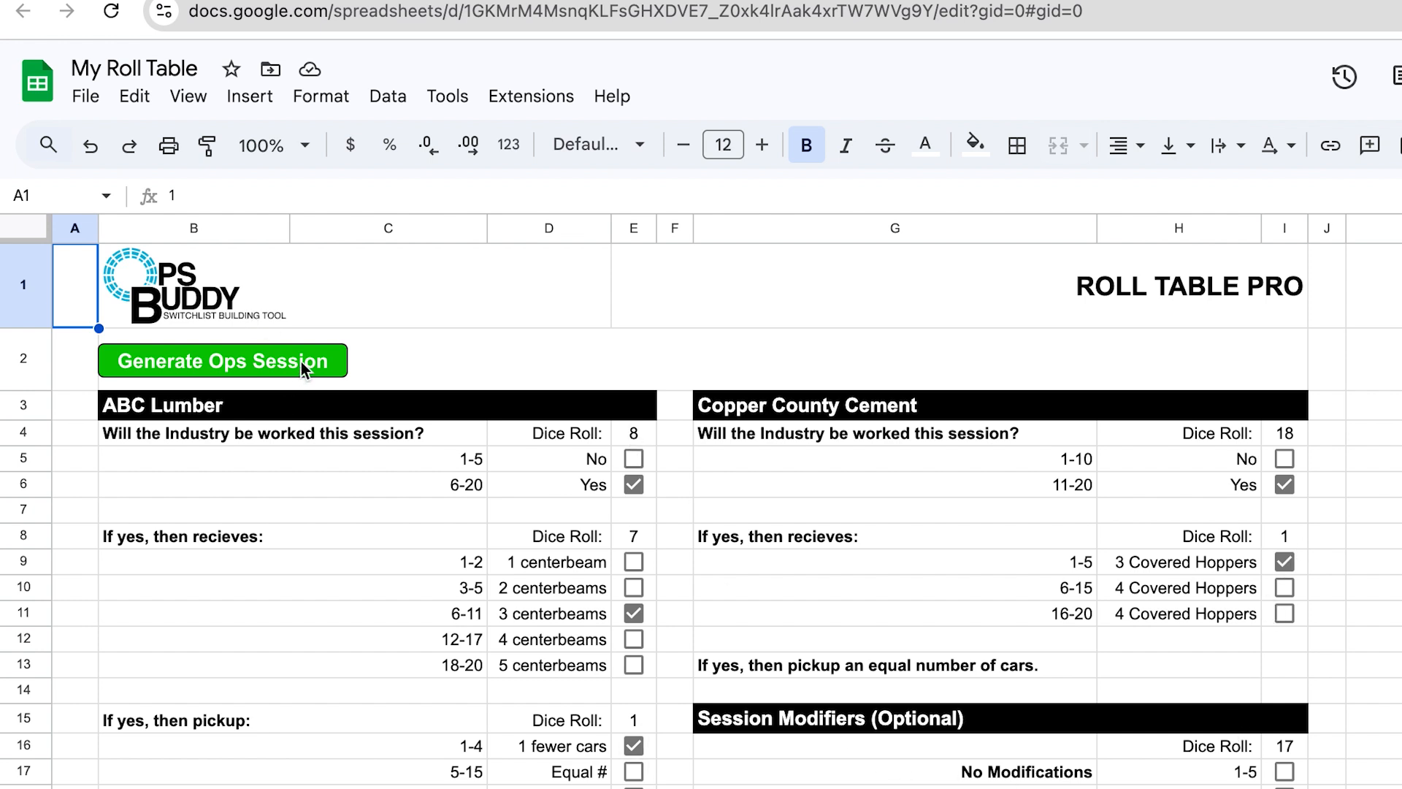
Run Generate Ops Session on the My Roll Table copy, triggering the authorization prompt.
{"action": "left_click", "coordinate": [222, 361]}
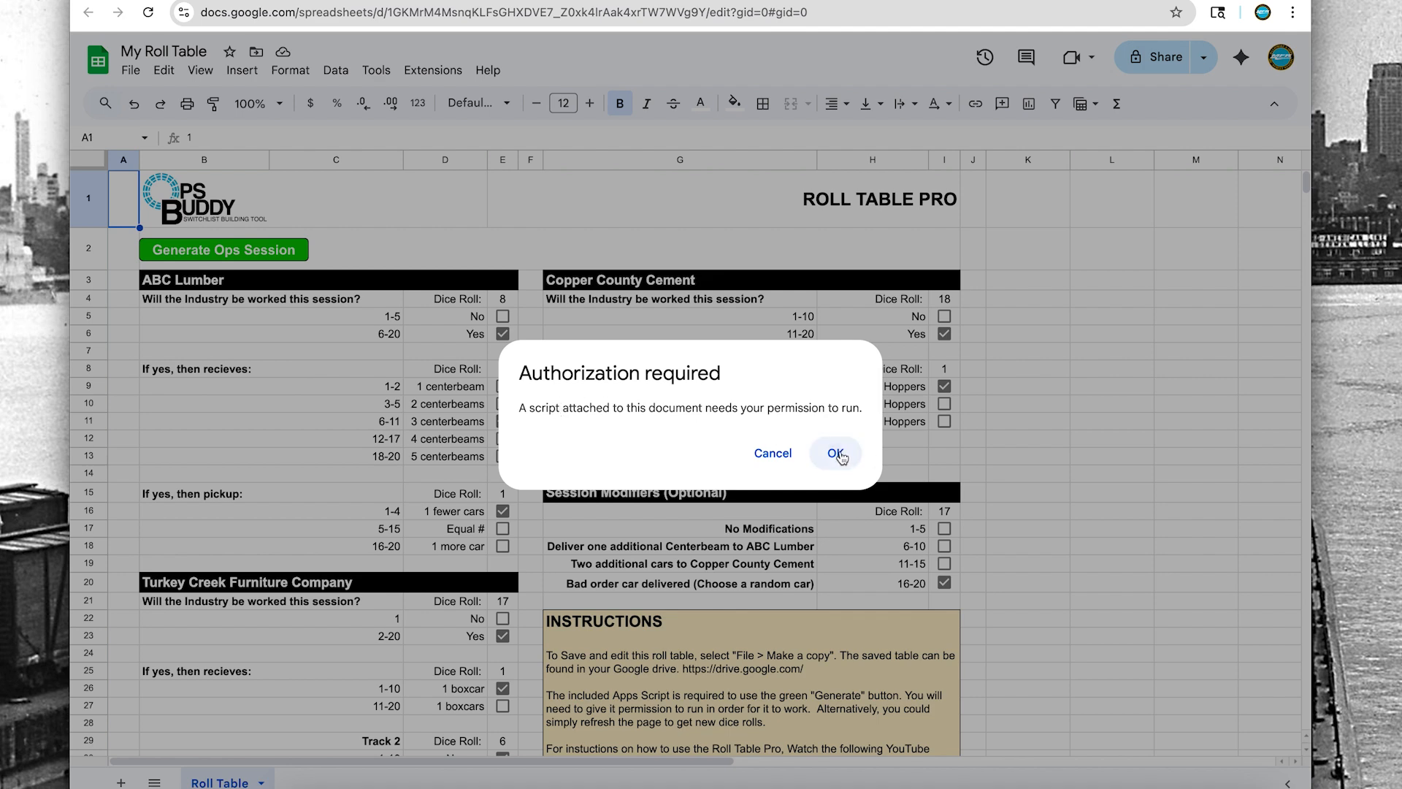
Authorize OpsBuddy Scripts for the account, proceeding past the unverified-app warning and granting spreadsheet access.
{"action": "left_click", "coordinate": [835, 453]}
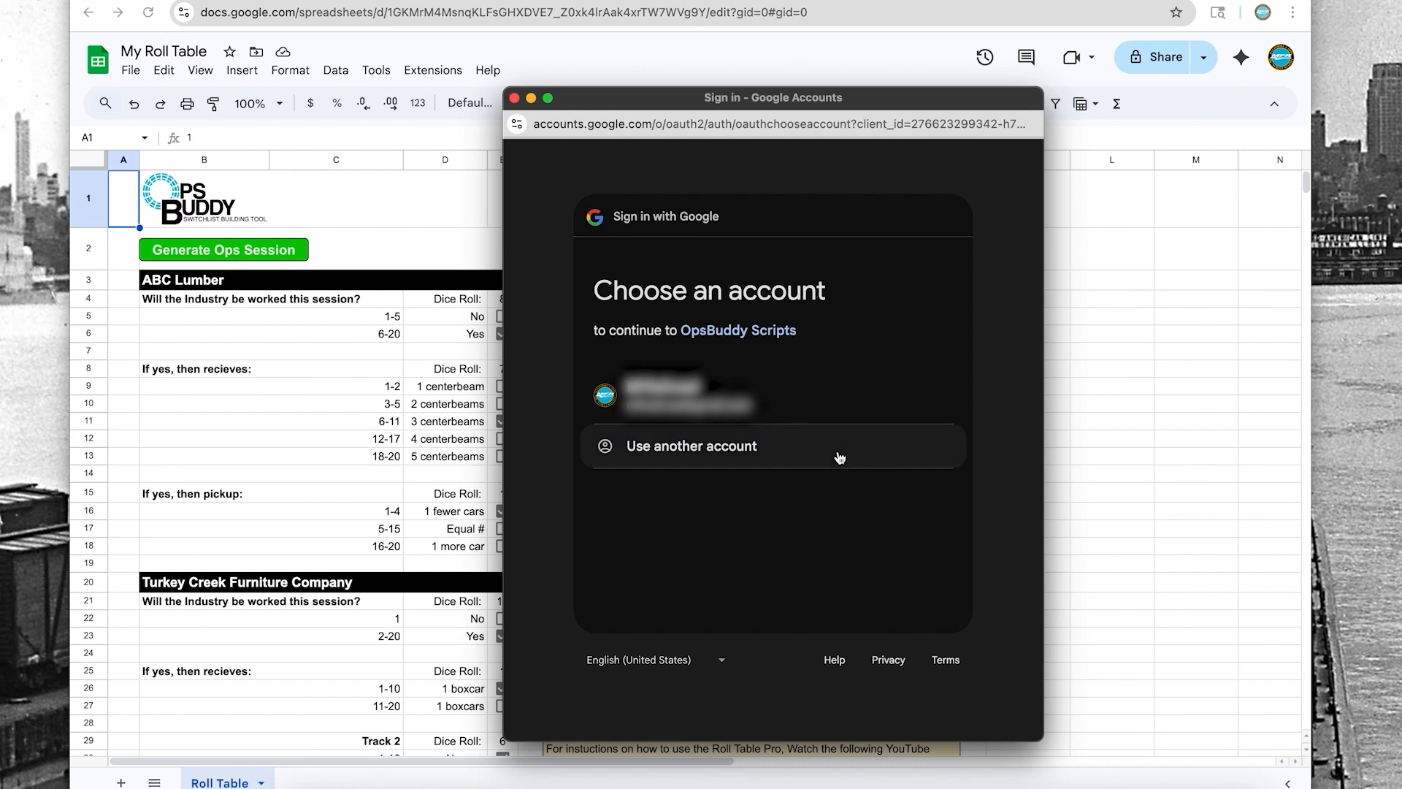
{"action": "left_click", "coordinate": [684, 394]}
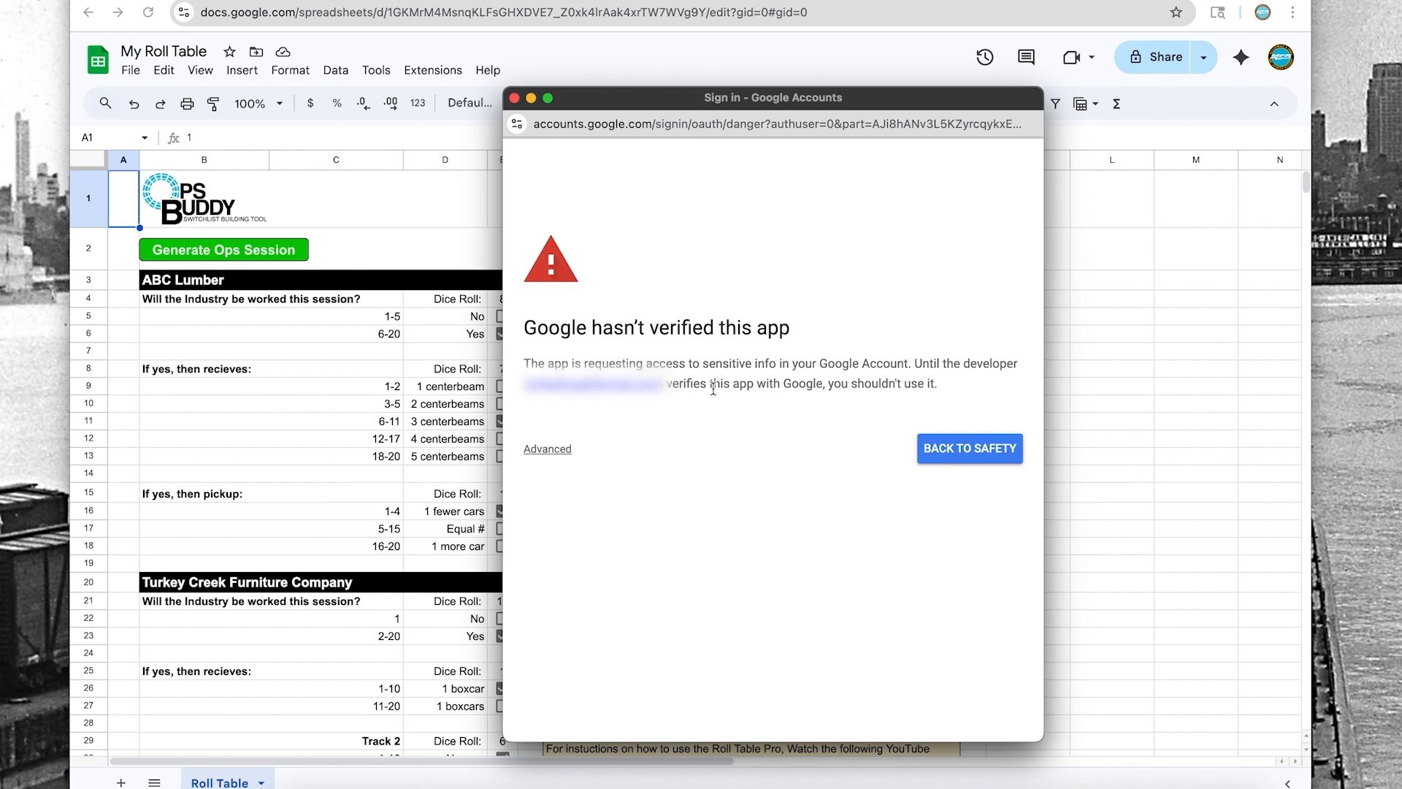
{"action": "mouse_move", "coordinate": [690, 444]}
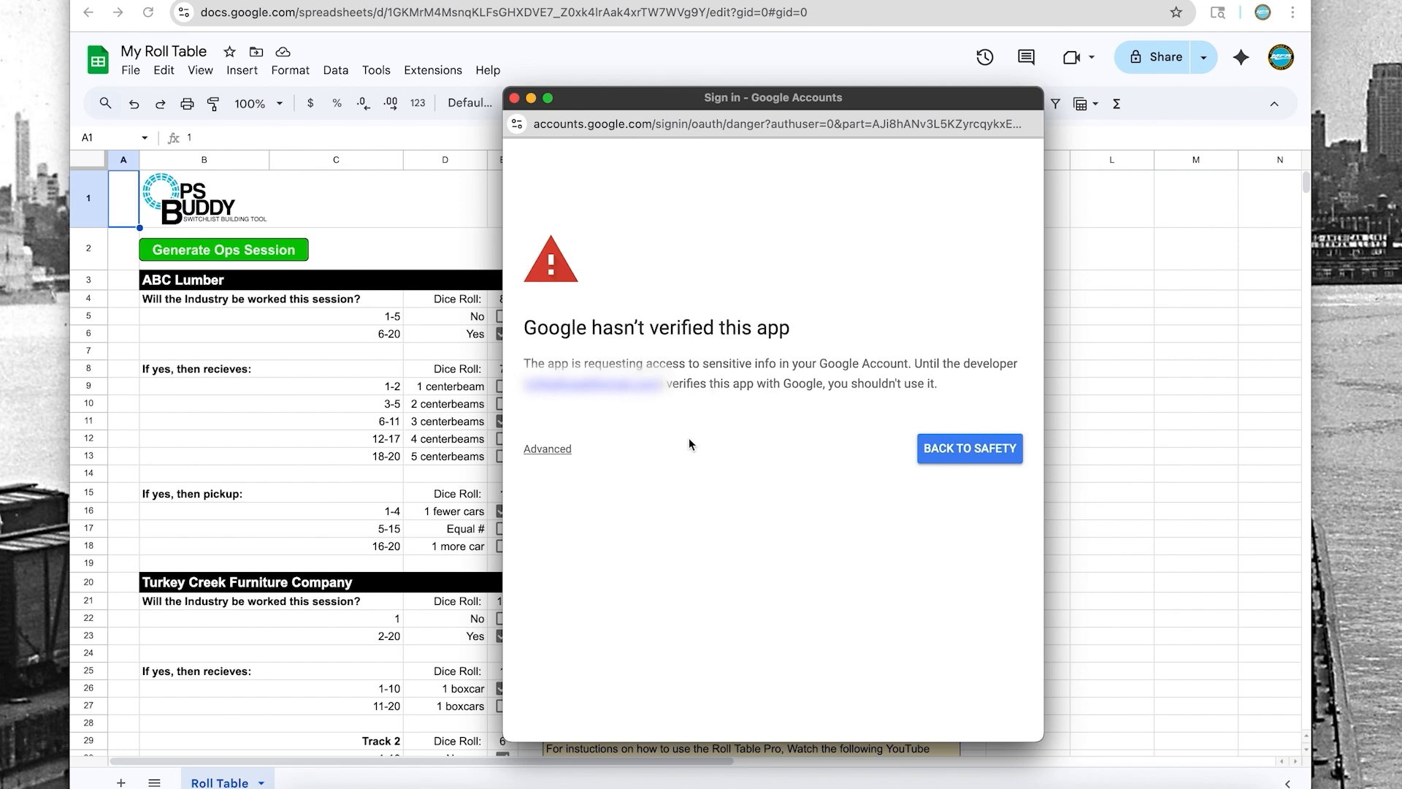
{"action": "mouse_move", "coordinate": [680, 438]}
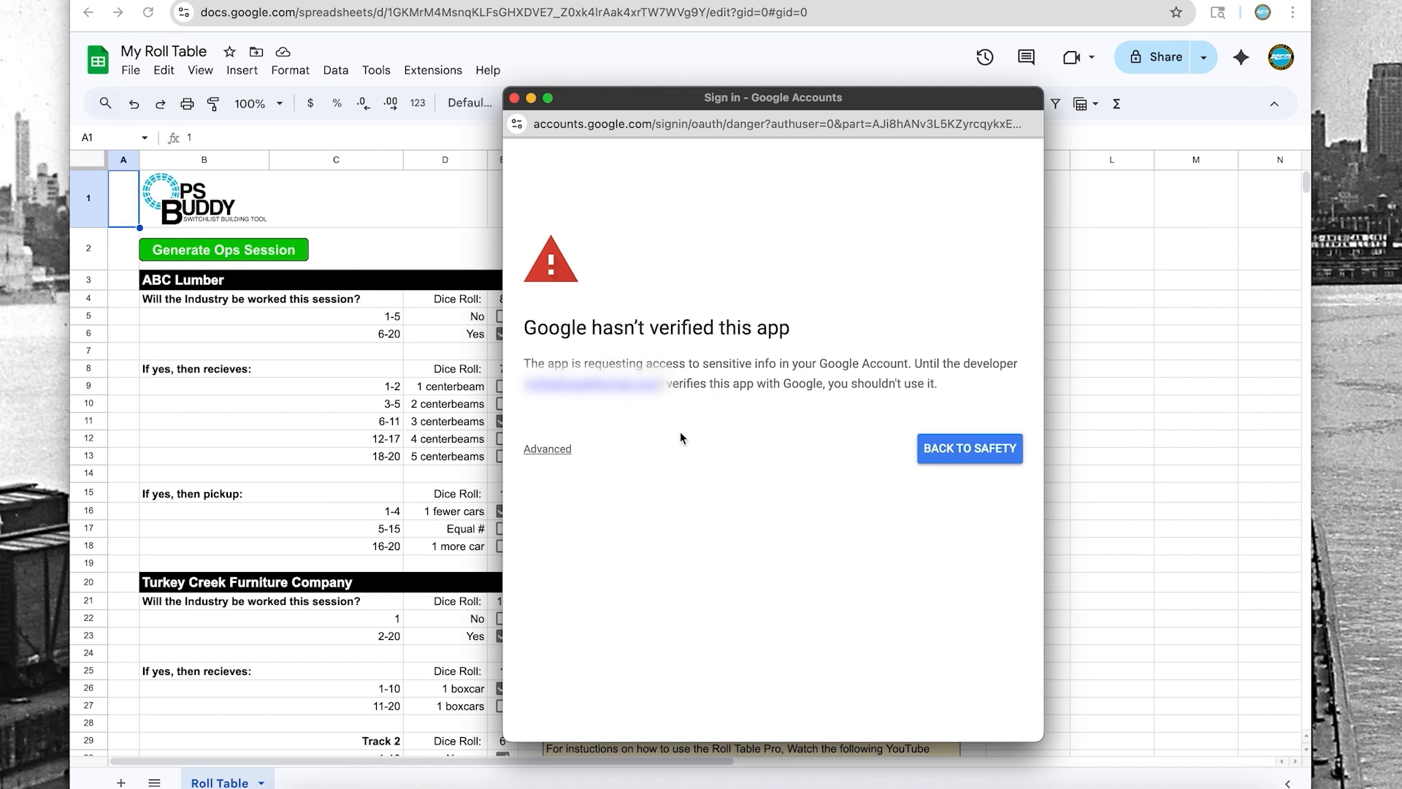
{"action": "mouse_move", "coordinate": [812, 470]}
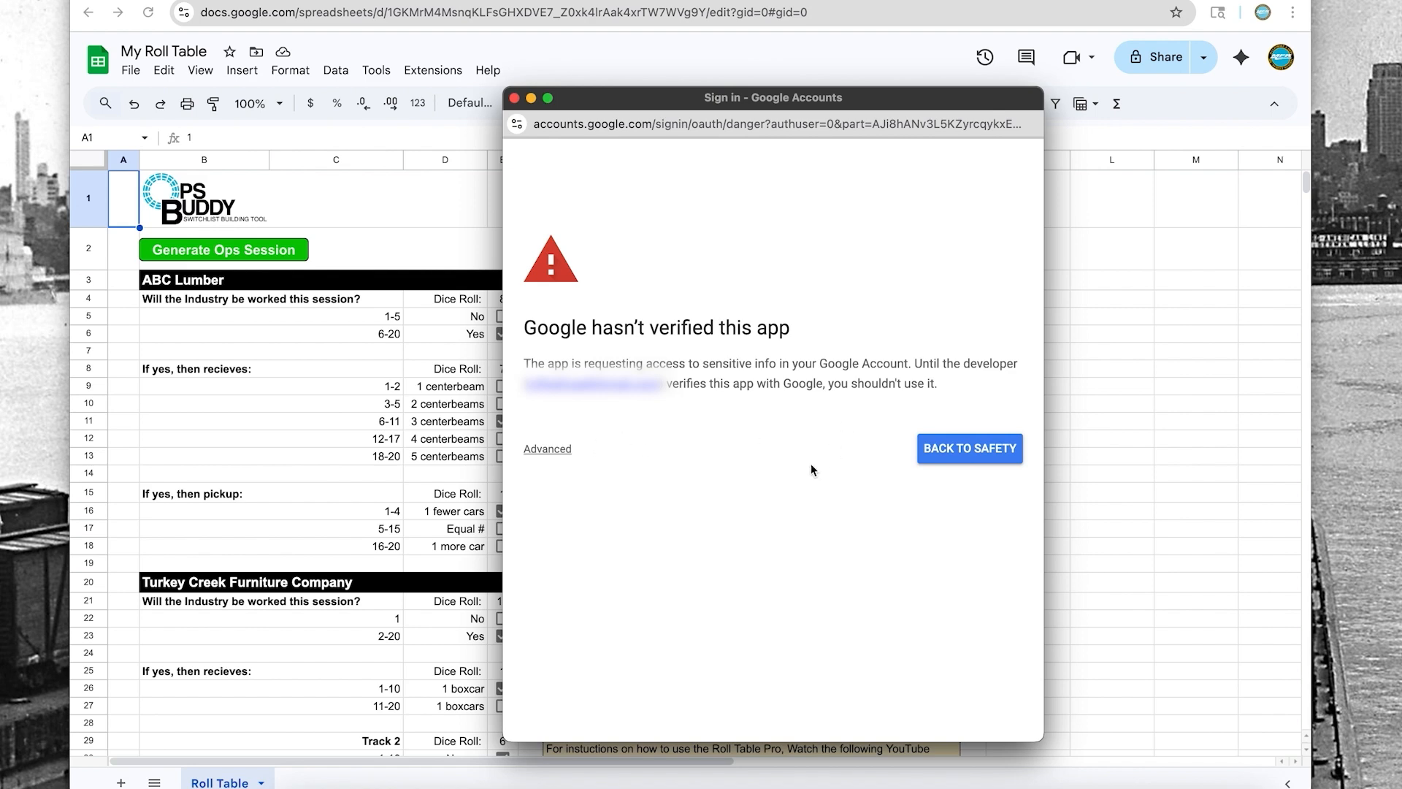
{"action": "mouse_move", "coordinate": [726, 454]}
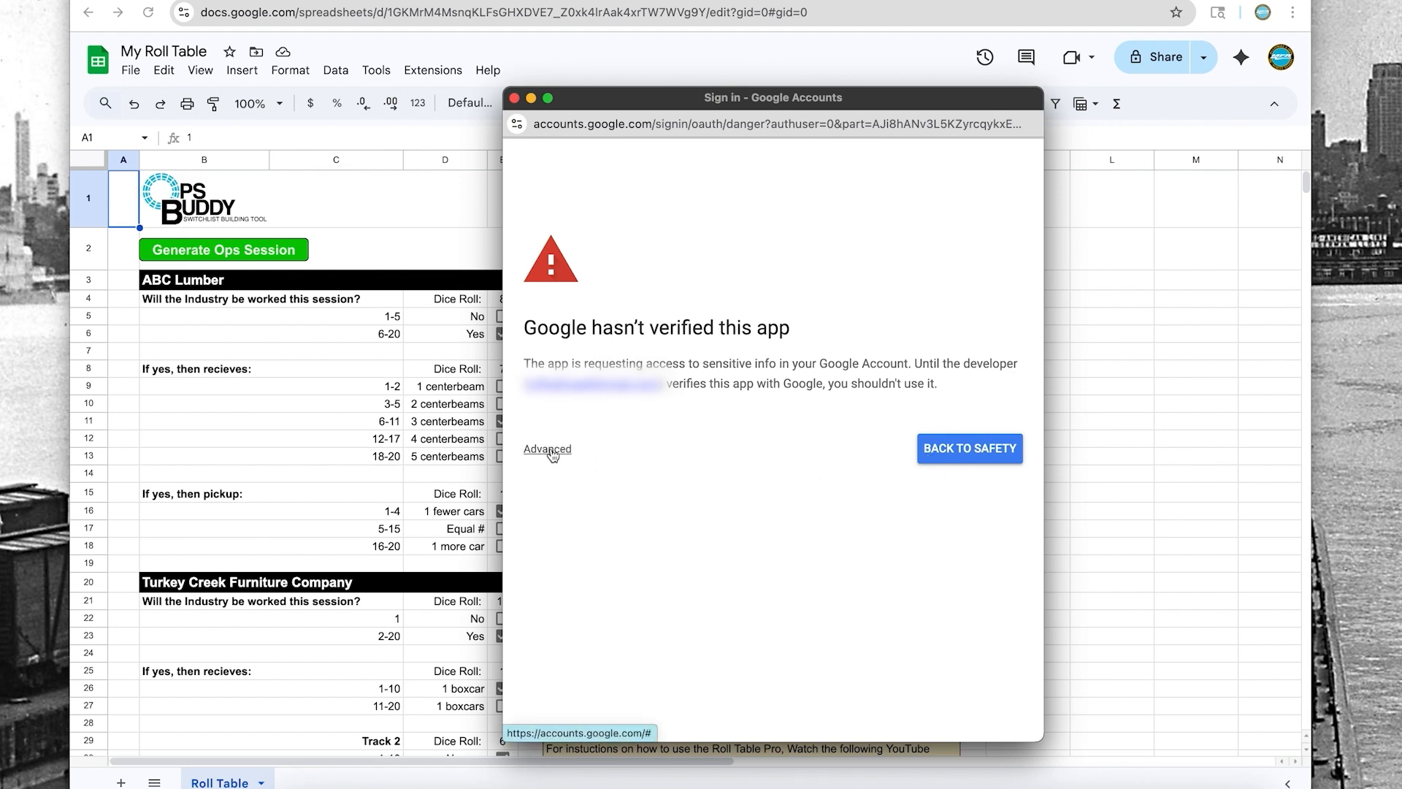
{"action": "left_click", "coordinate": [546, 448]}
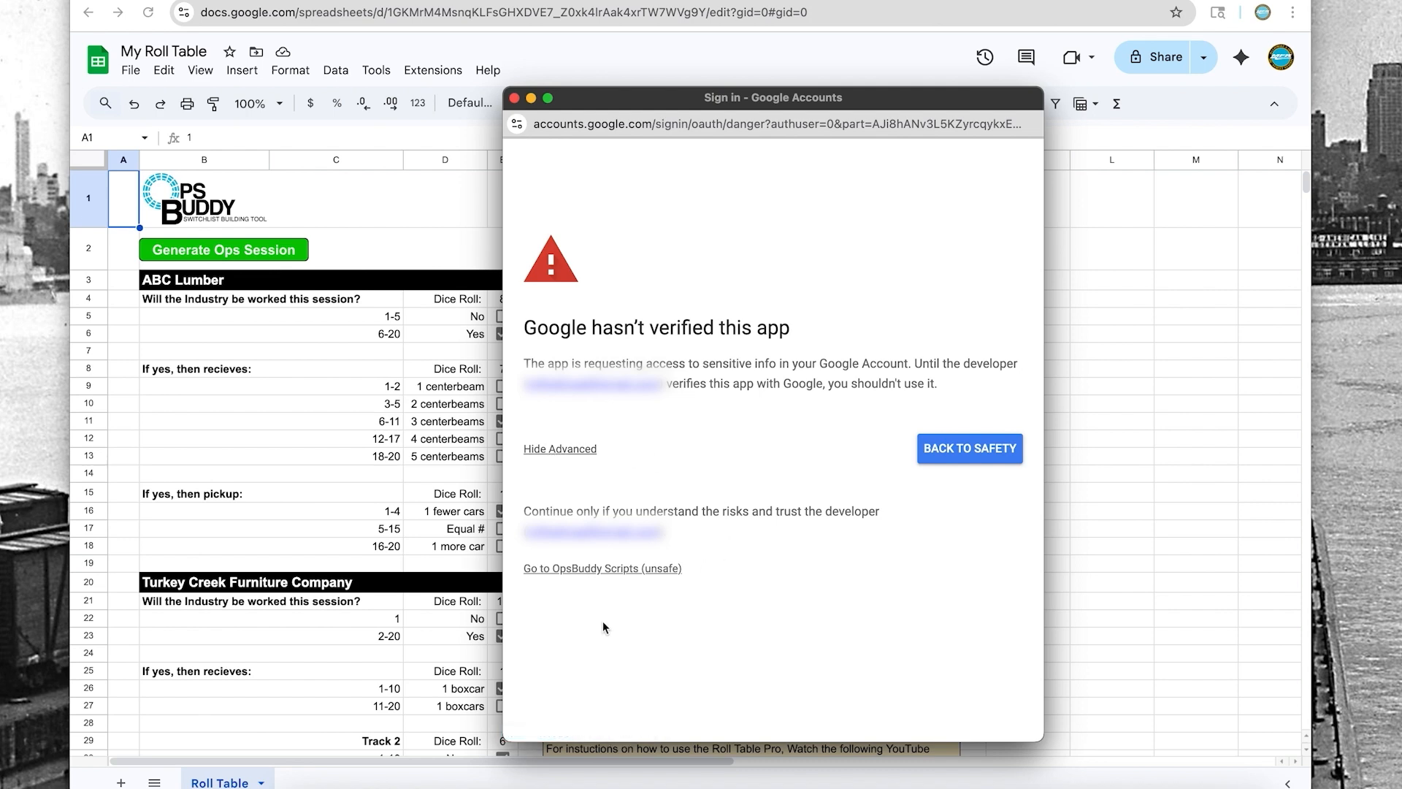
{"action": "mouse_move", "coordinate": [602, 568]}
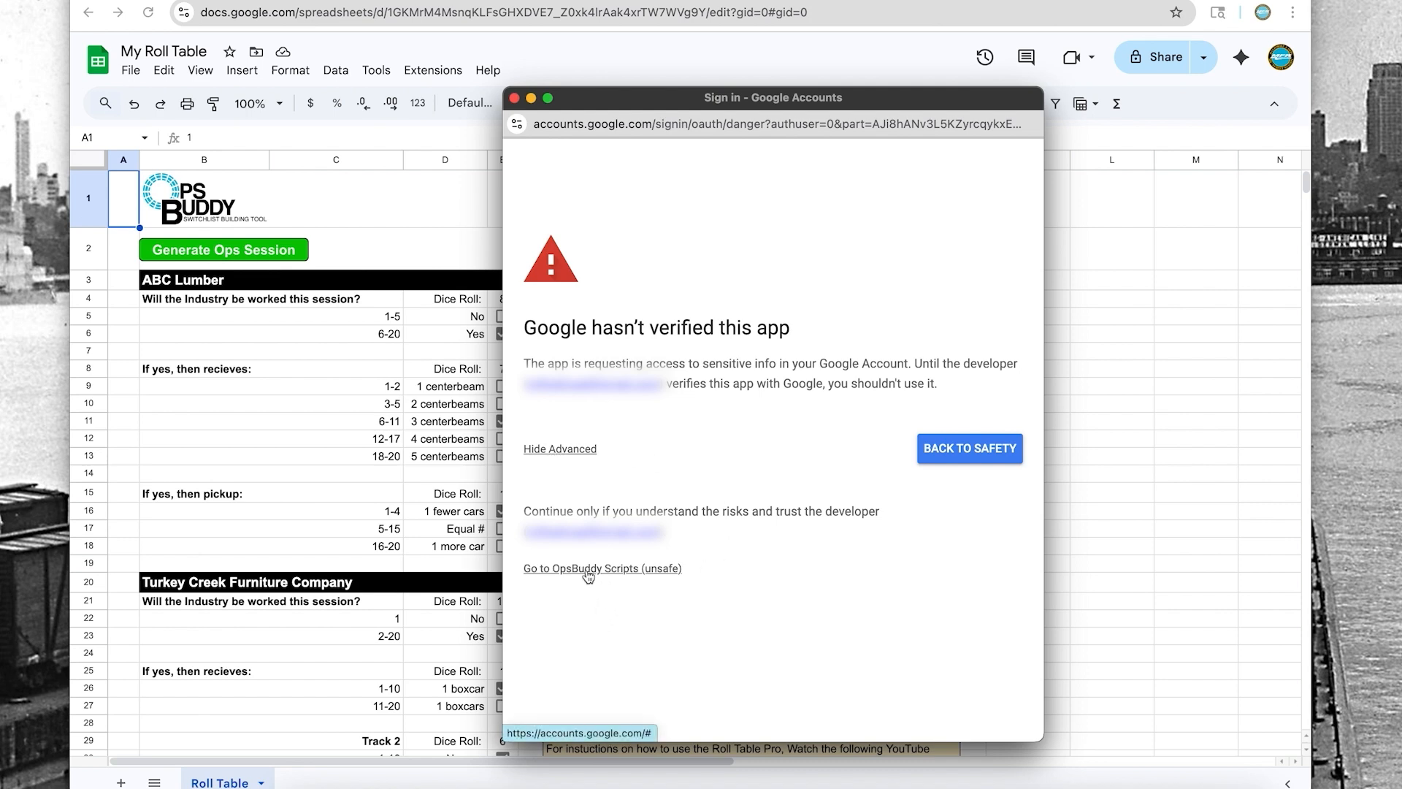
{"action": "left_click", "coordinate": [602, 568]}
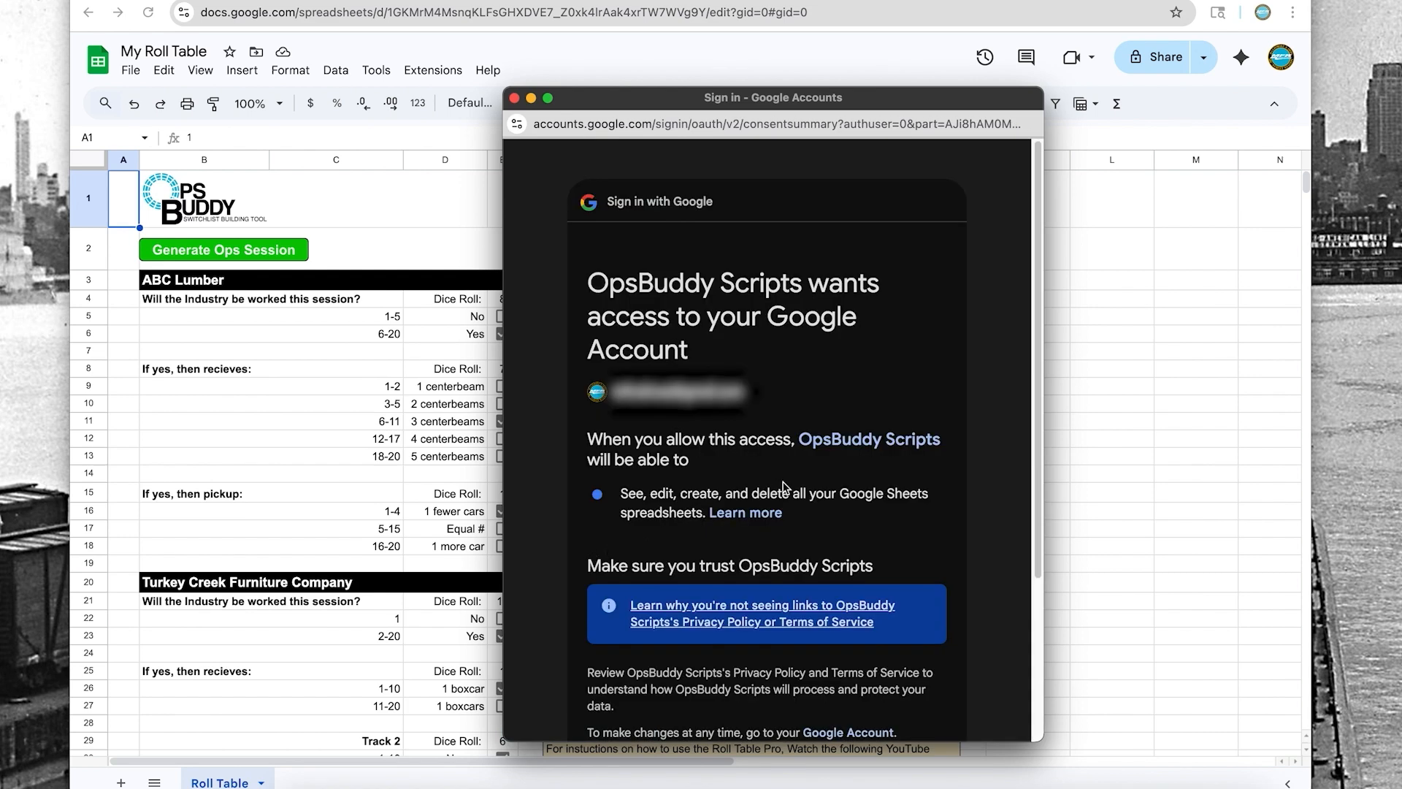
{"action": "scroll", "scroll_direction": "down", "scroll_amount": 3}
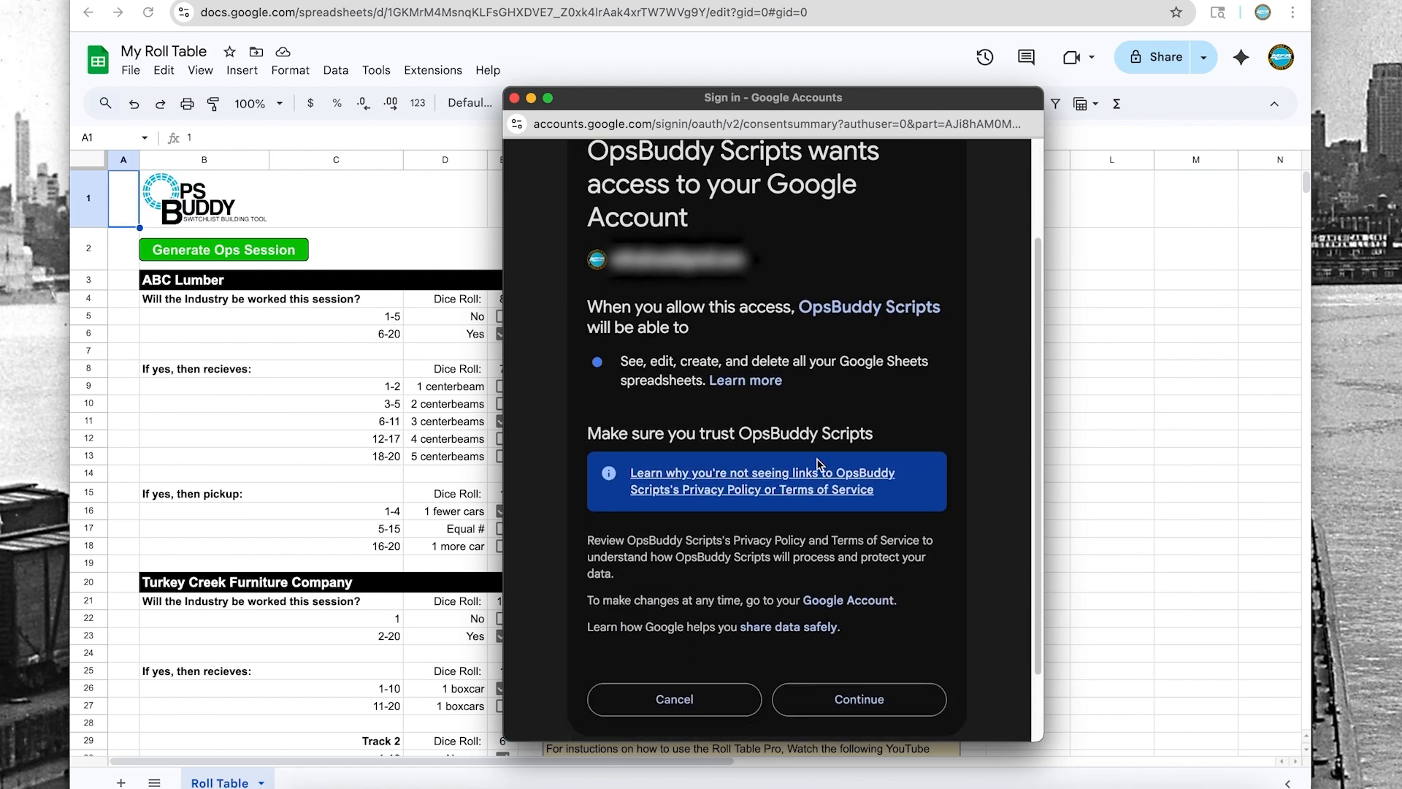
{"action": "scroll", "scroll_direction": "down", "scroll_amount": 3}
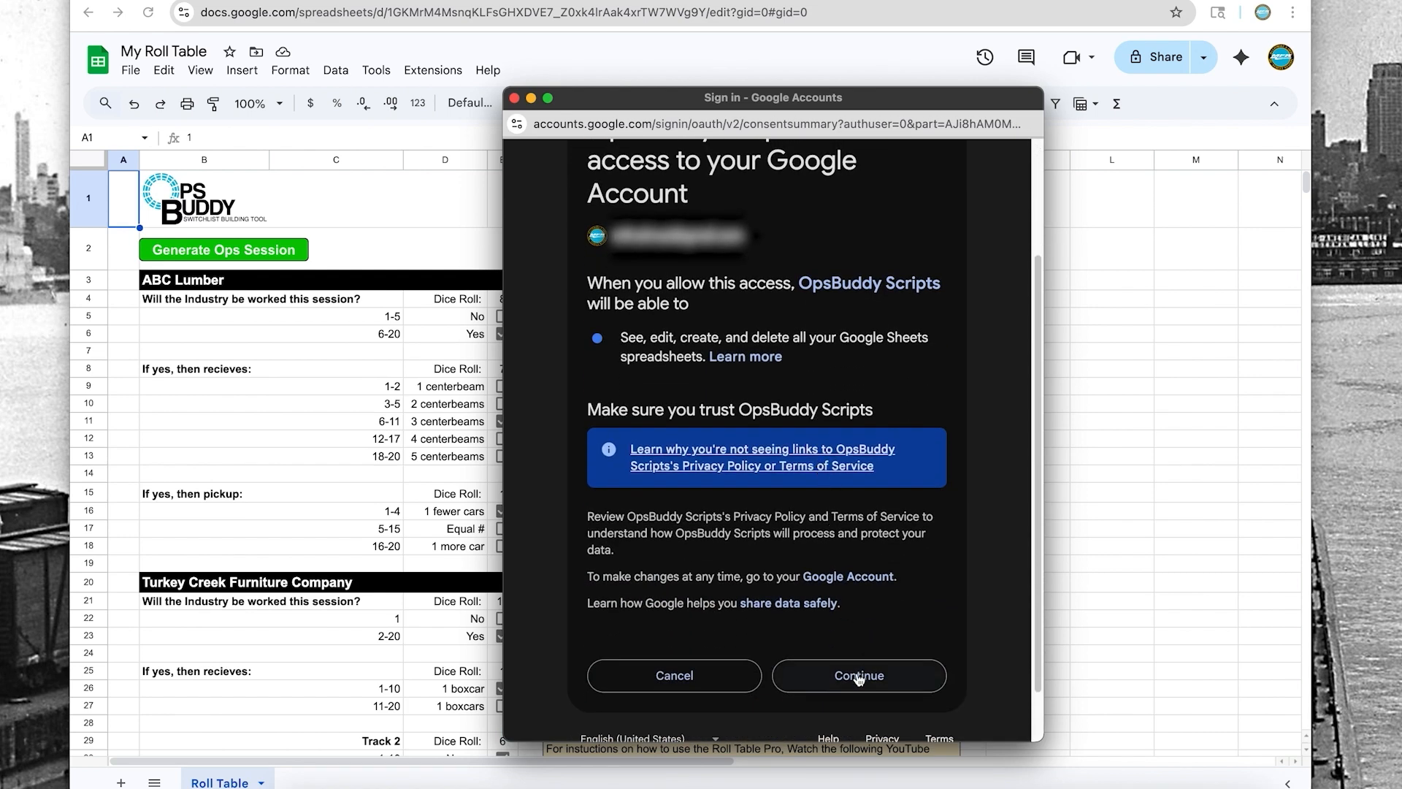
{"action": "left_click", "coordinate": [857, 675]}
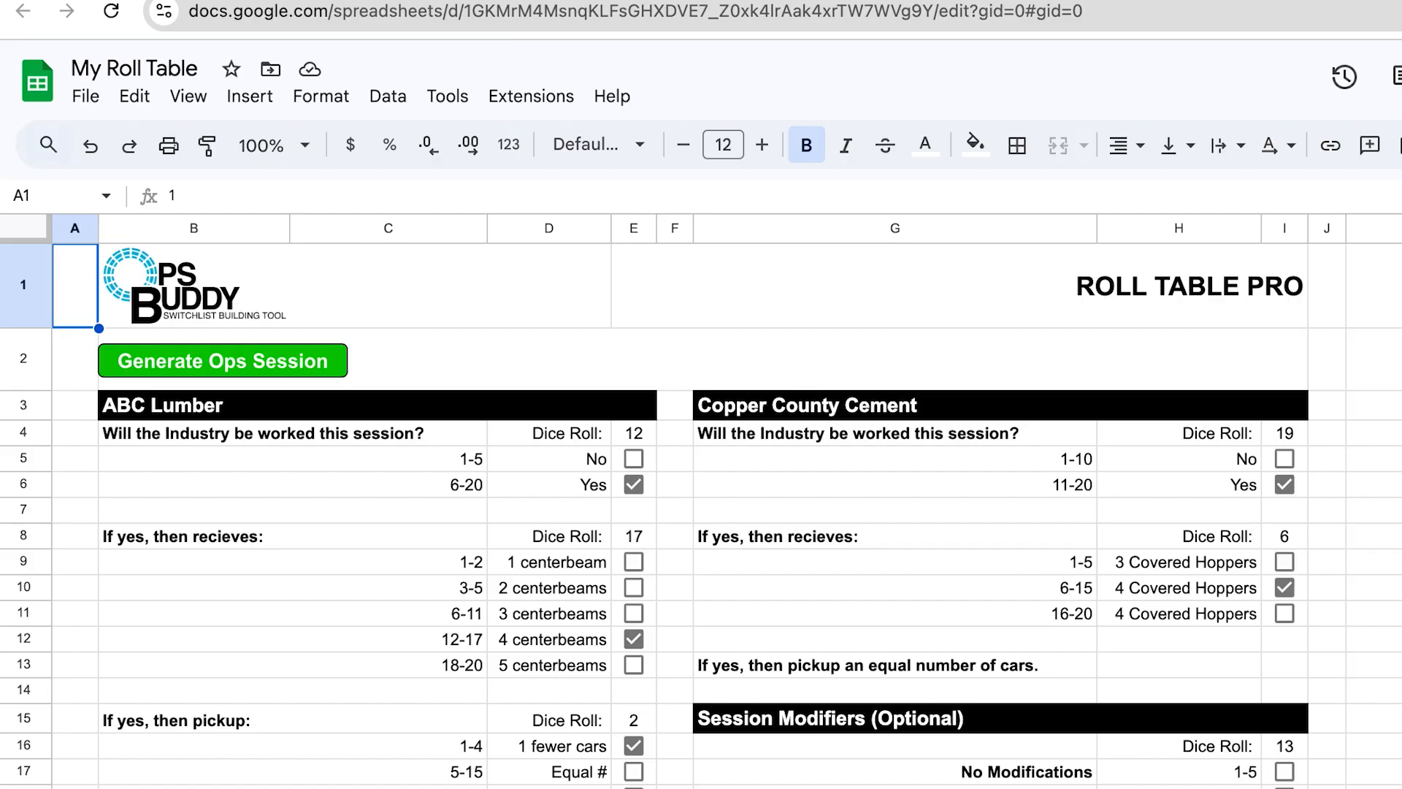
{"action": "mouse_move", "coordinate": [556, 460]}
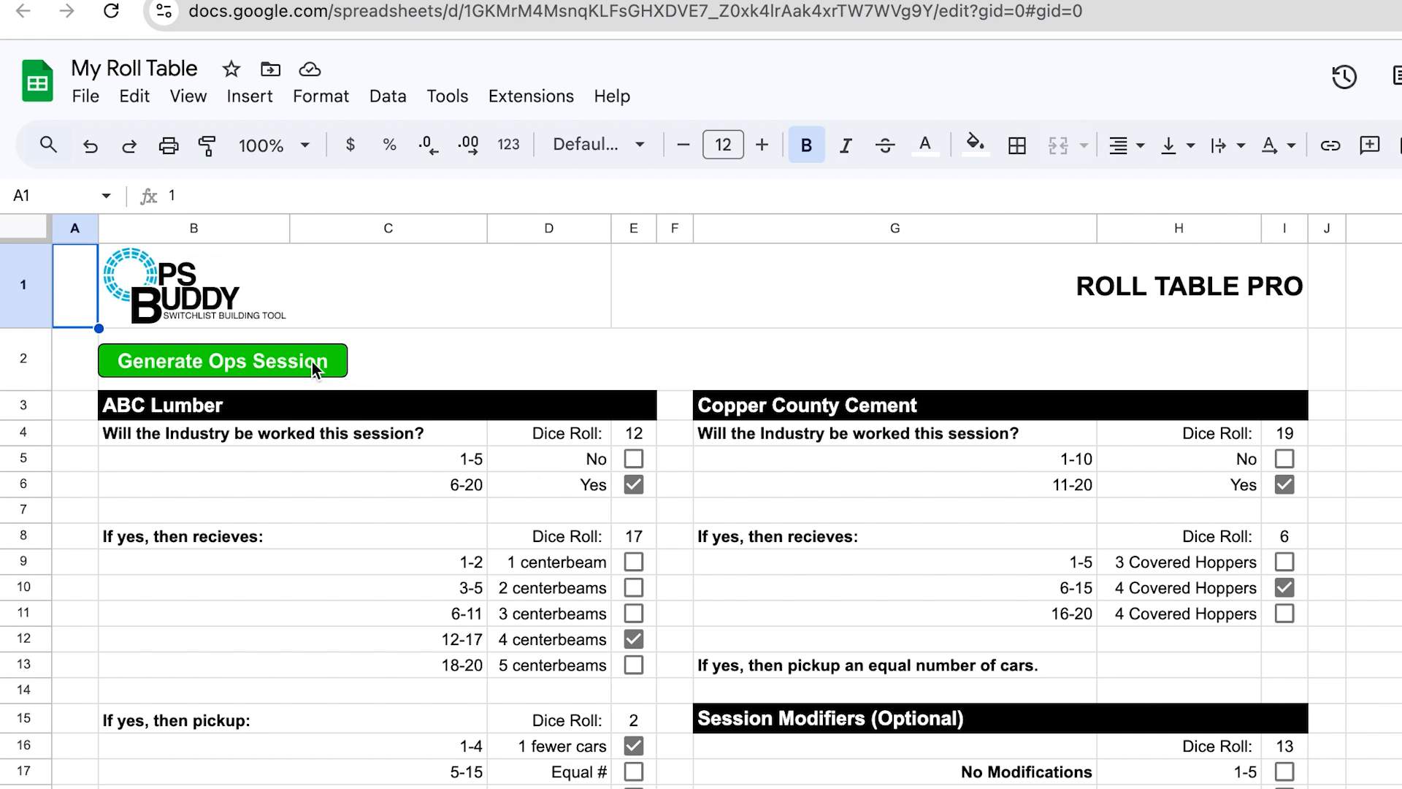
Roll a new ops session with Generate Ops Session, then bring up the Extensions menu.
{"action": "left_click", "coordinate": [221, 361]}
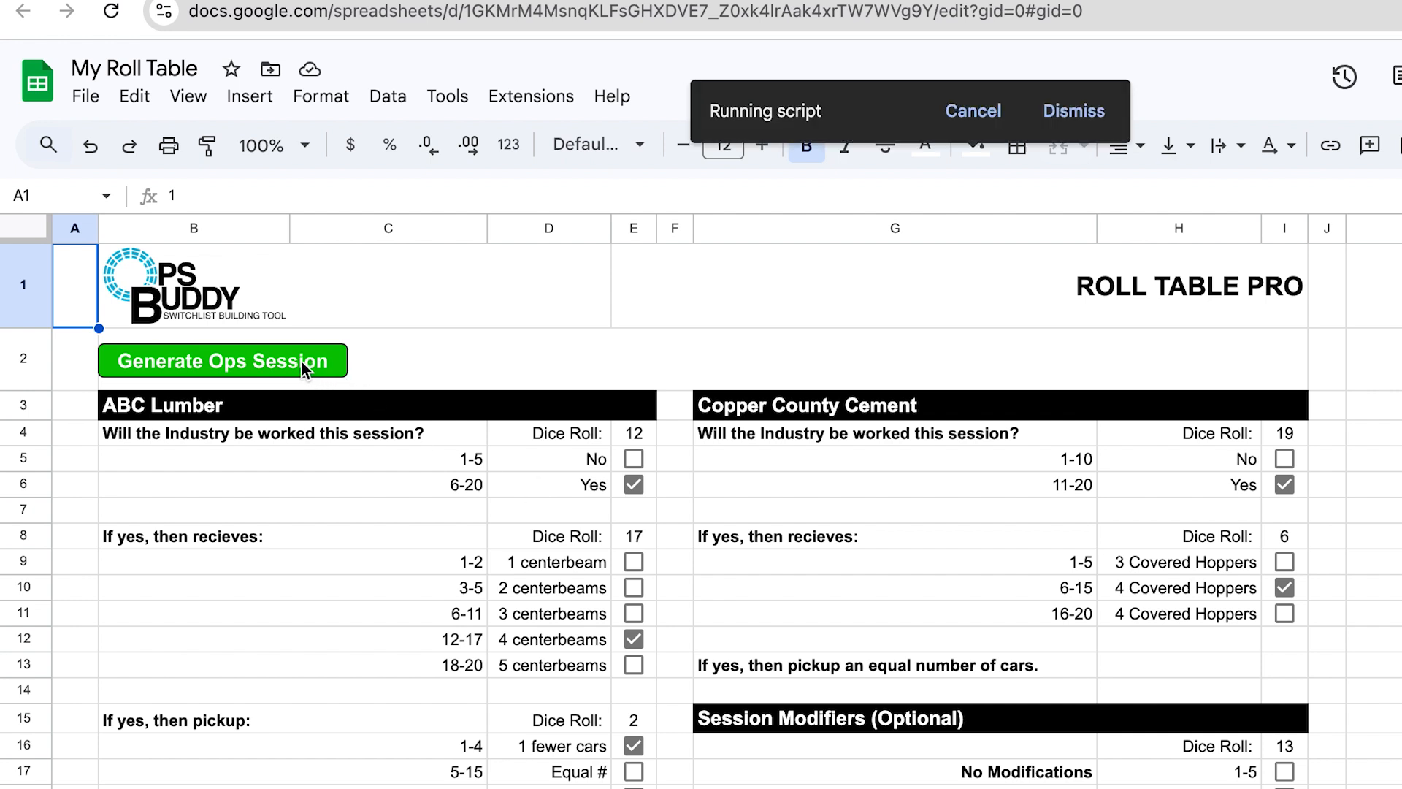
{"action": "left_click", "coordinate": [222, 360]}
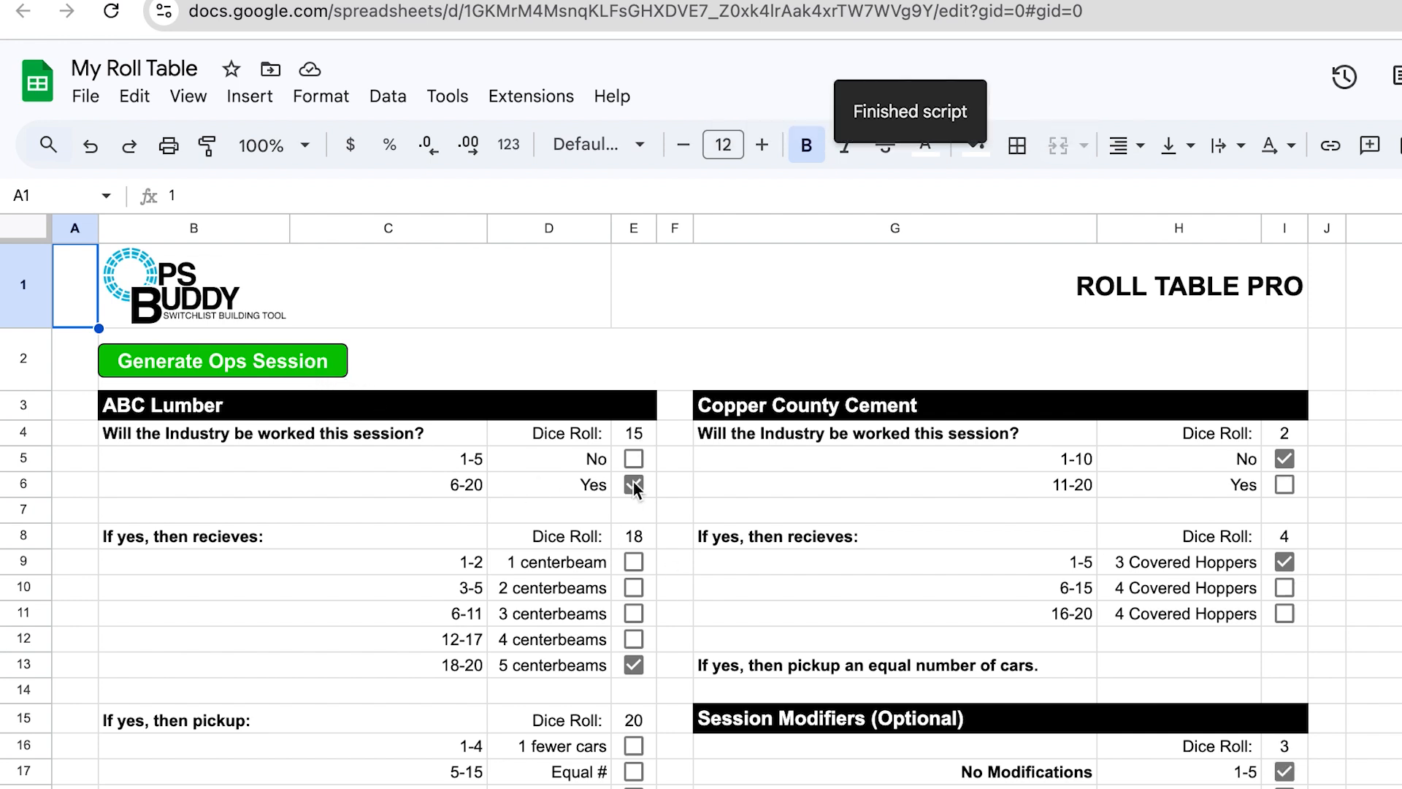
{"action": "left_click", "coordinate": [632, 485]}
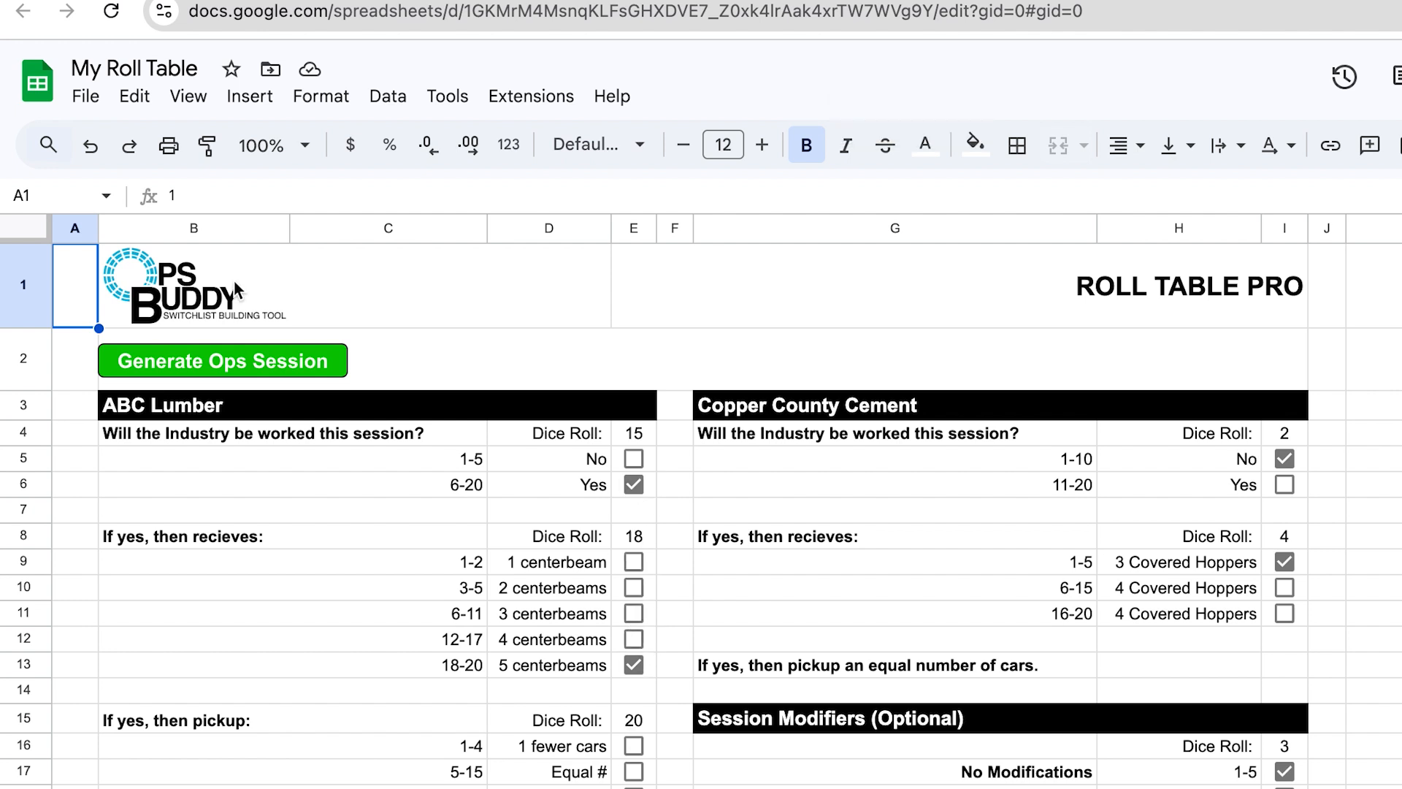
{"action": "mouse_move", "coordinate": [530, 97]}
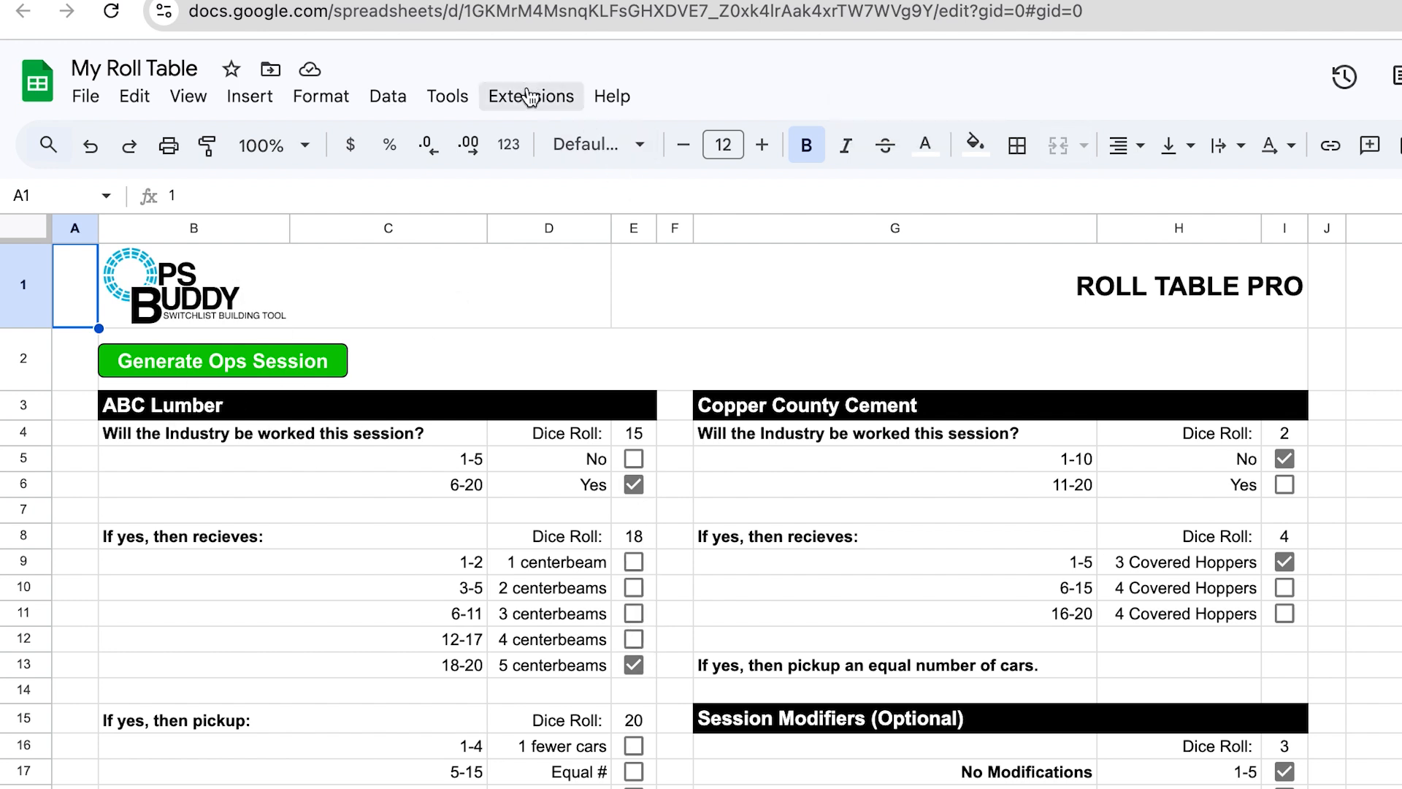
{"action": "left_click", "coordinate": [529, 97]}
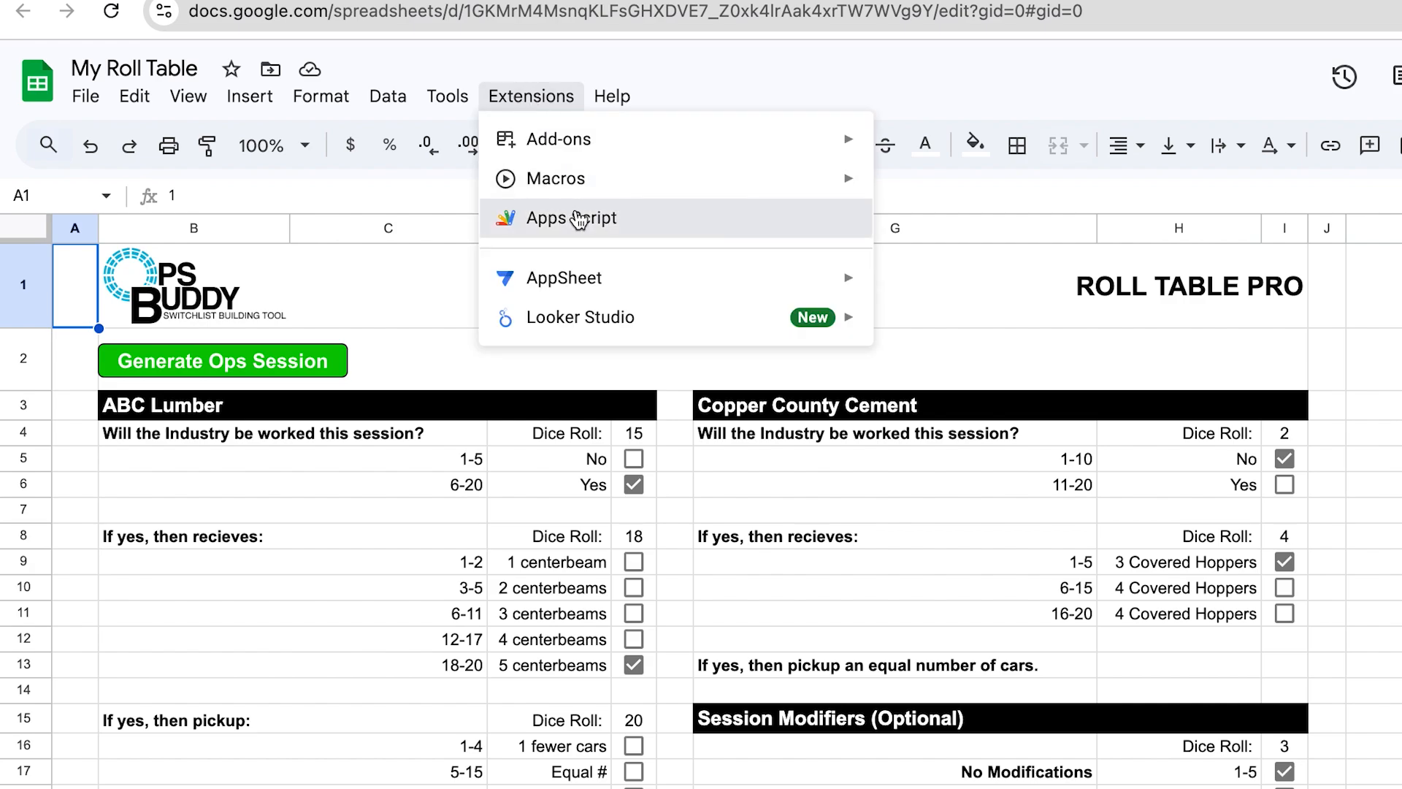
Launch Apps Script to view the OpsBuddy Scripts project's feelingLucky function in Code.gs.
{"action": "left_click", "coordinate": [571, 218]}
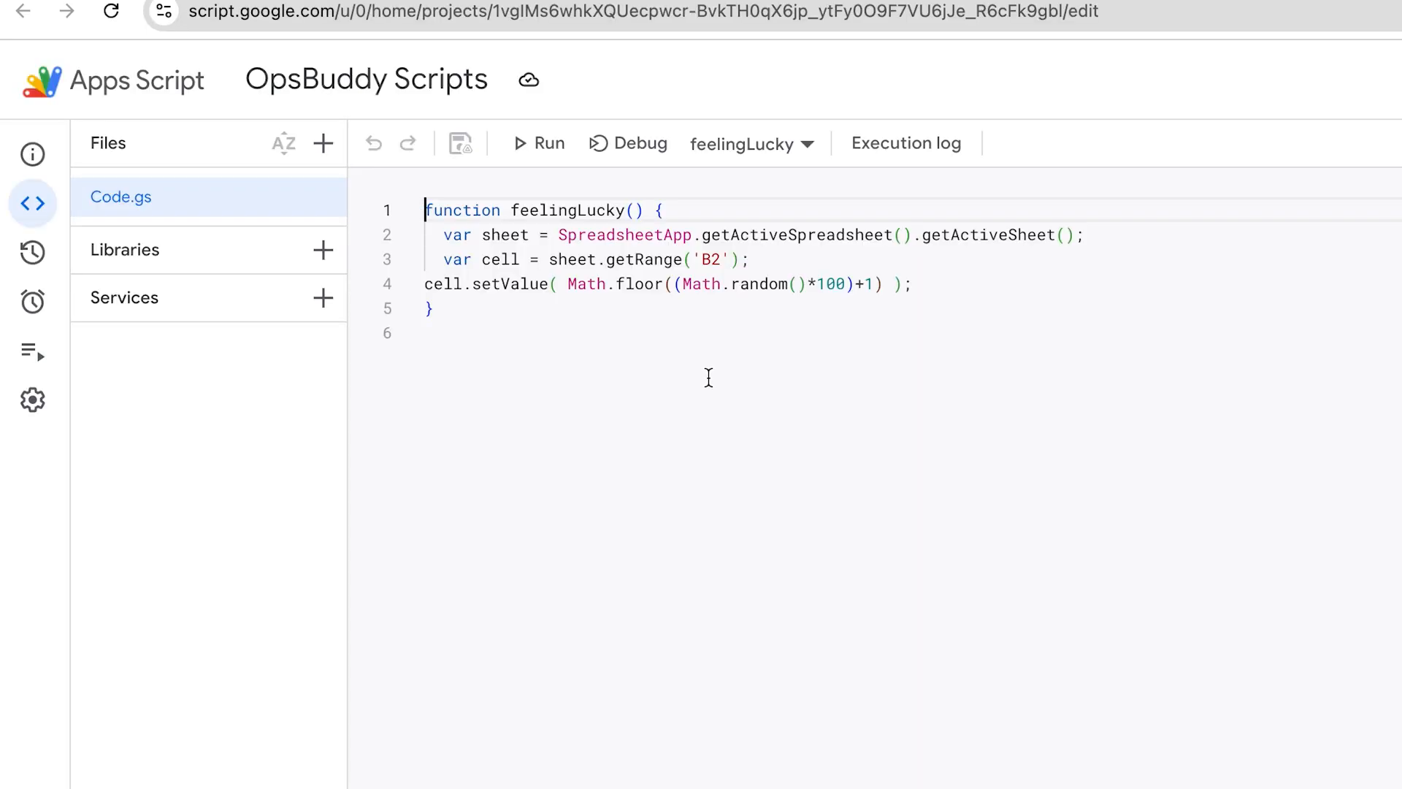
{"action": "mouse_move", "coordinate": [651, 400]}
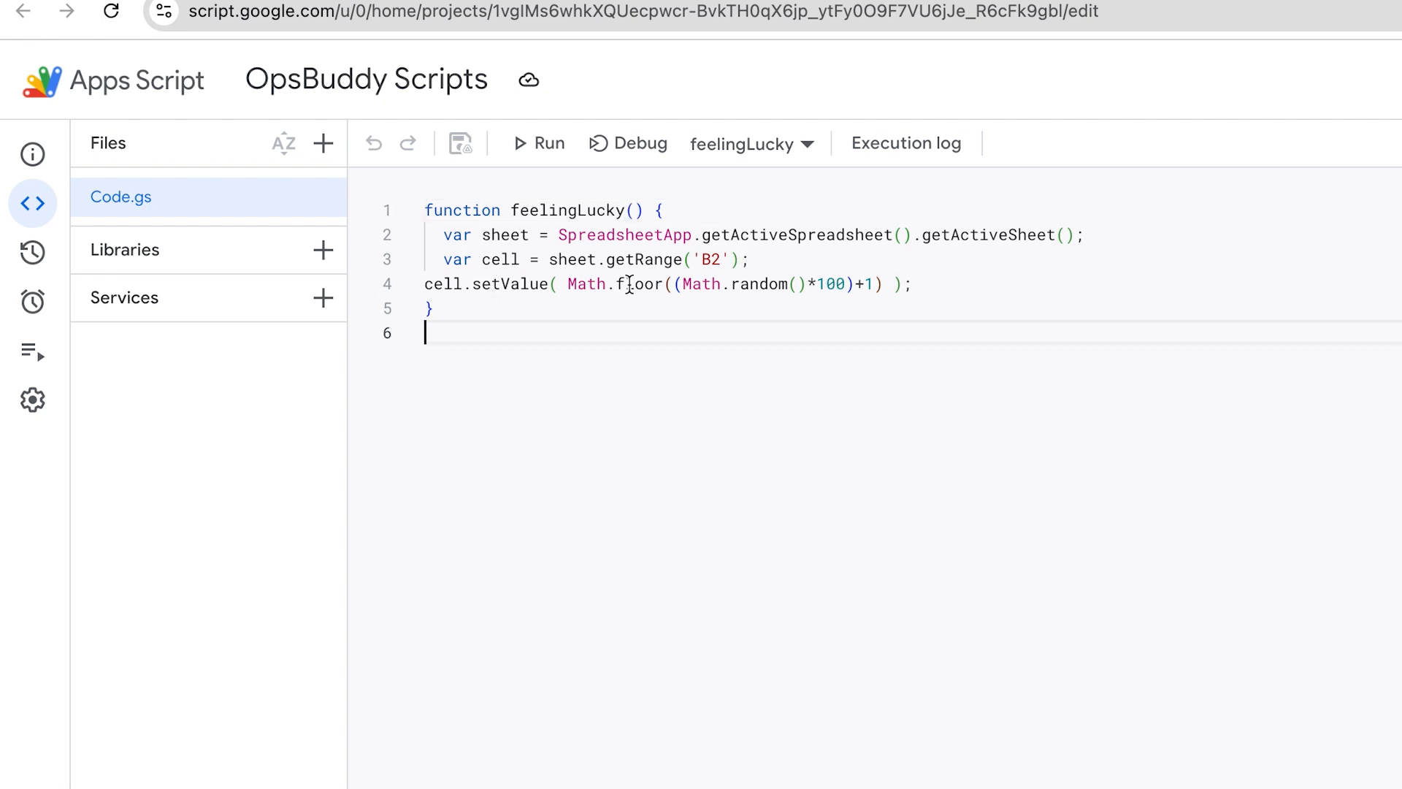
{"action": "mouse_move", "coordinate": [831, 308]}
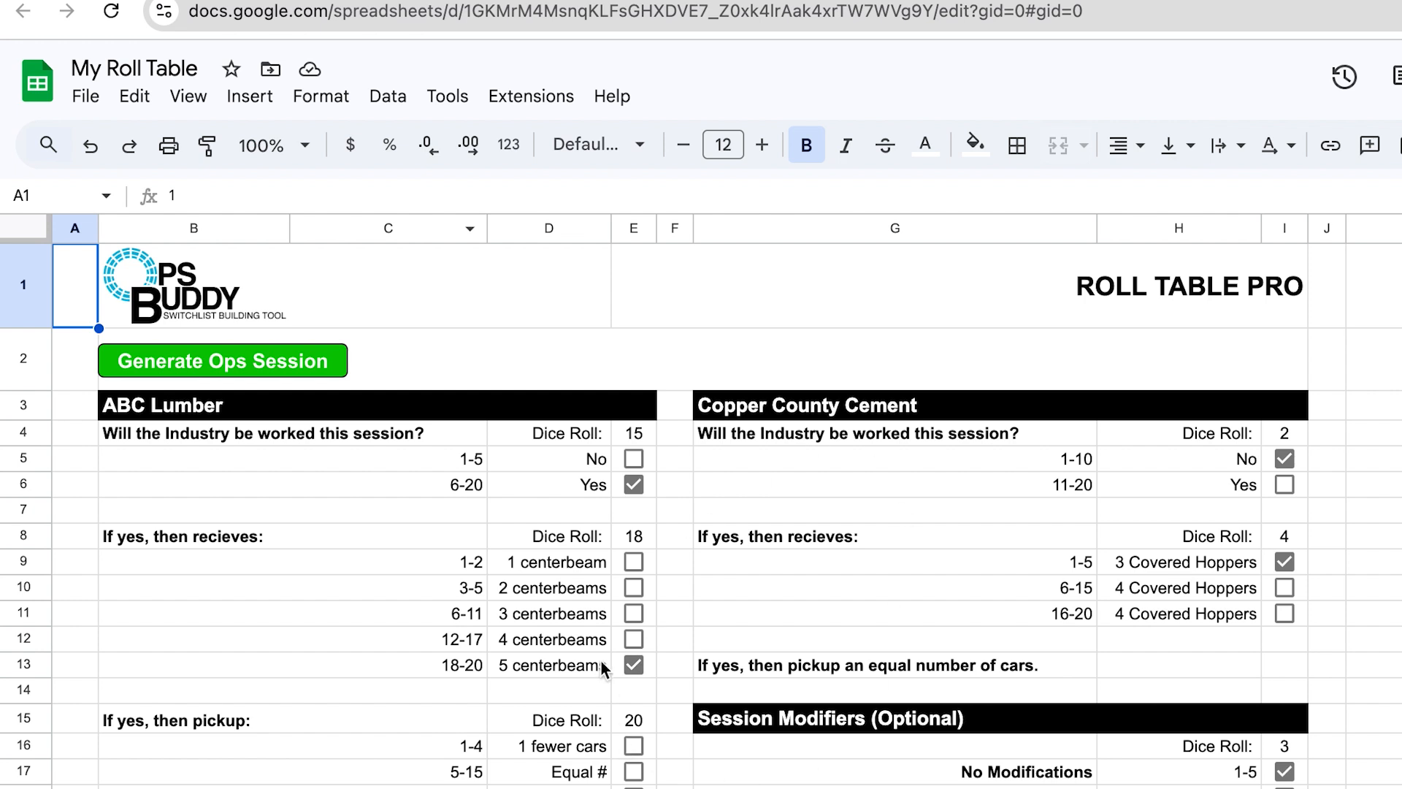
{"action": "mouse_move", "coordinate": [725, 570]}
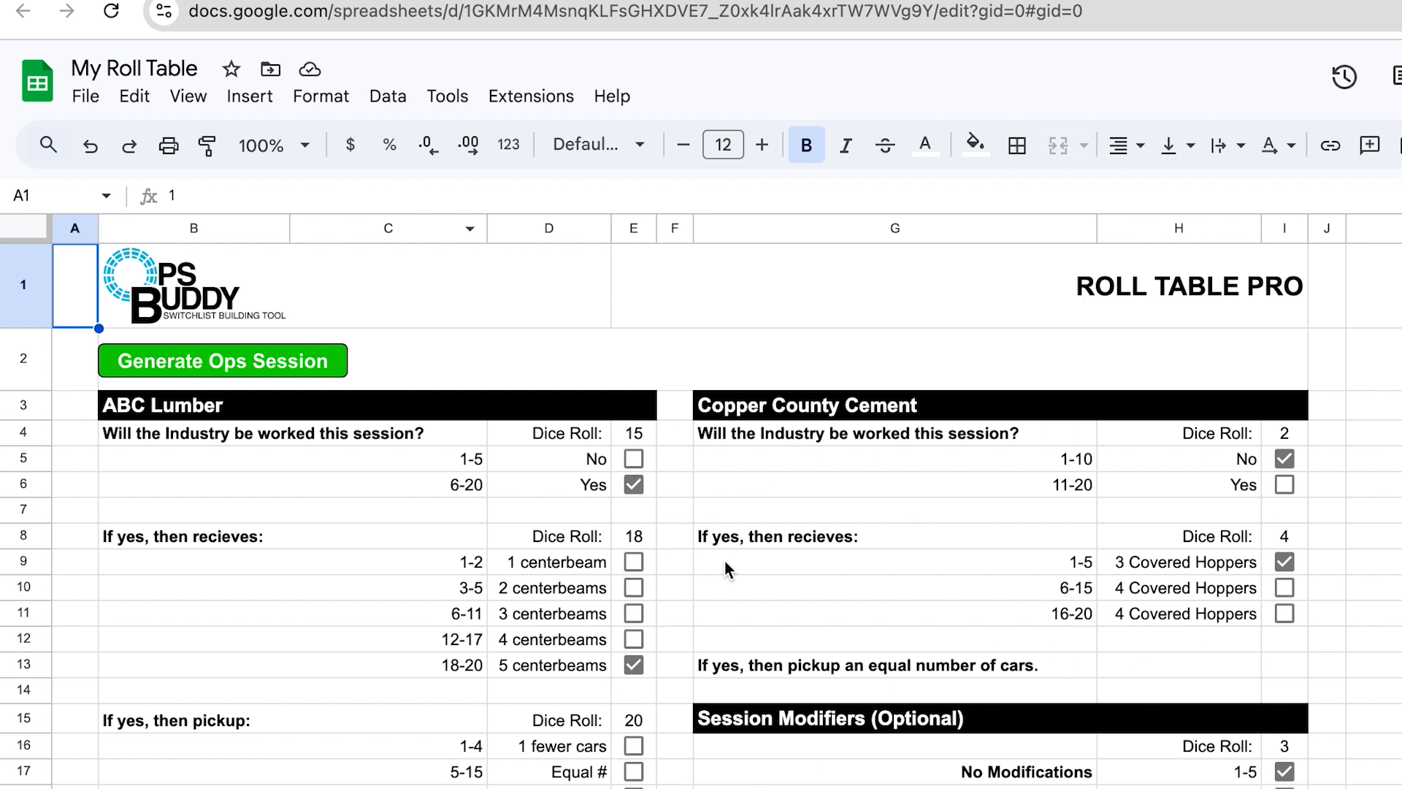
{"action": "mouse_move", "coordinate": [575, 467]}
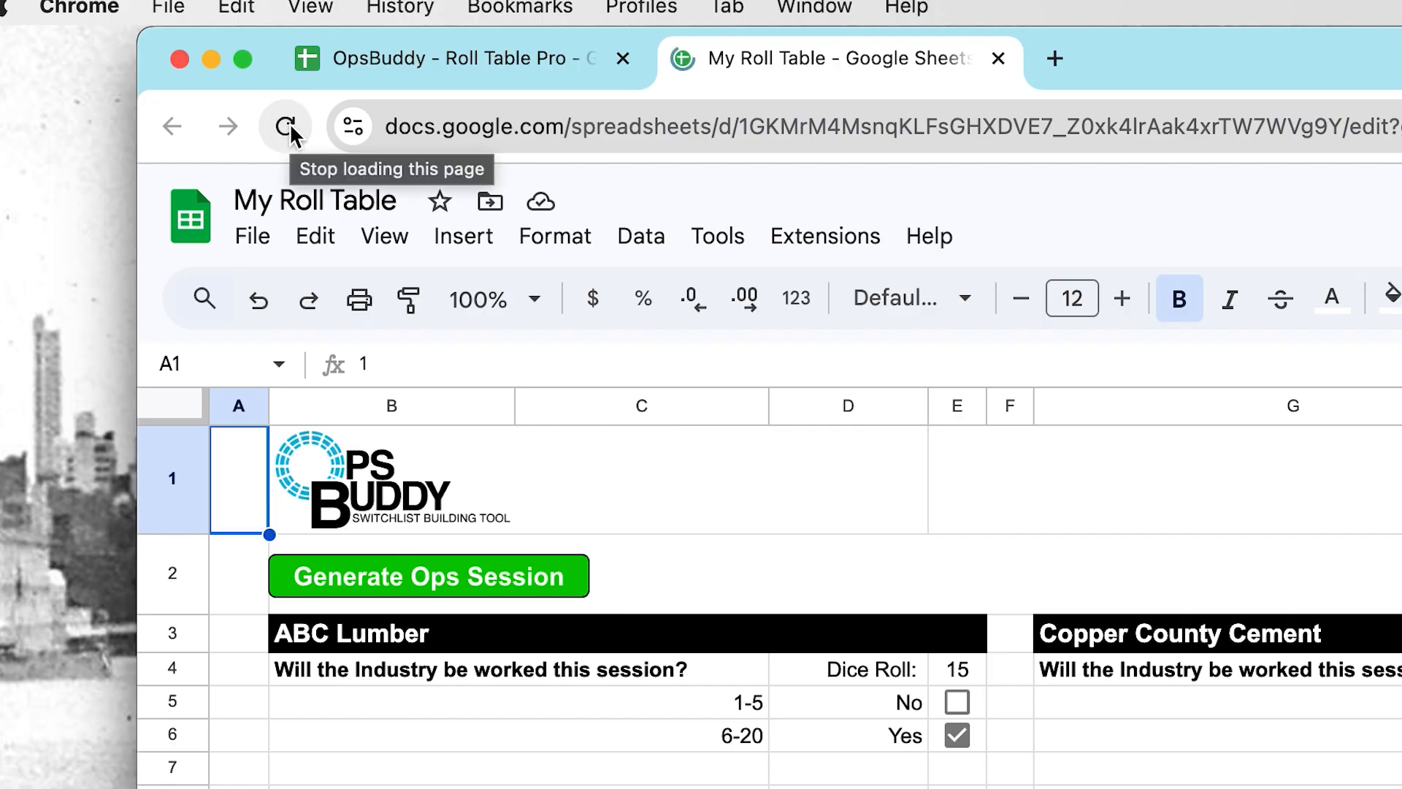
Reload My Roll Table and run Generate Ops Session again, rerolling ABC Lumber to 15.
{"action": "left_click", "coordinate": [427, 575]}
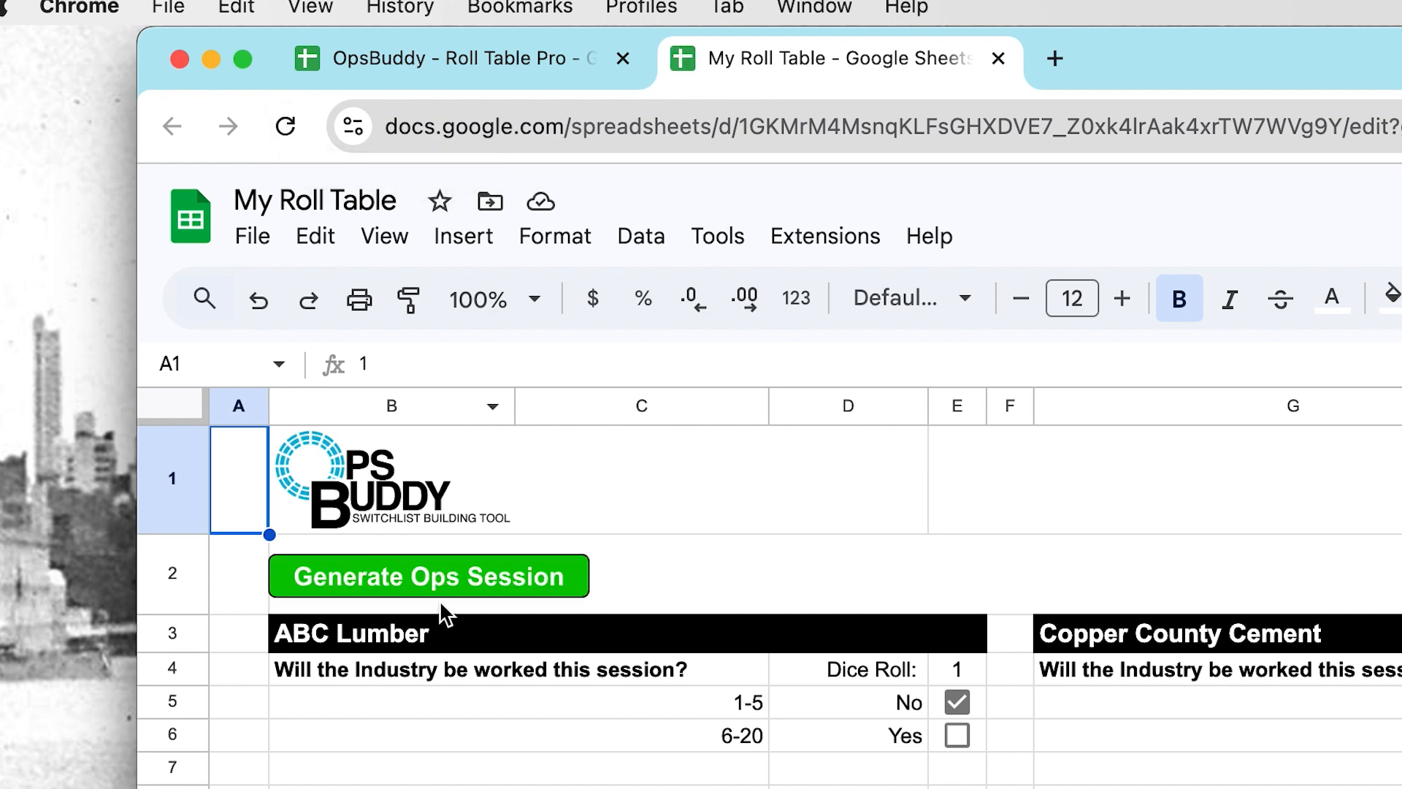
{"action": "mouse_move", "coordinate": [556, 602]}
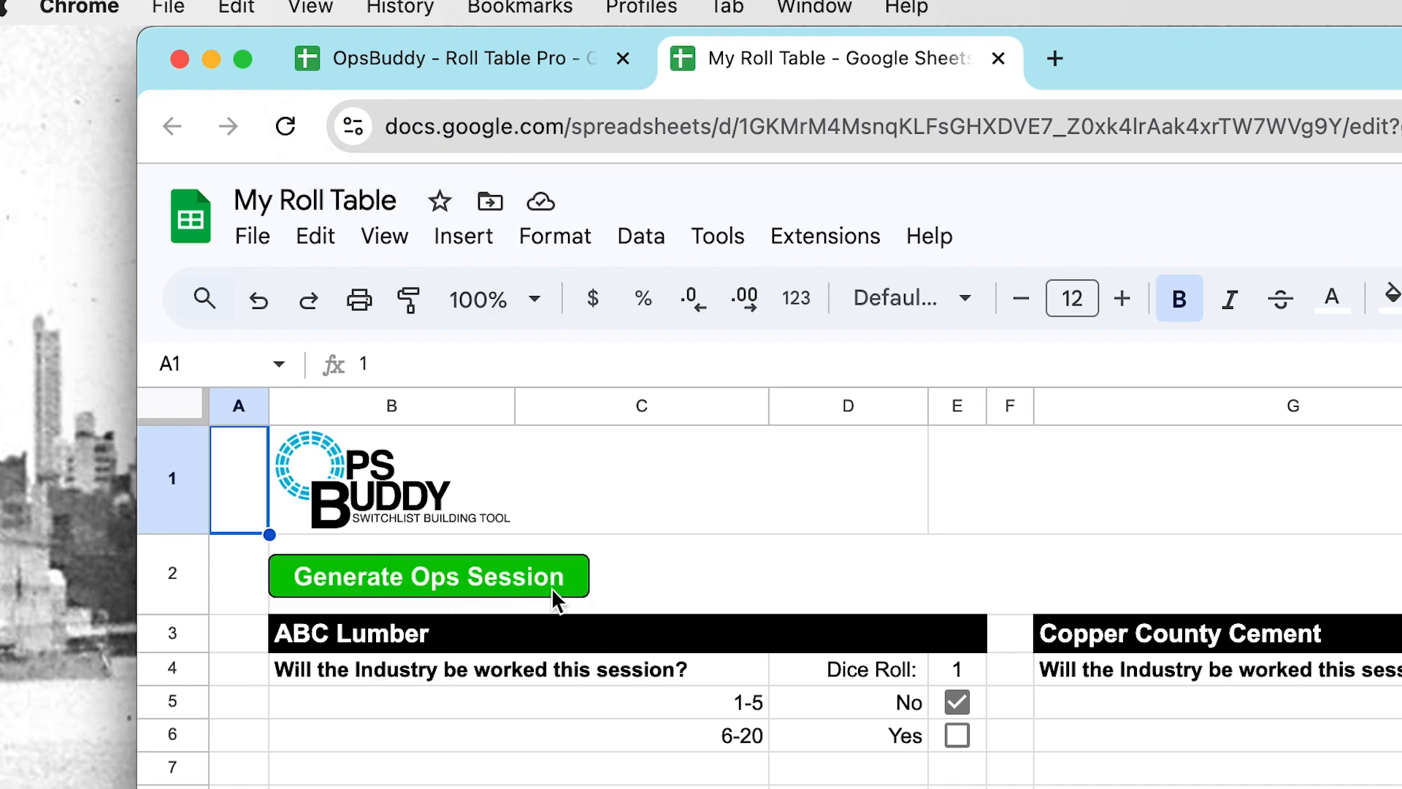
{"action": "left_click", "coordinate": [428, 575]}
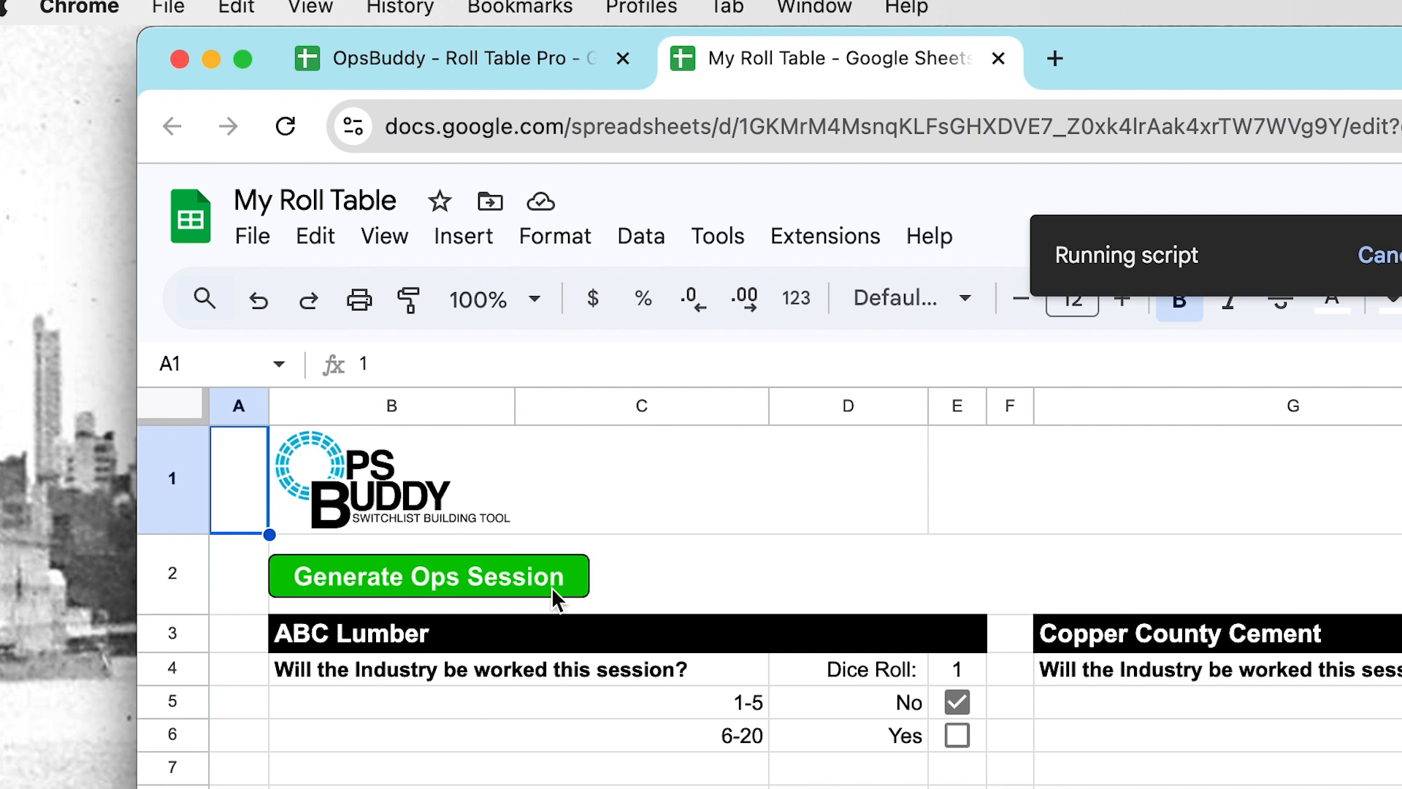
{"action": "left_click", "coordinate": [428, 575]}
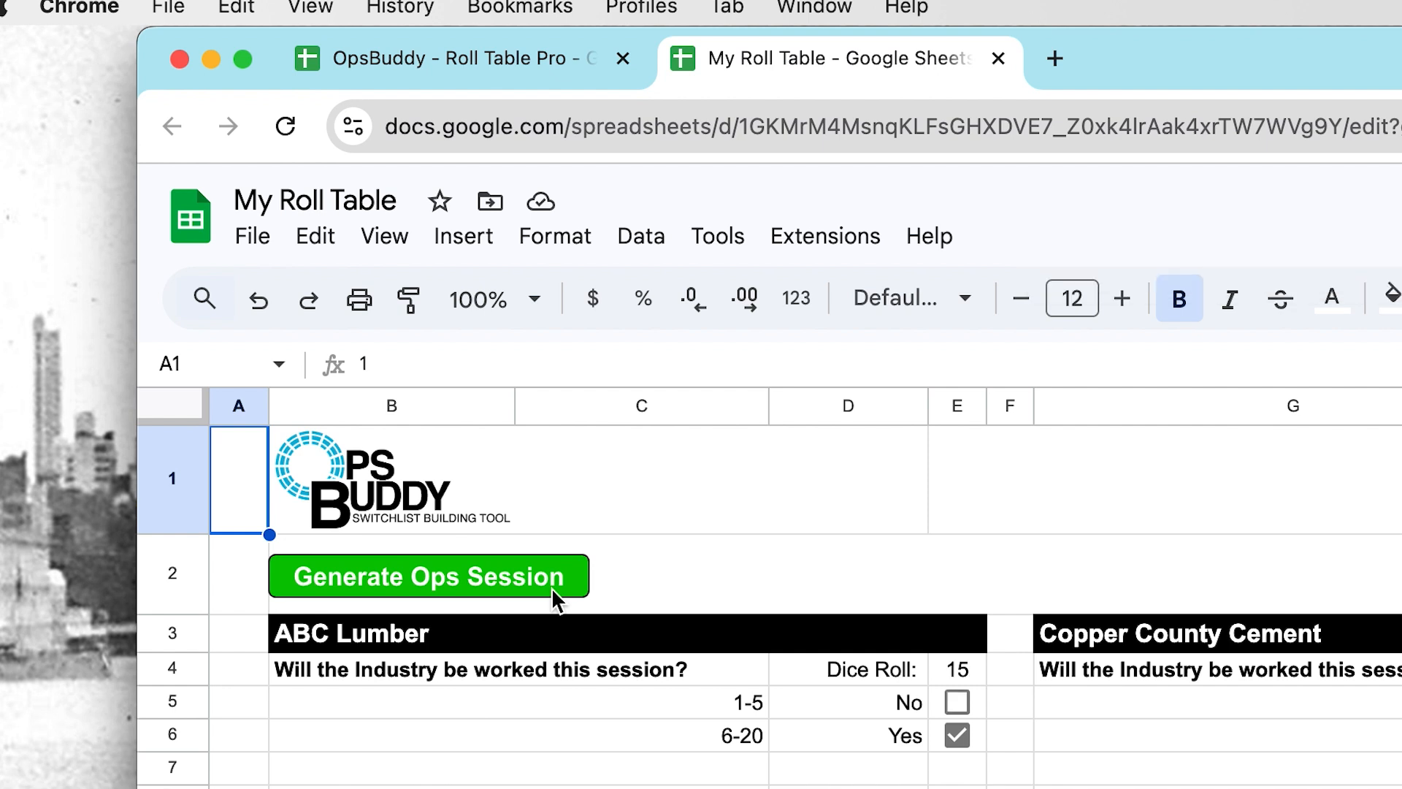
{"action": "mouse_move", "coordinate": [1007, 643]}
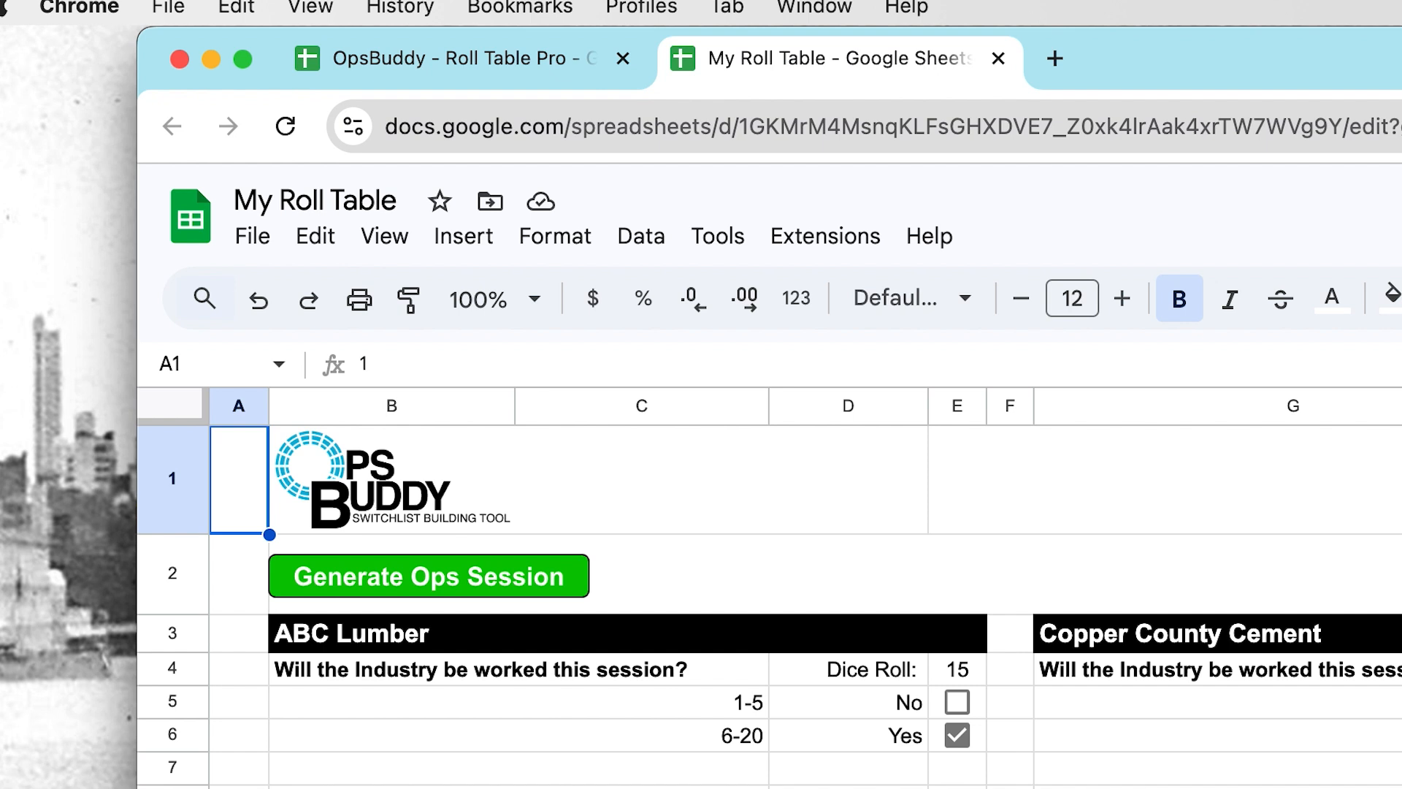
{"action": "mouse_move", "coordinate": [1098, 741]}
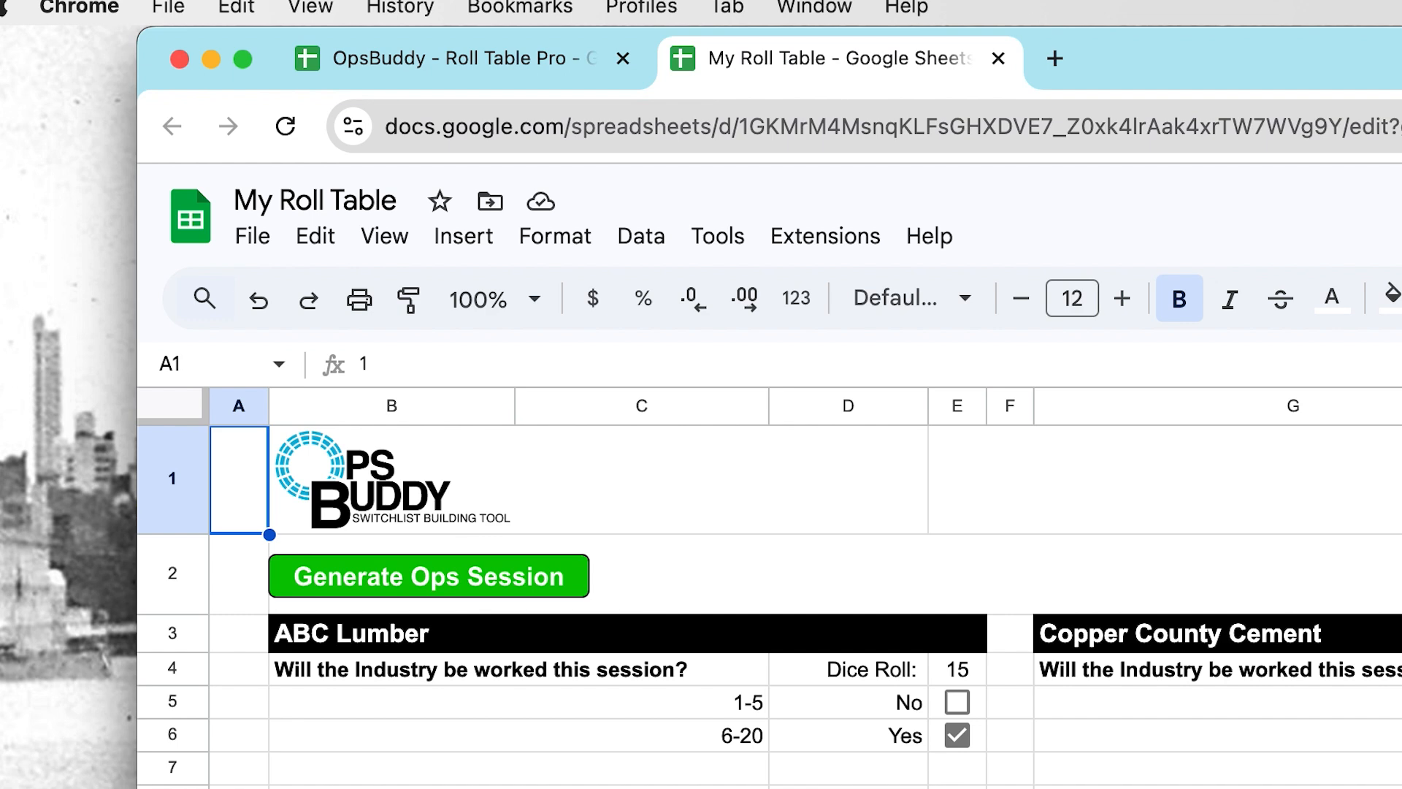
{"action": "scroll", "scroll_direction": "down", "scroll_amount": 3}
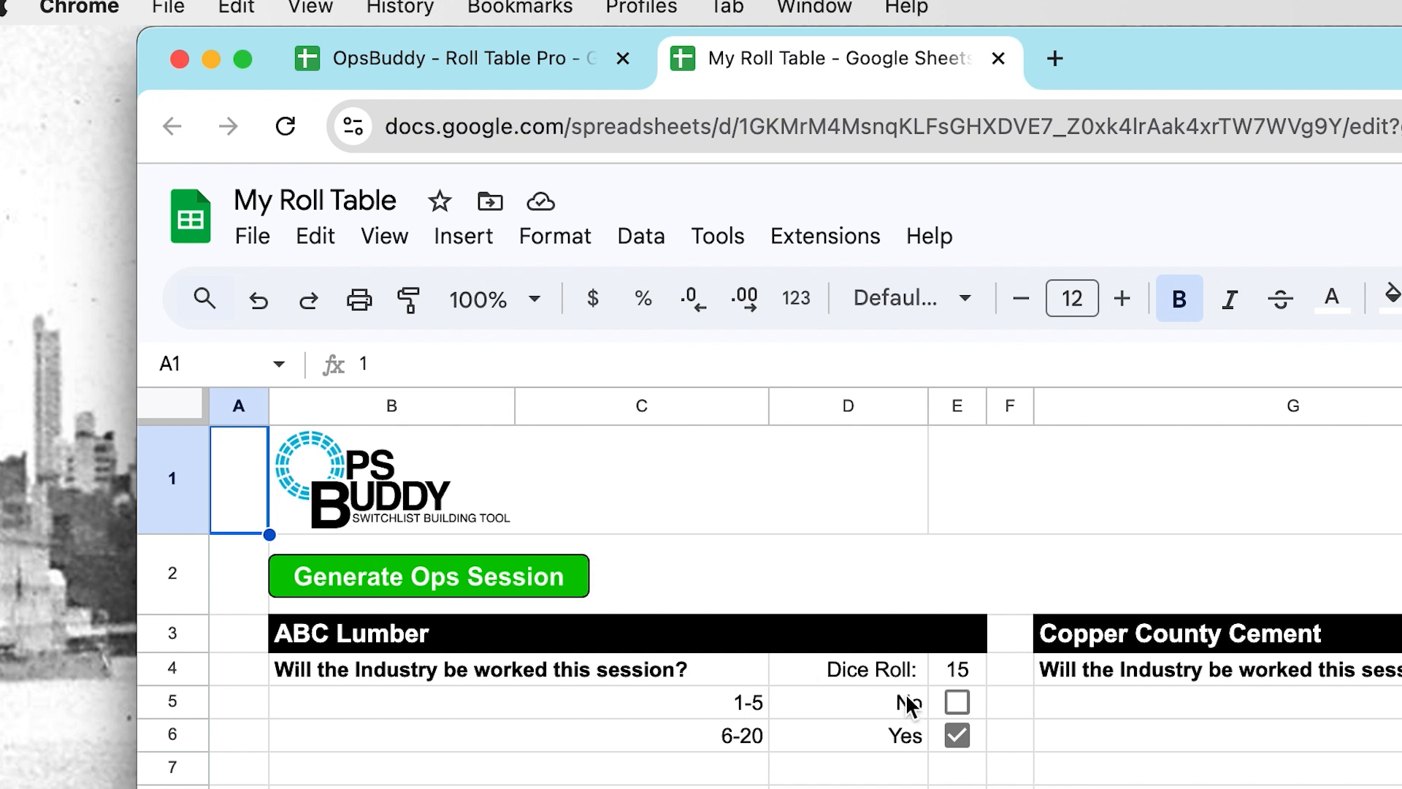
{"action": "mouse_move", "coordinate": [930, 683]}
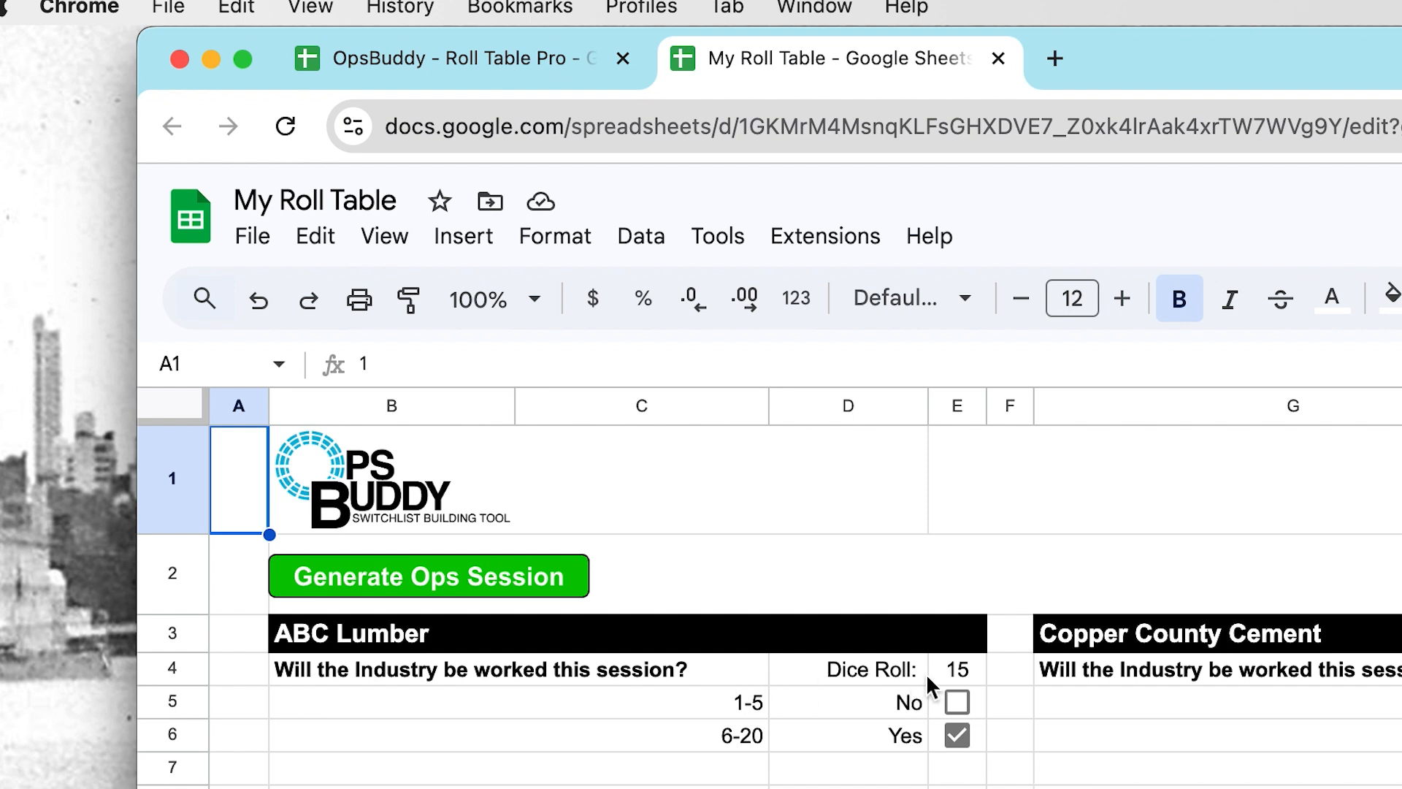
{"action": "mouse_move", "coordinate": [960, 674]}
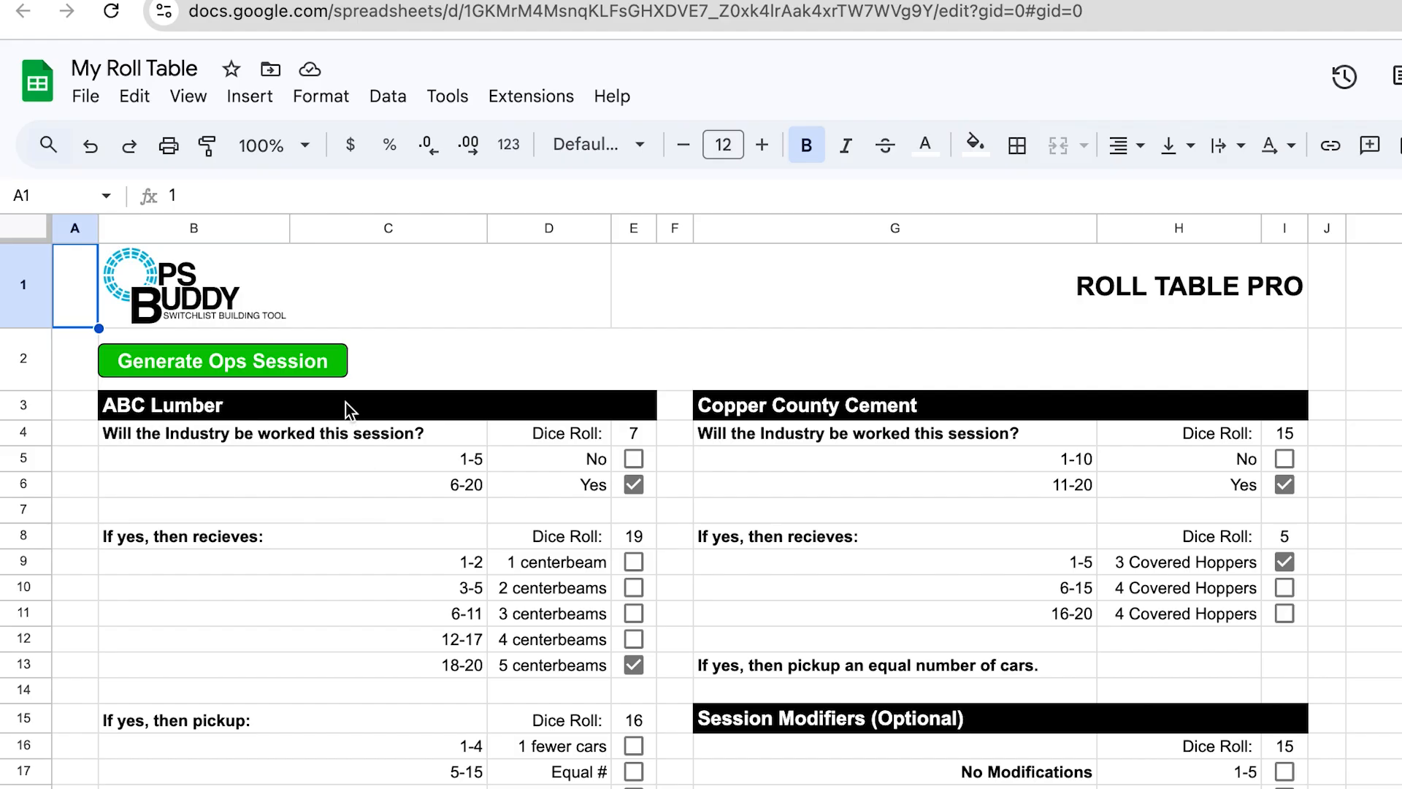
{"action": "mouse_move", "coordinate": [222, 448]}
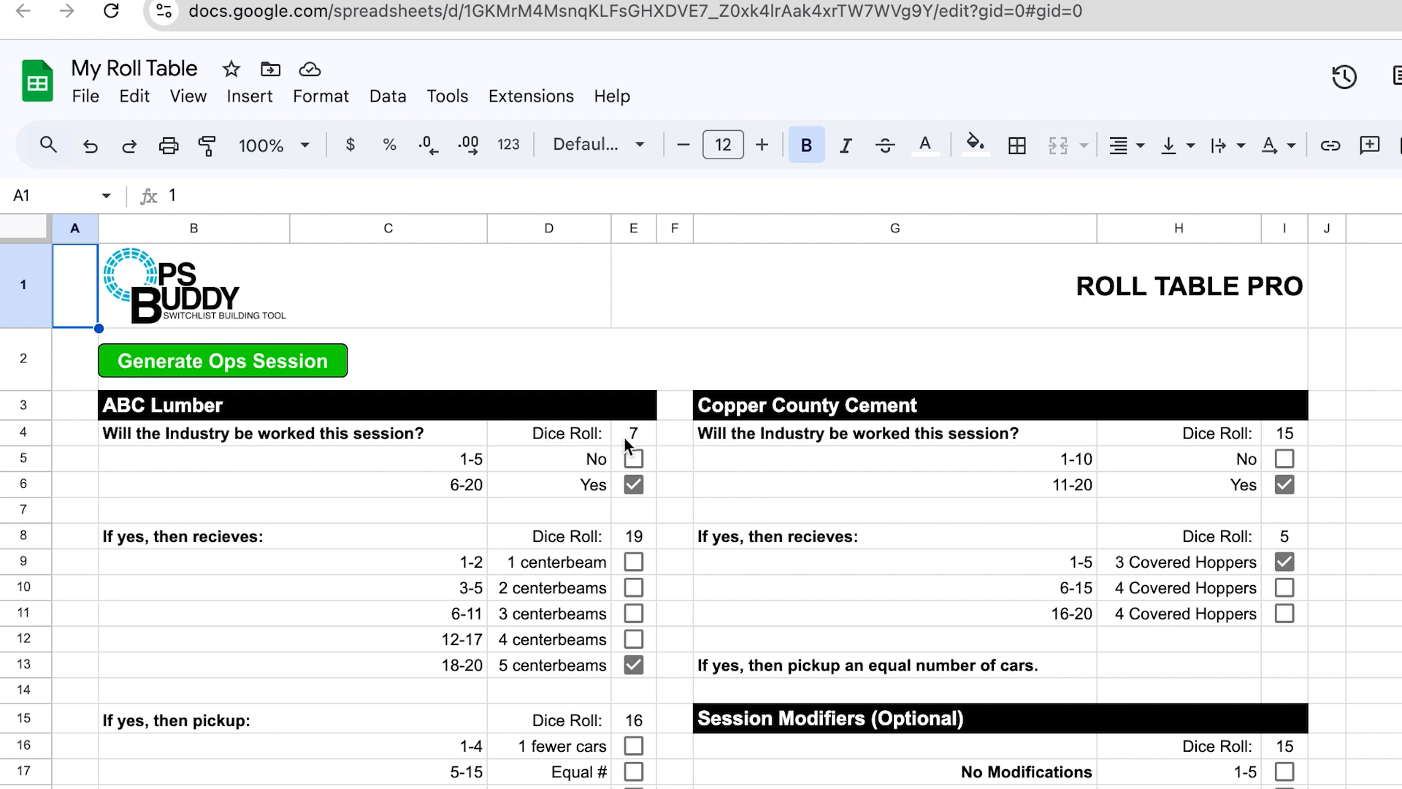
{"action": "left_click", "coordinate": [632, 432]}
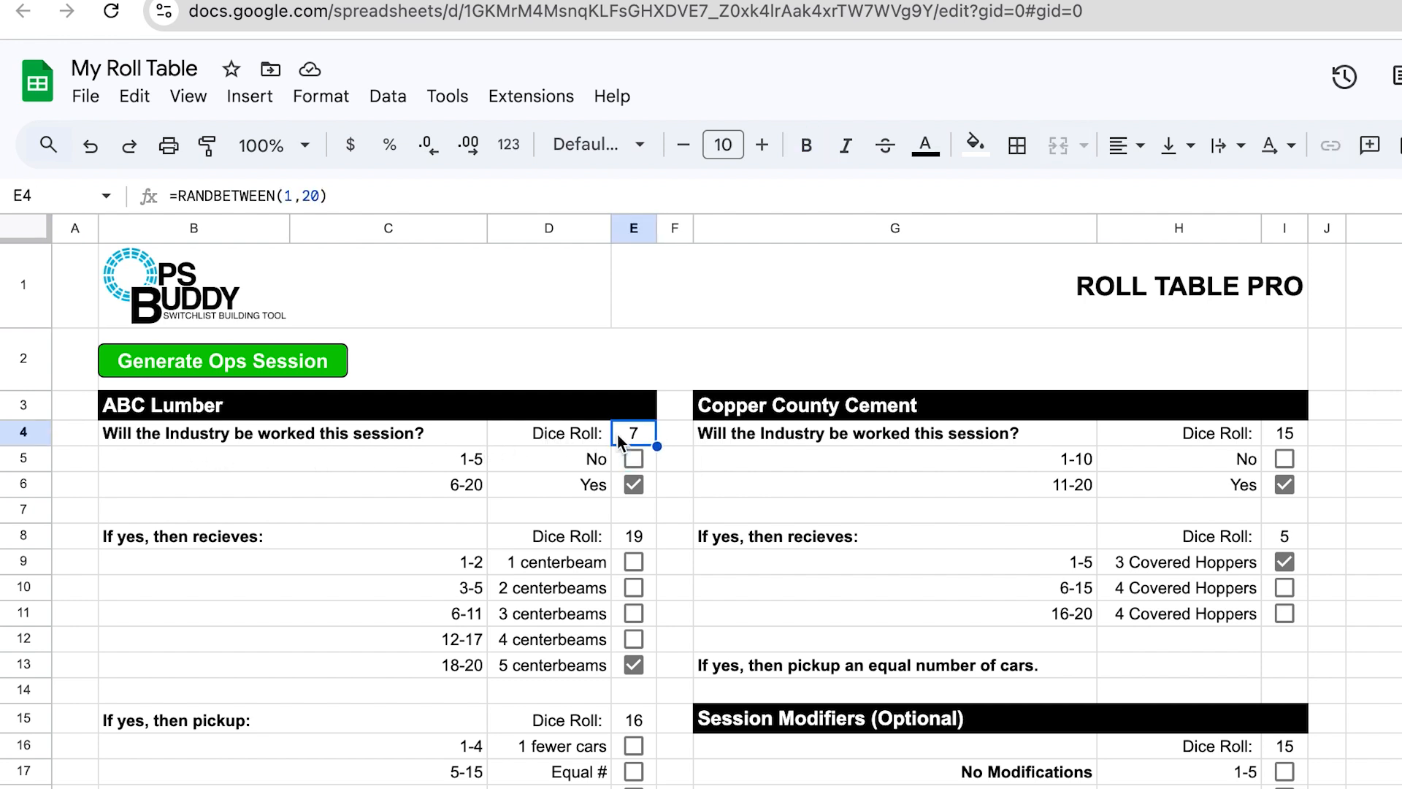
{"action": "mouse_move", "coordinate": [623, 444]}
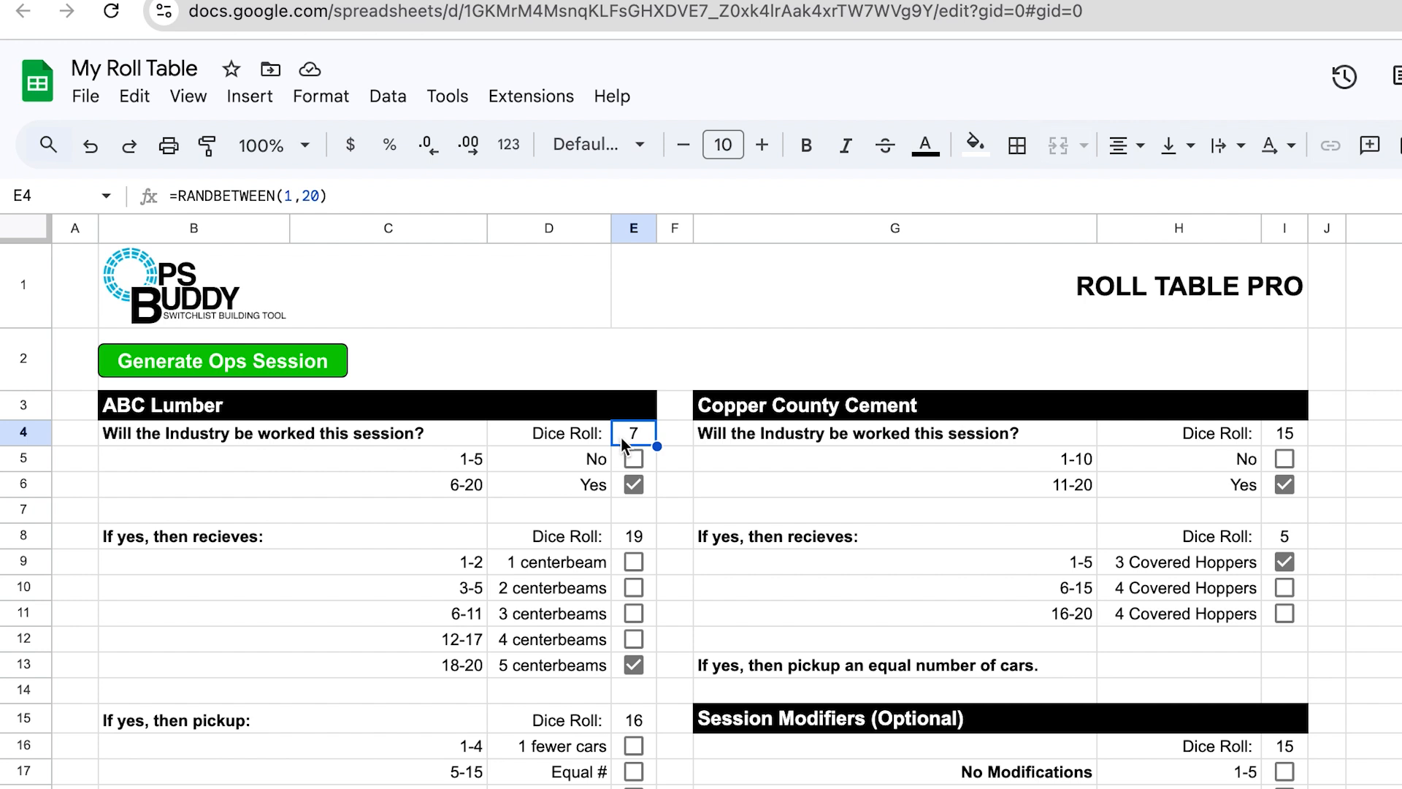
{"action": "mouse_move", "coordinate": [623, 447]}
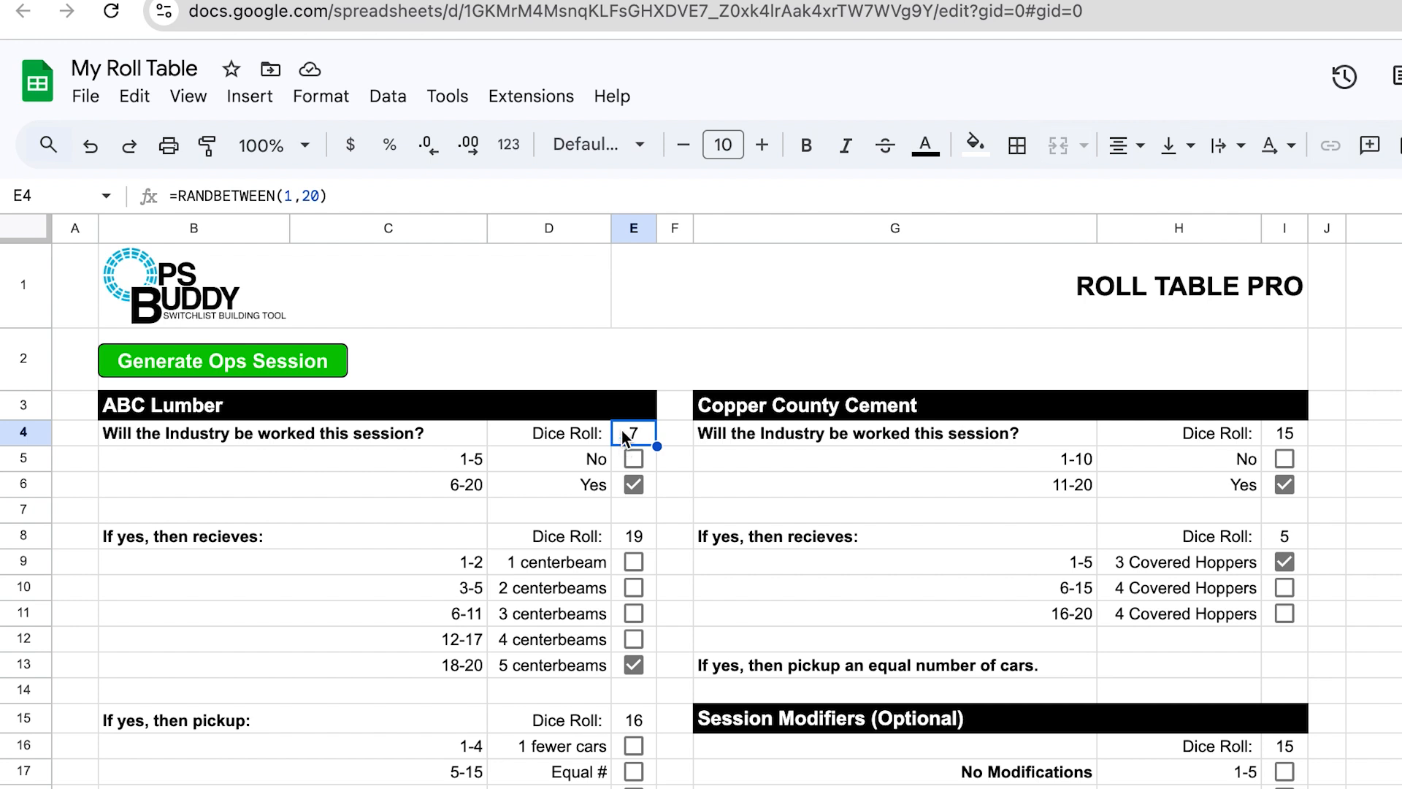
{"action": "mouse_move", "coordinate": [563, 370]}
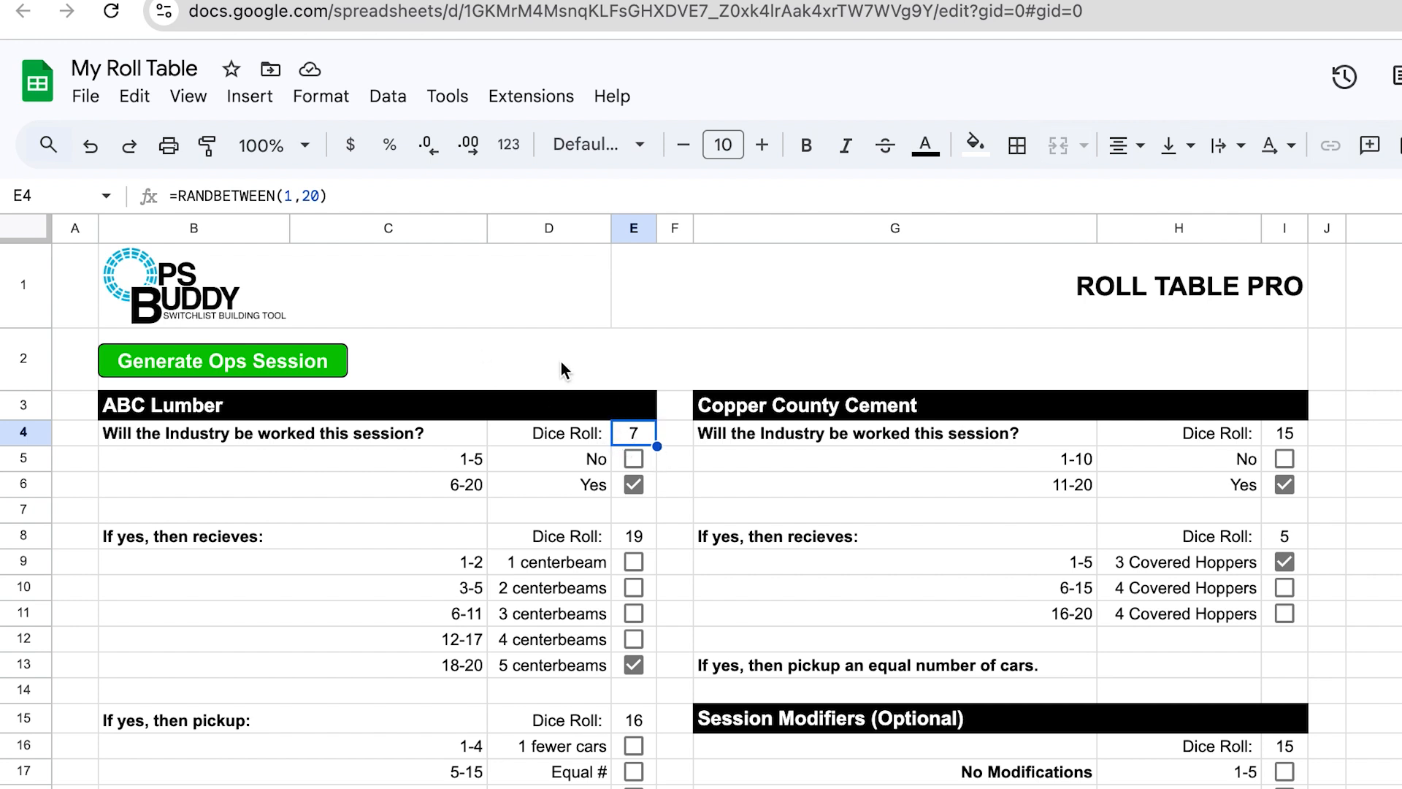
{"action": "mouse_move", "coordinate": [342, 273]}
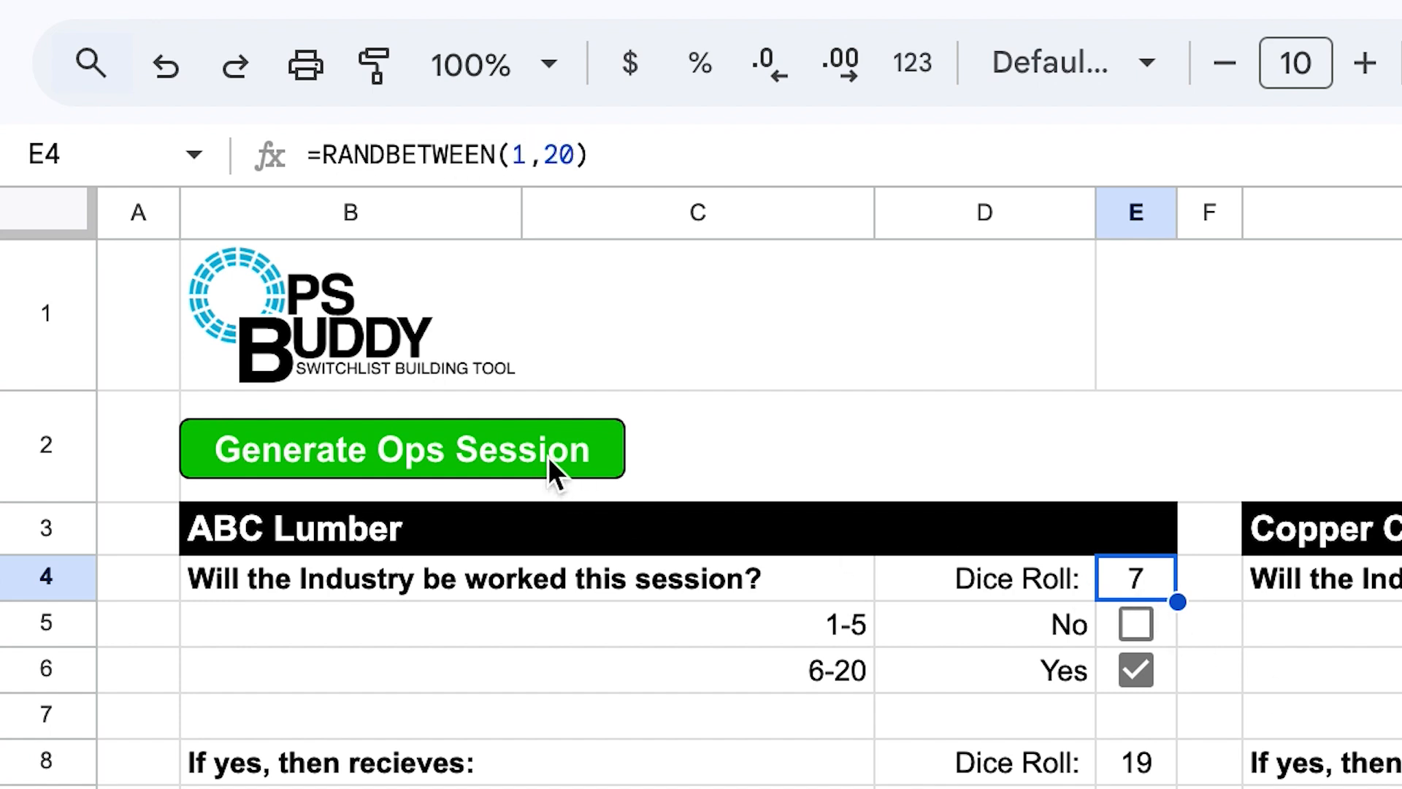
Re-roll the session (ABC Lumber 6) and inspect the ISBETWEEN formulas in its No and Yes checkboxes.
{"action": "left_click", "coordinate": [401, 448]}
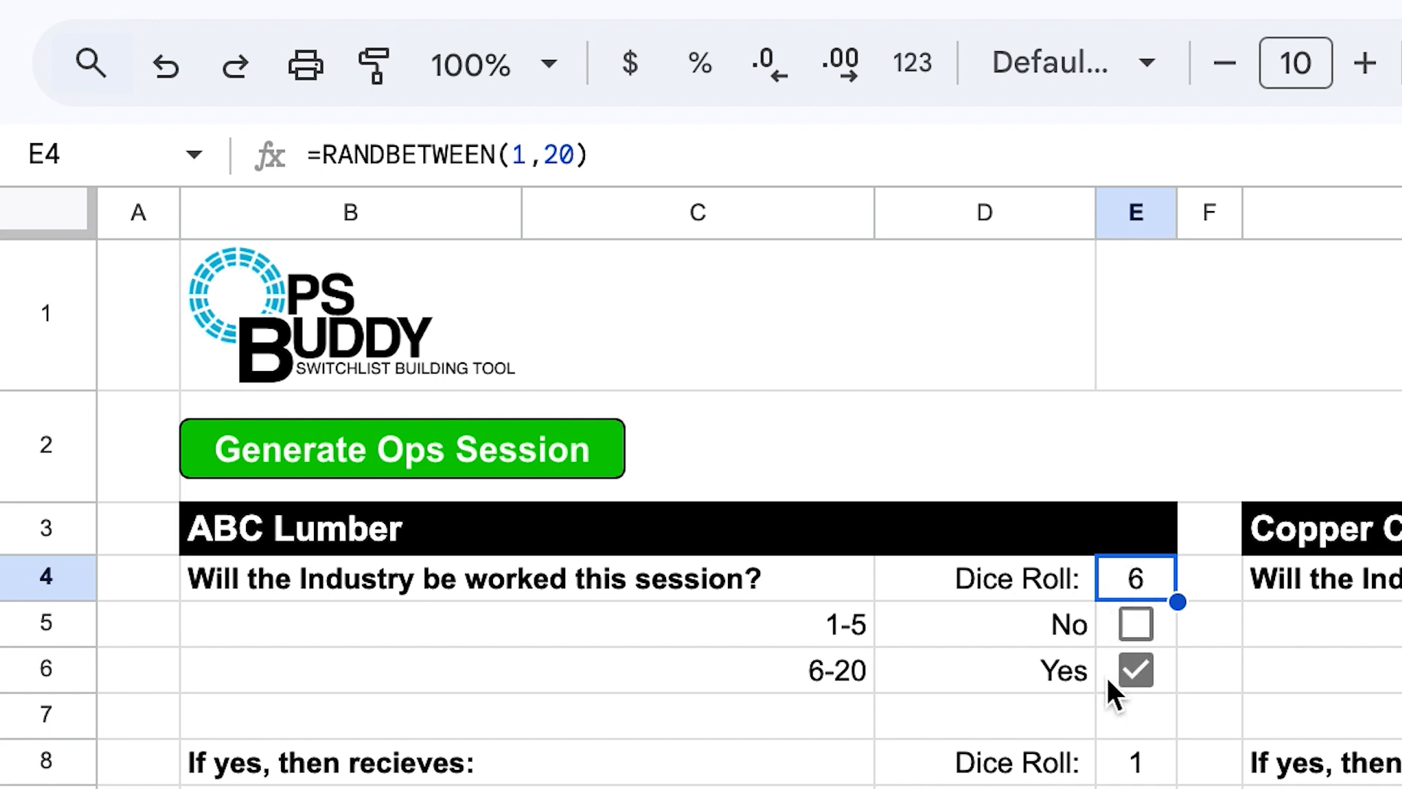
{"action": "left_click", "coordinate": [1135, 624]}
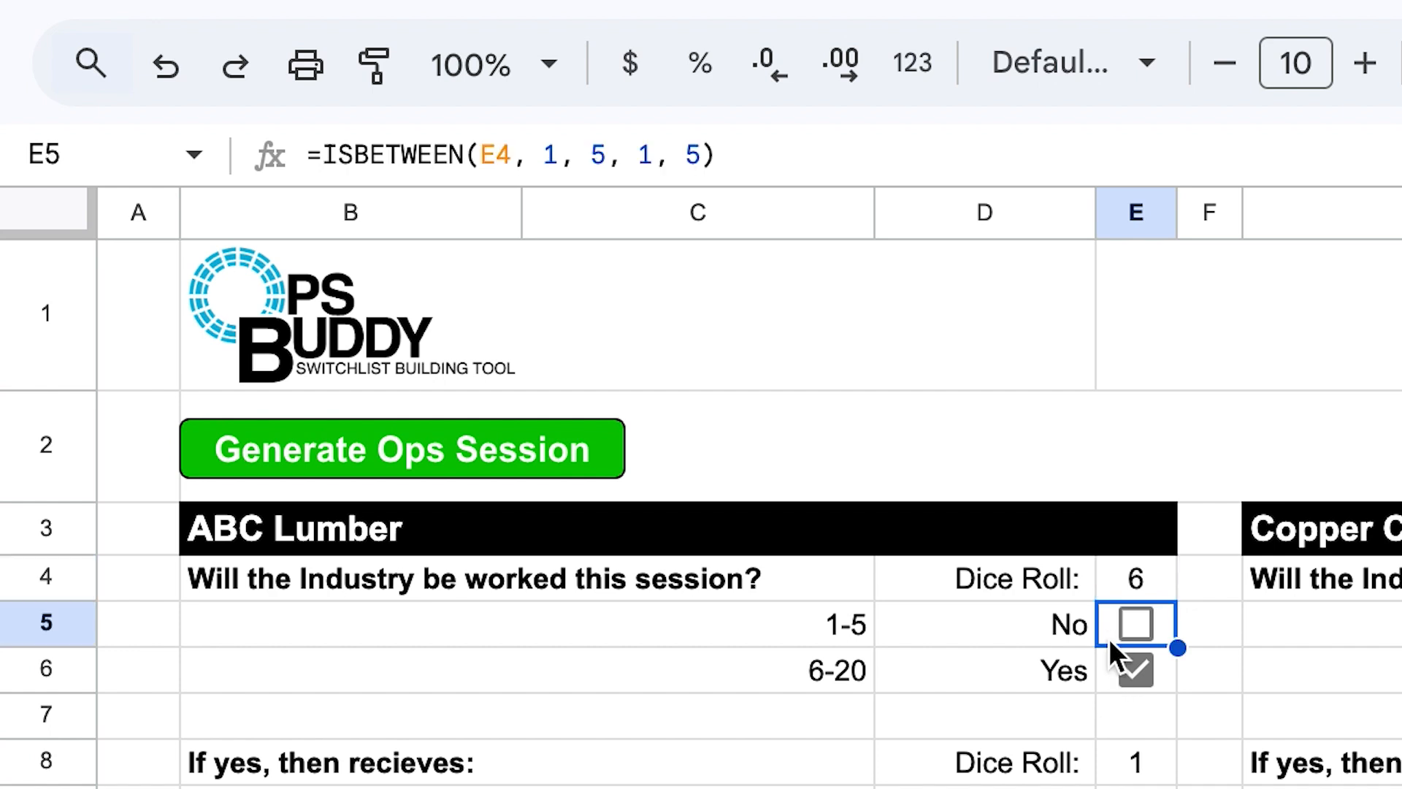
{"action": "mouse_move", "coordinate": [1117, 675]}
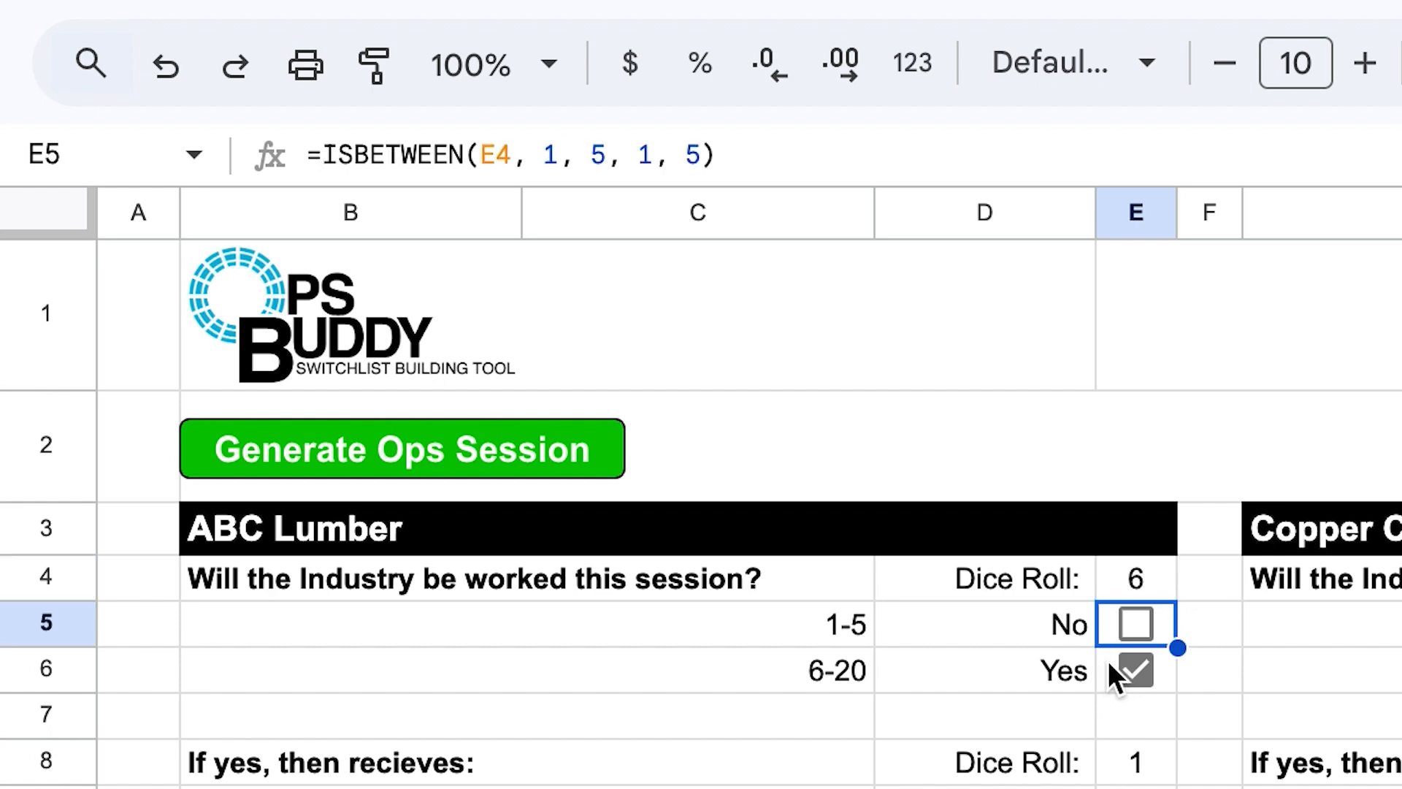
{"action": "left_click", "coordinate": [1135, 668]}
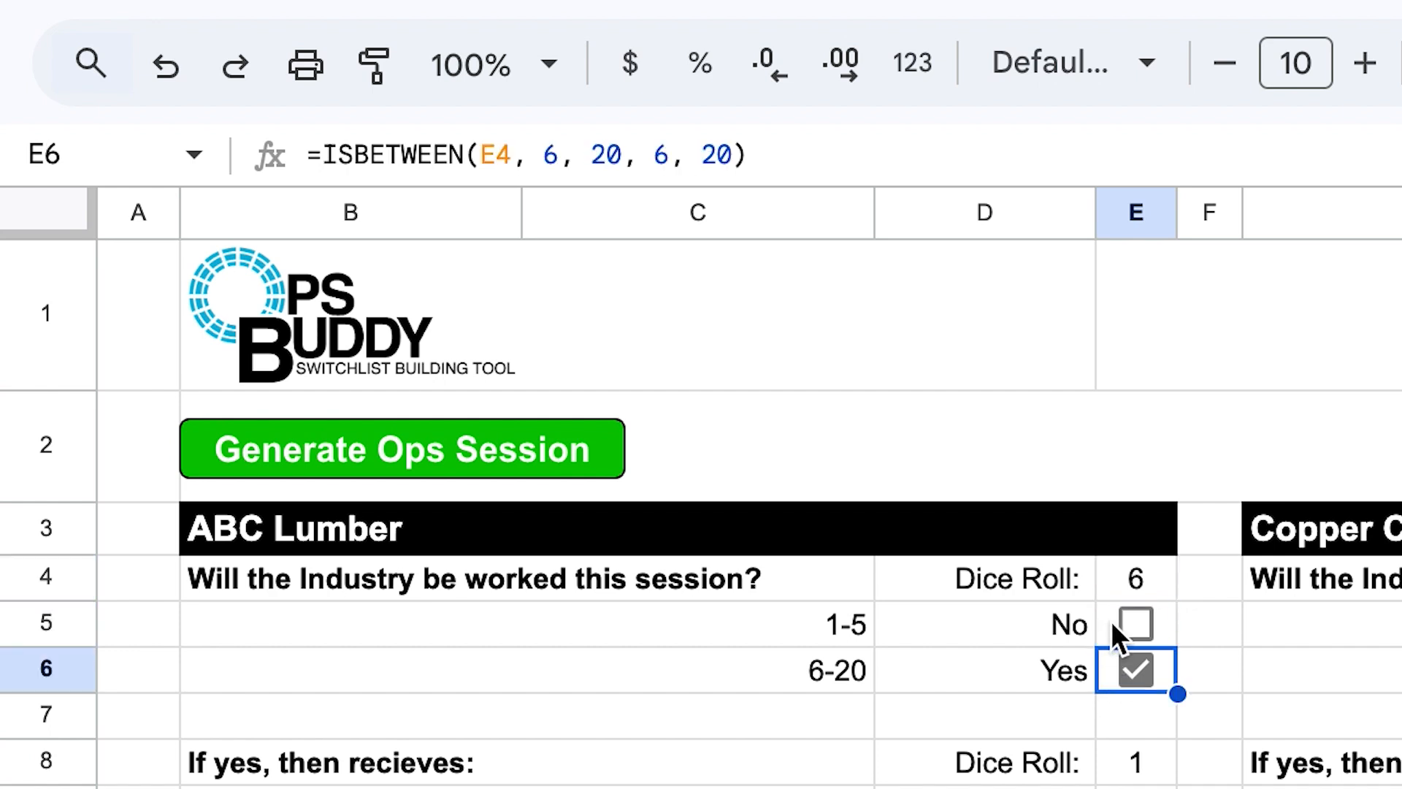
{"action": "left_click", "coordinate": [1135, 623]}
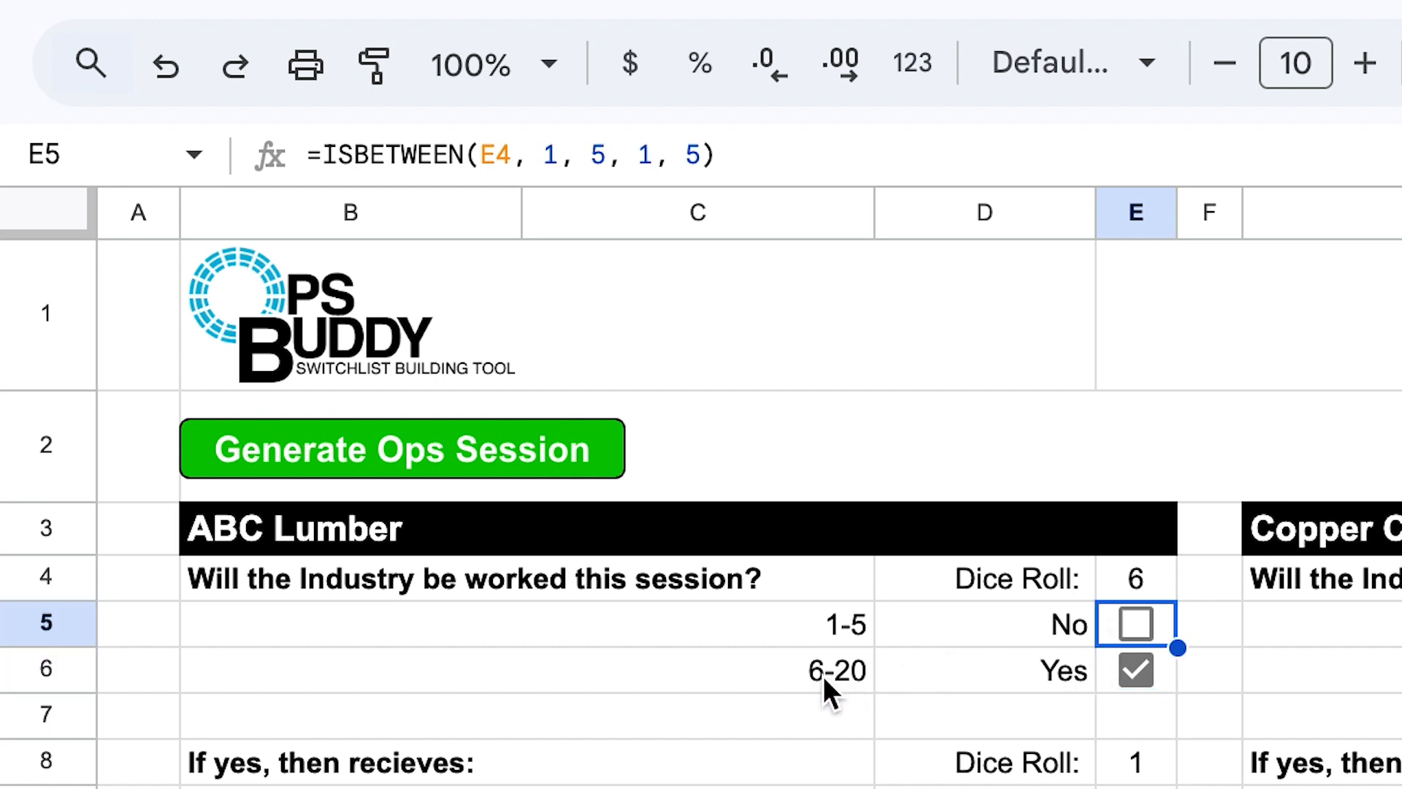
{"action": "mouse_move", "coordinate": [1104, 577]}
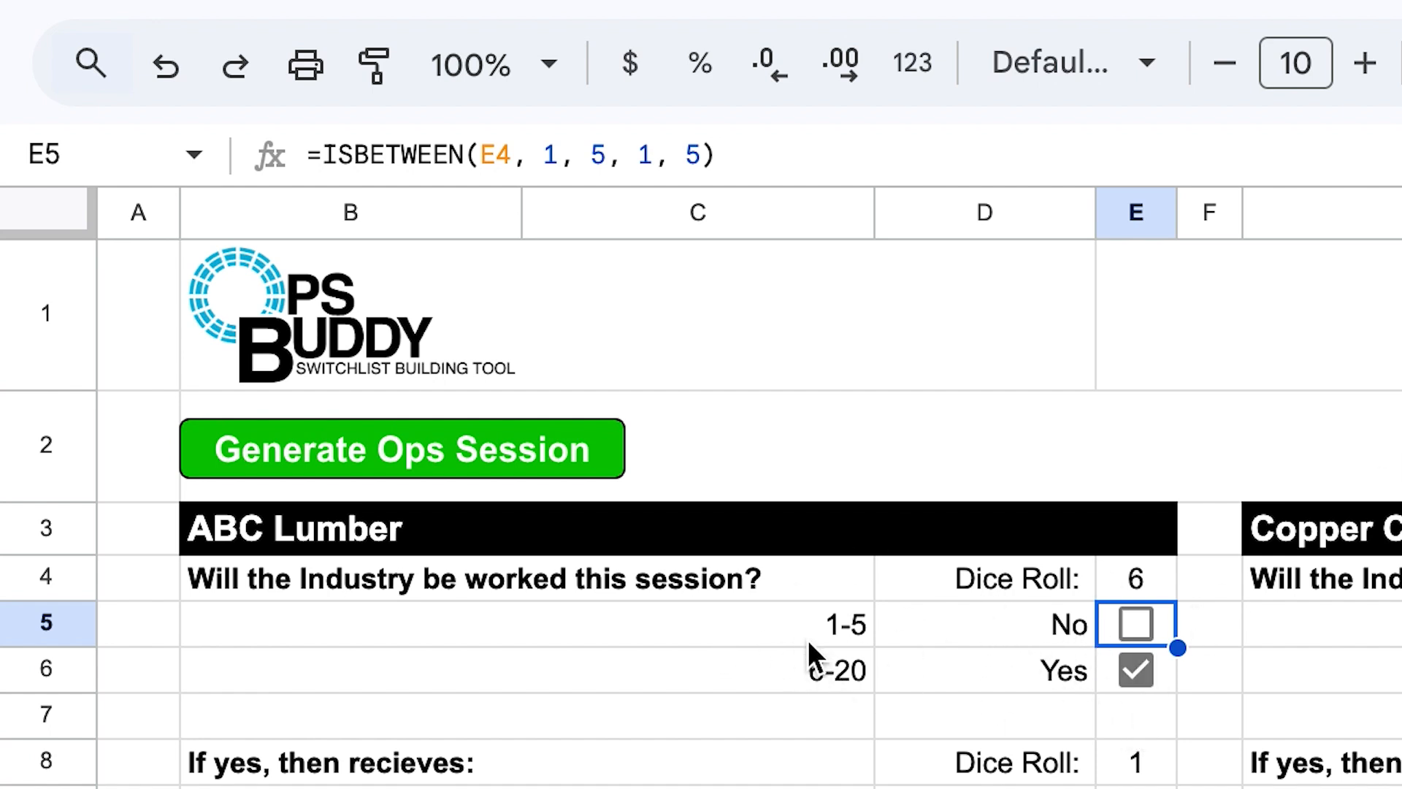
{"action": "mouse_move", "coordinate": [833, 644]}
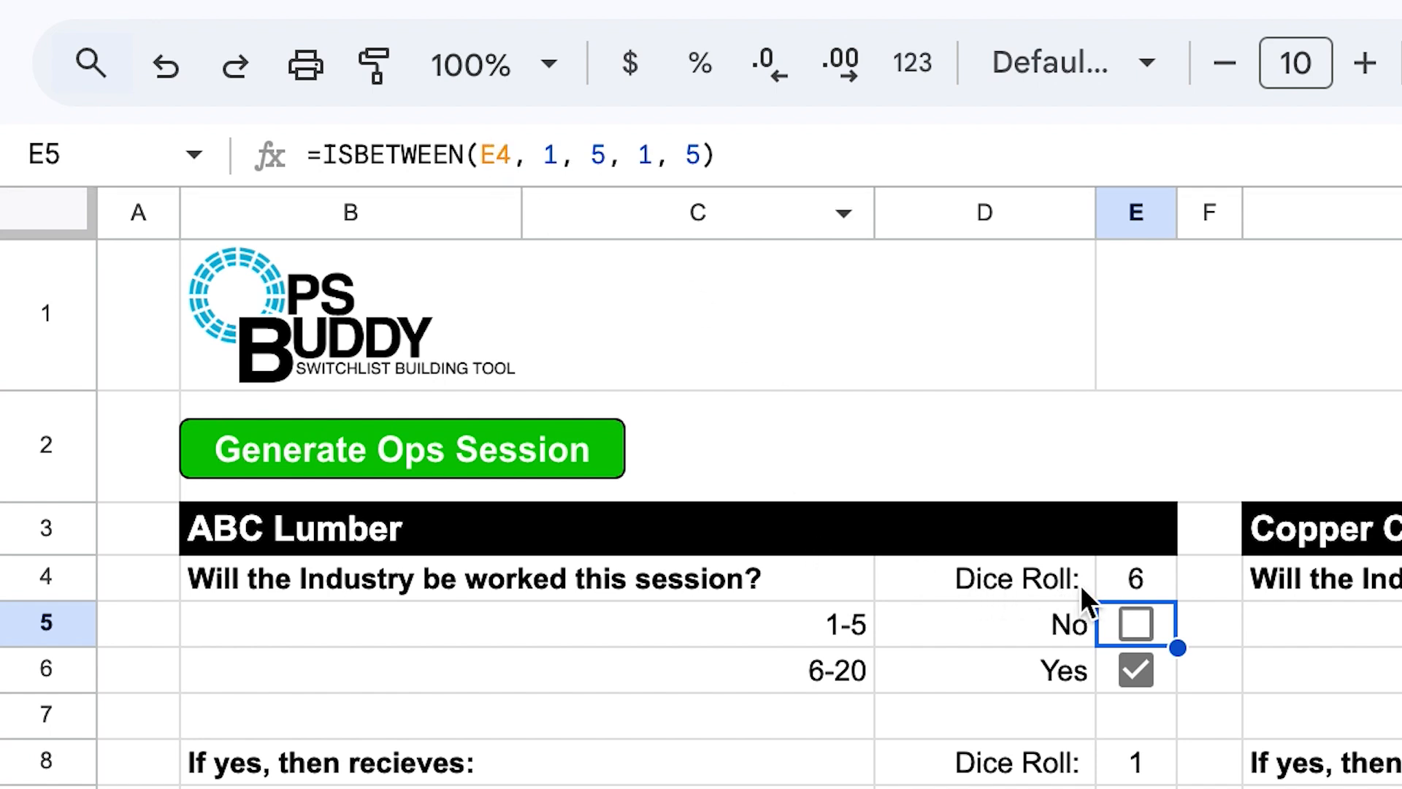
{"action": "left_click", "coordinate": [1136, 578]}
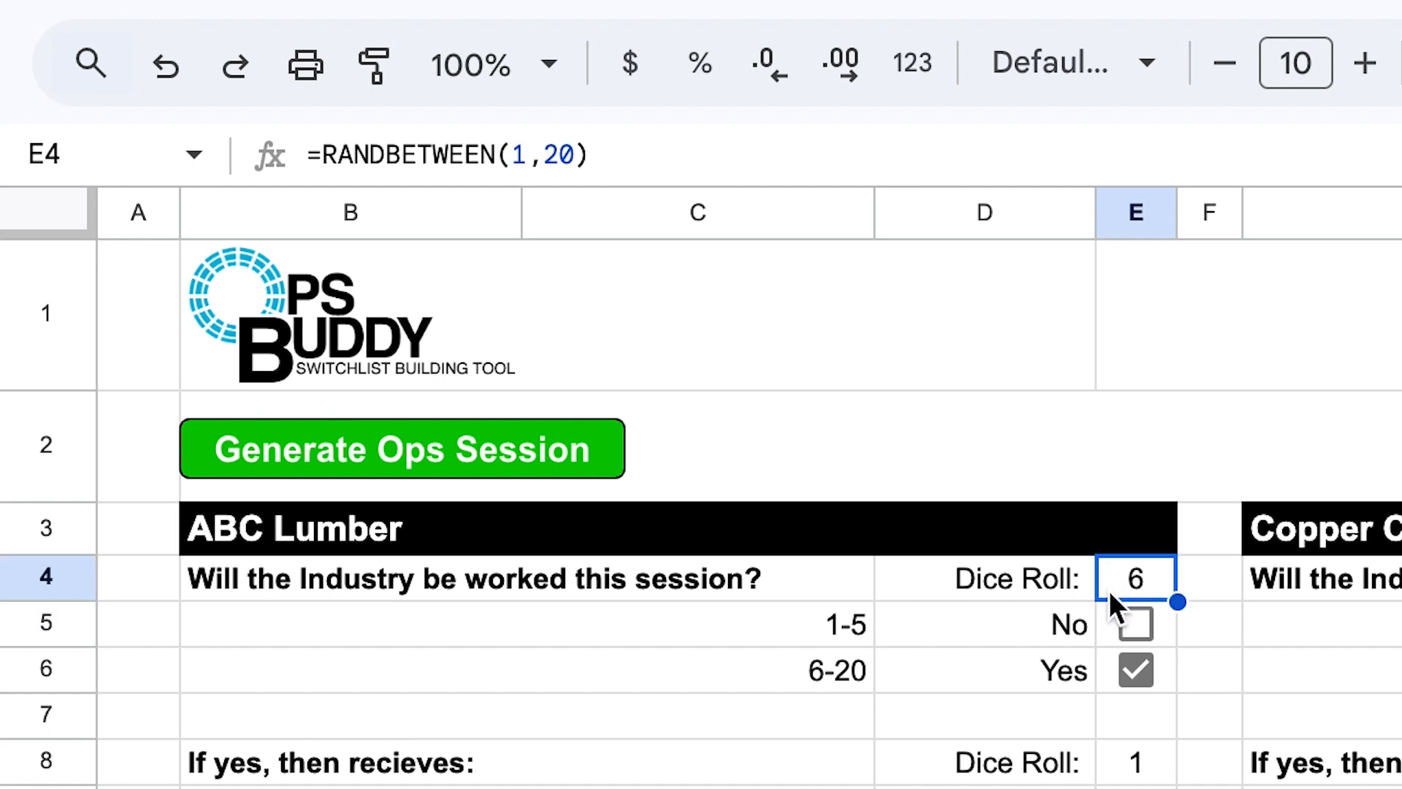
{"action": "left_click", "coordinate": [1136, 623]}
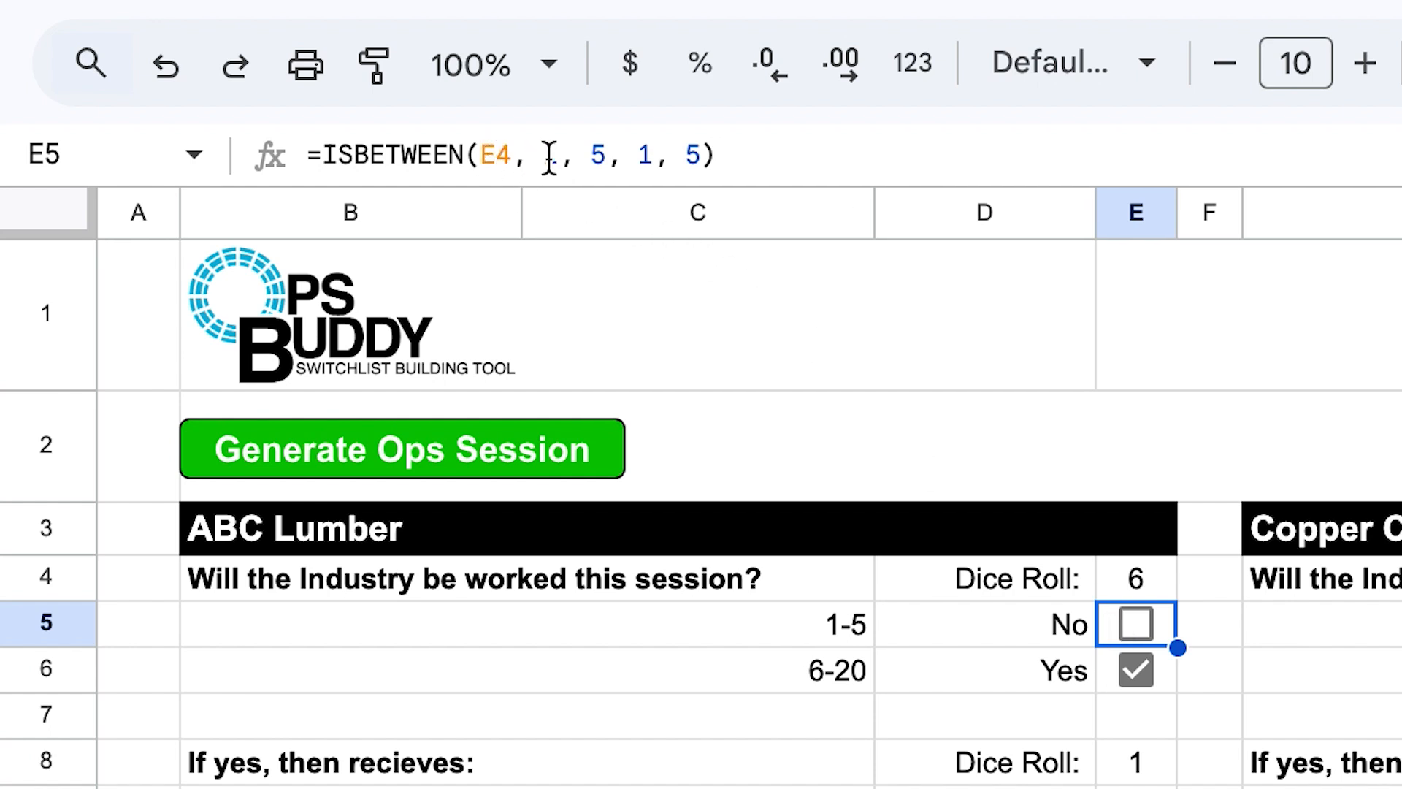
{"action": "type", "text": "1"}
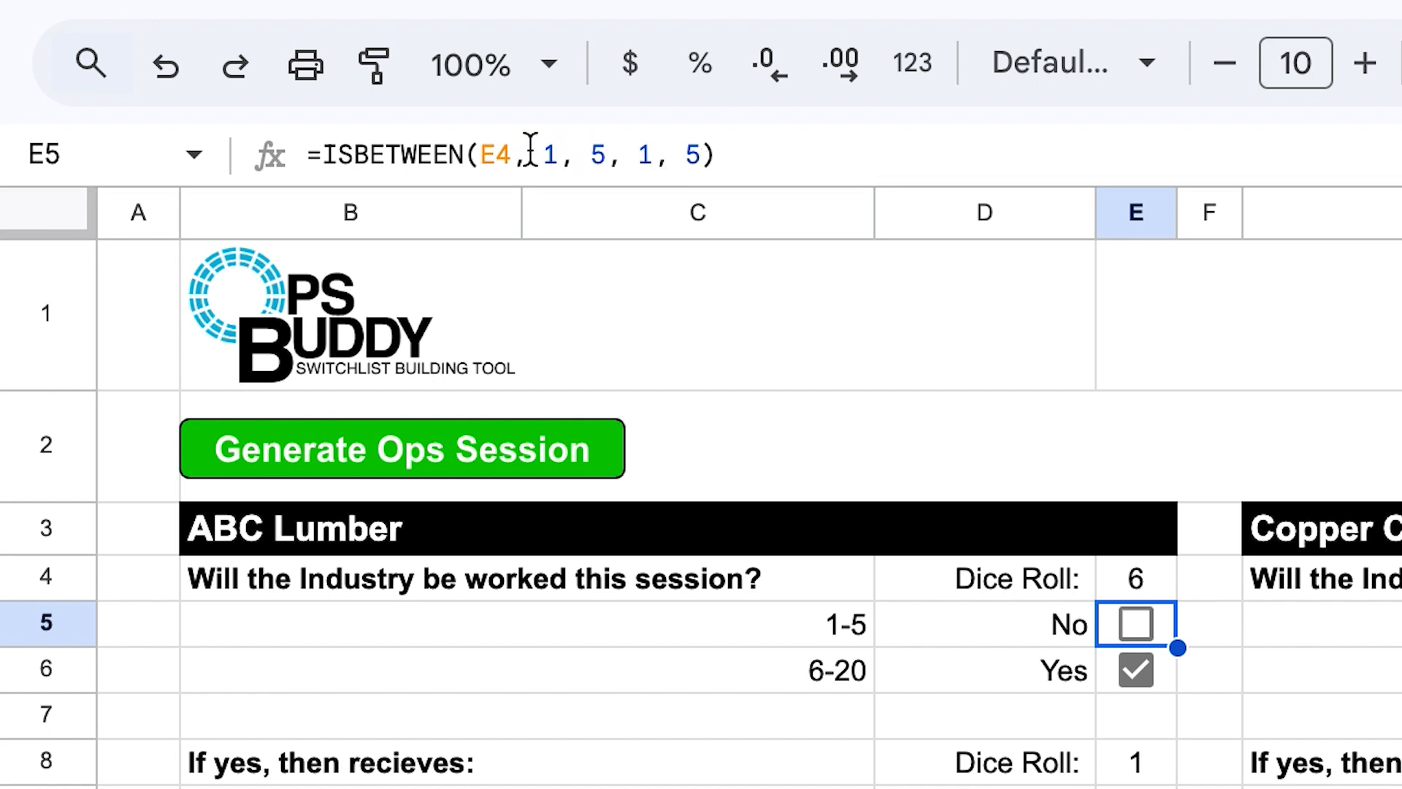
{"action": "left_click", "coordinate": [707, 156]}
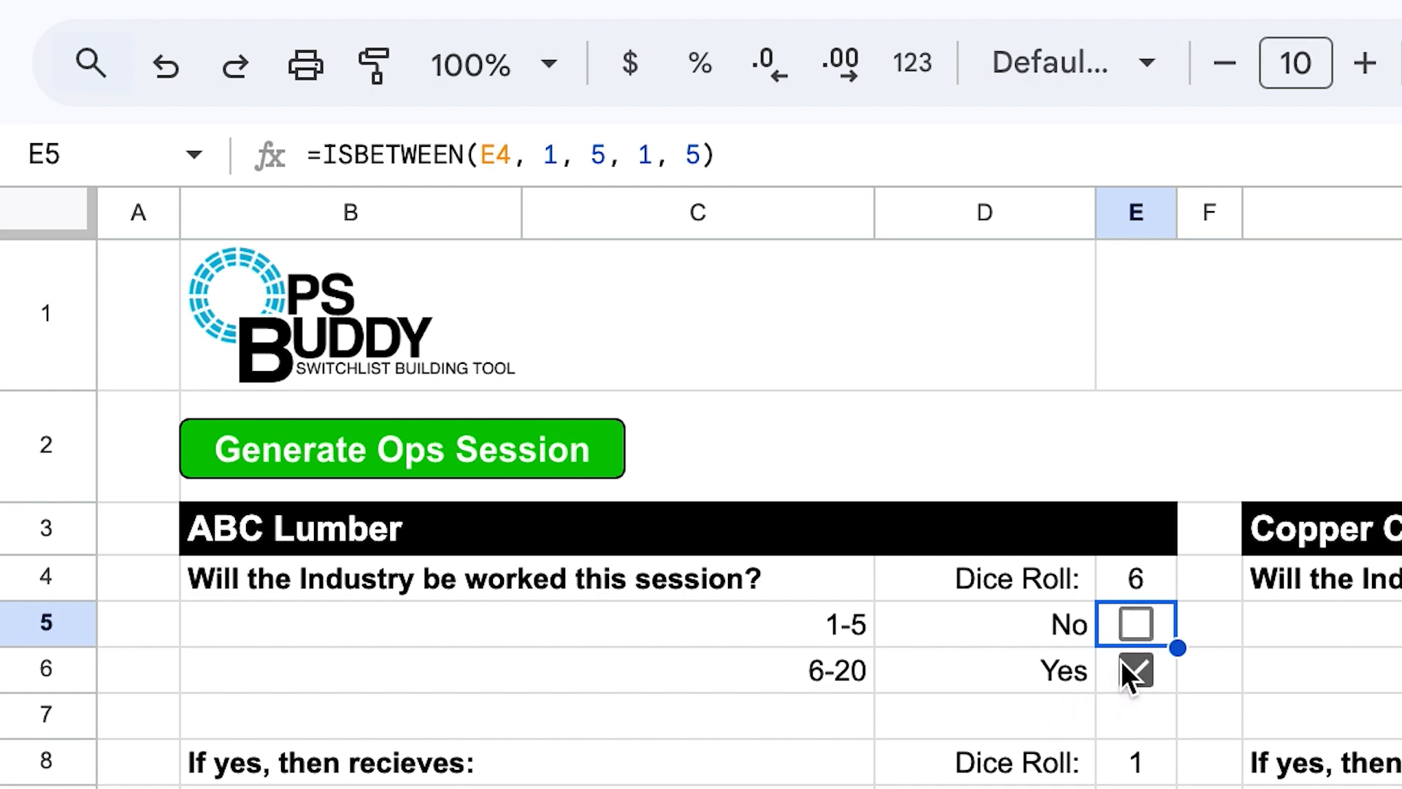
{"action": "left_click", "coordinate": [1136, 668]}
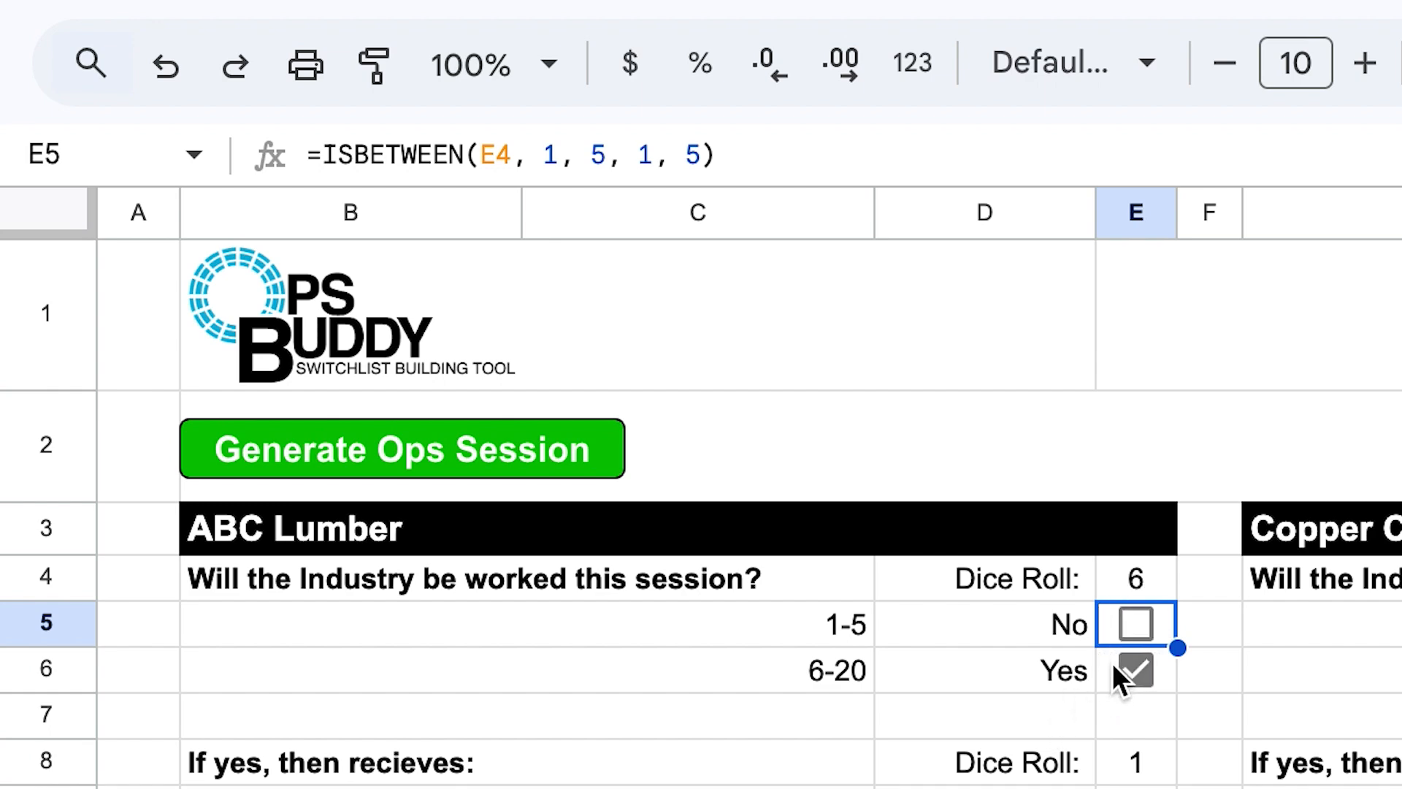
{"action": "left_click", "coordinate": [1134, 671]}
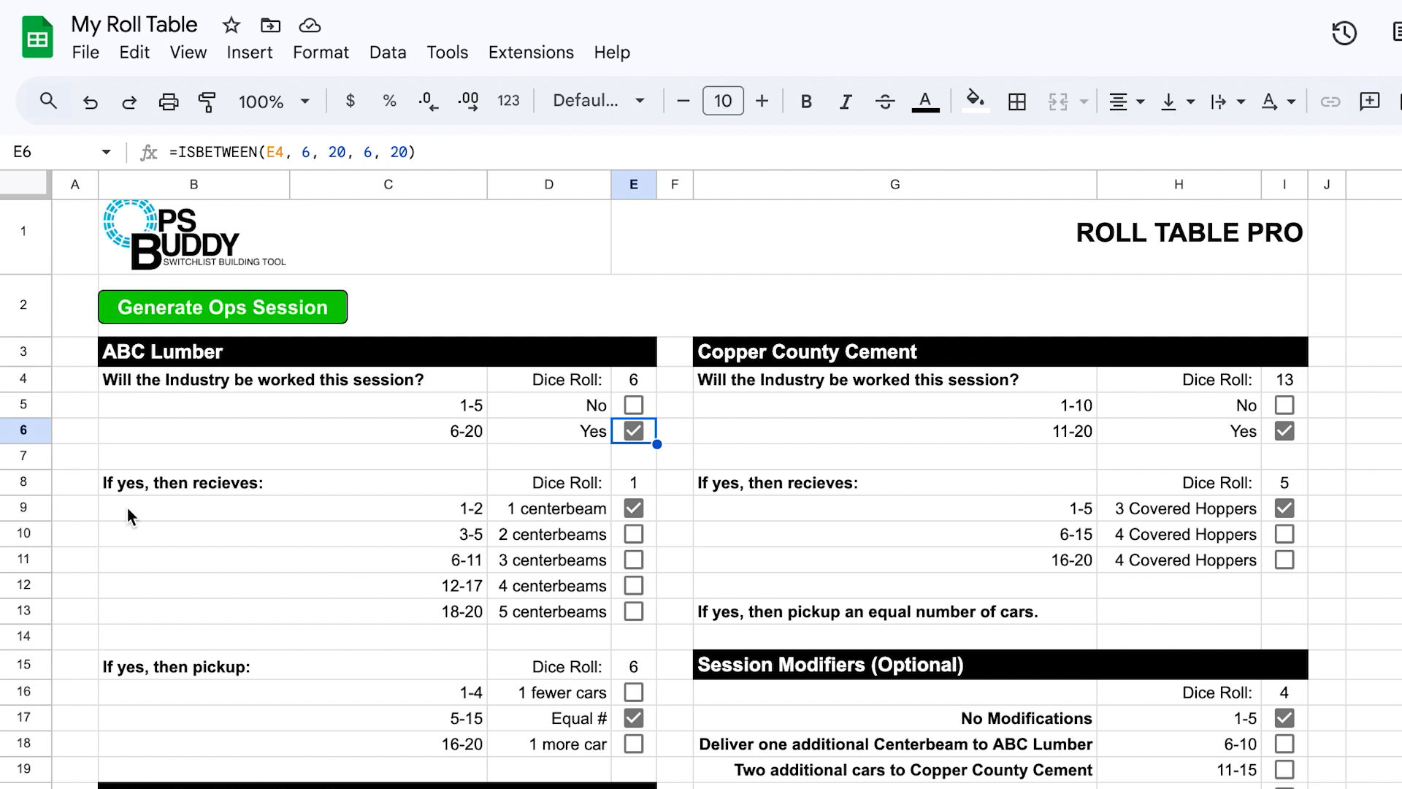
{"action": "mouse_move", "coordinate": [162, 504]}
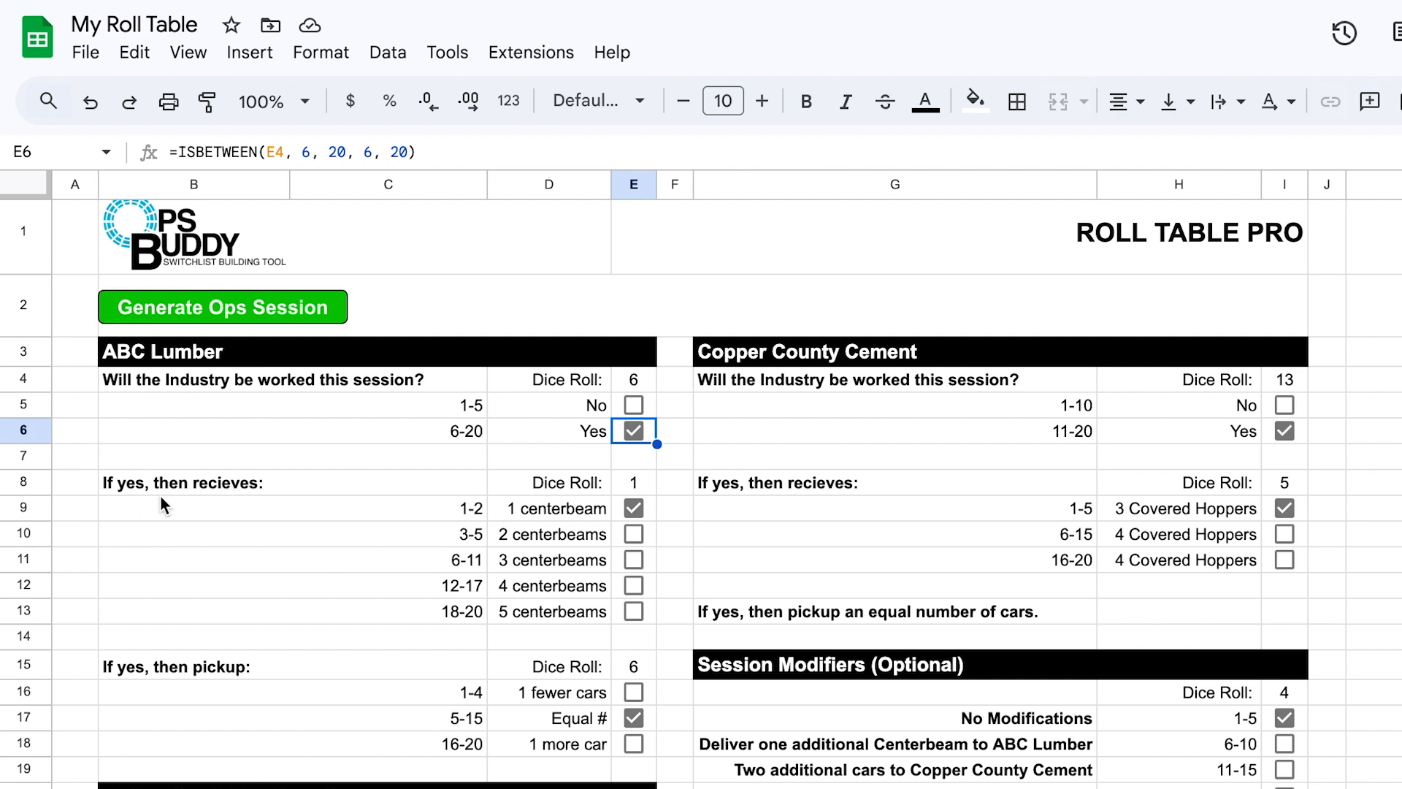
{"action": "mouse_move", "coordinate": [599, 416]}
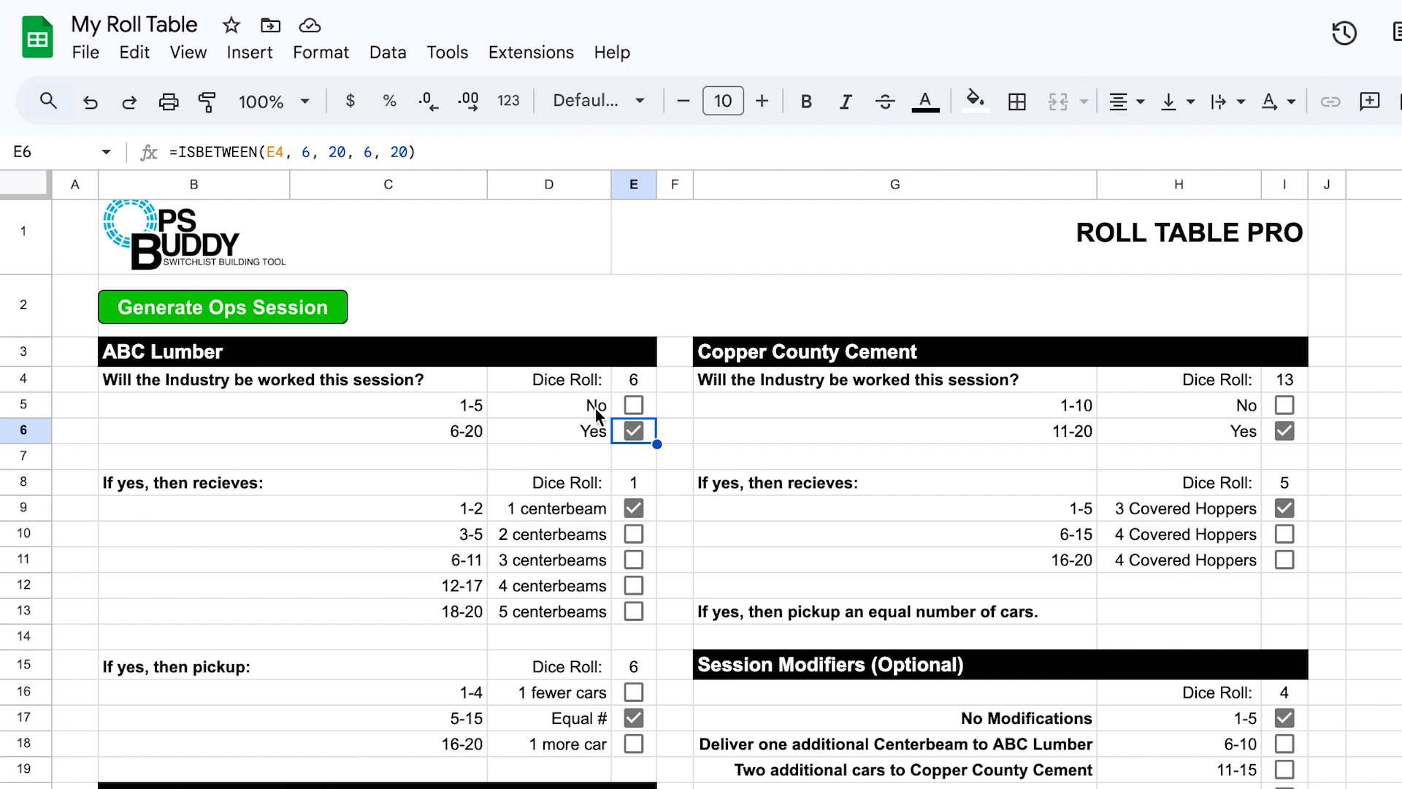
{"action": "mouse_move", "coordinate": [349, 492]}
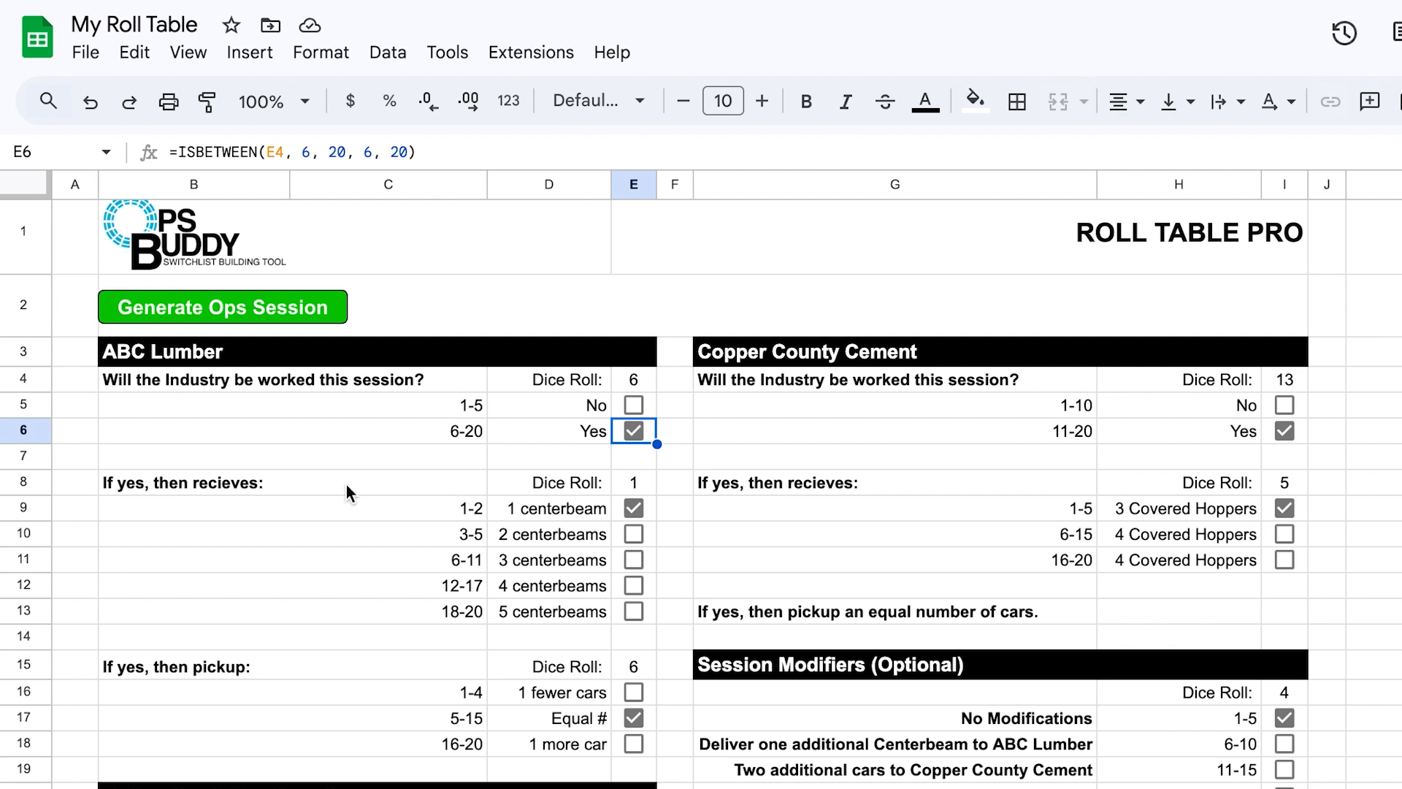
{"action": "mouse_move", "coordinate": [612, 491]}
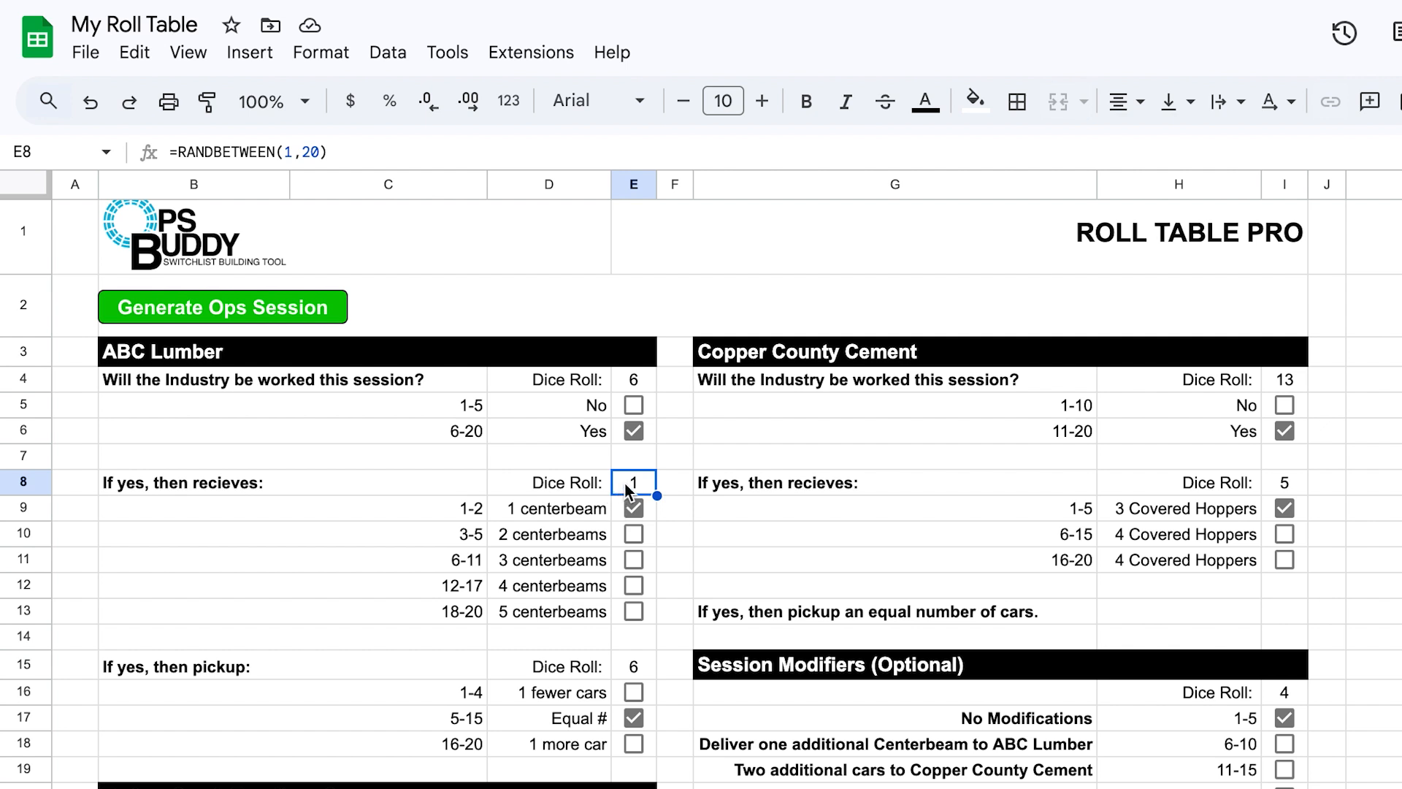
{"action": "scroll", "scroll_direction": "down", "scroll_amount": 3}
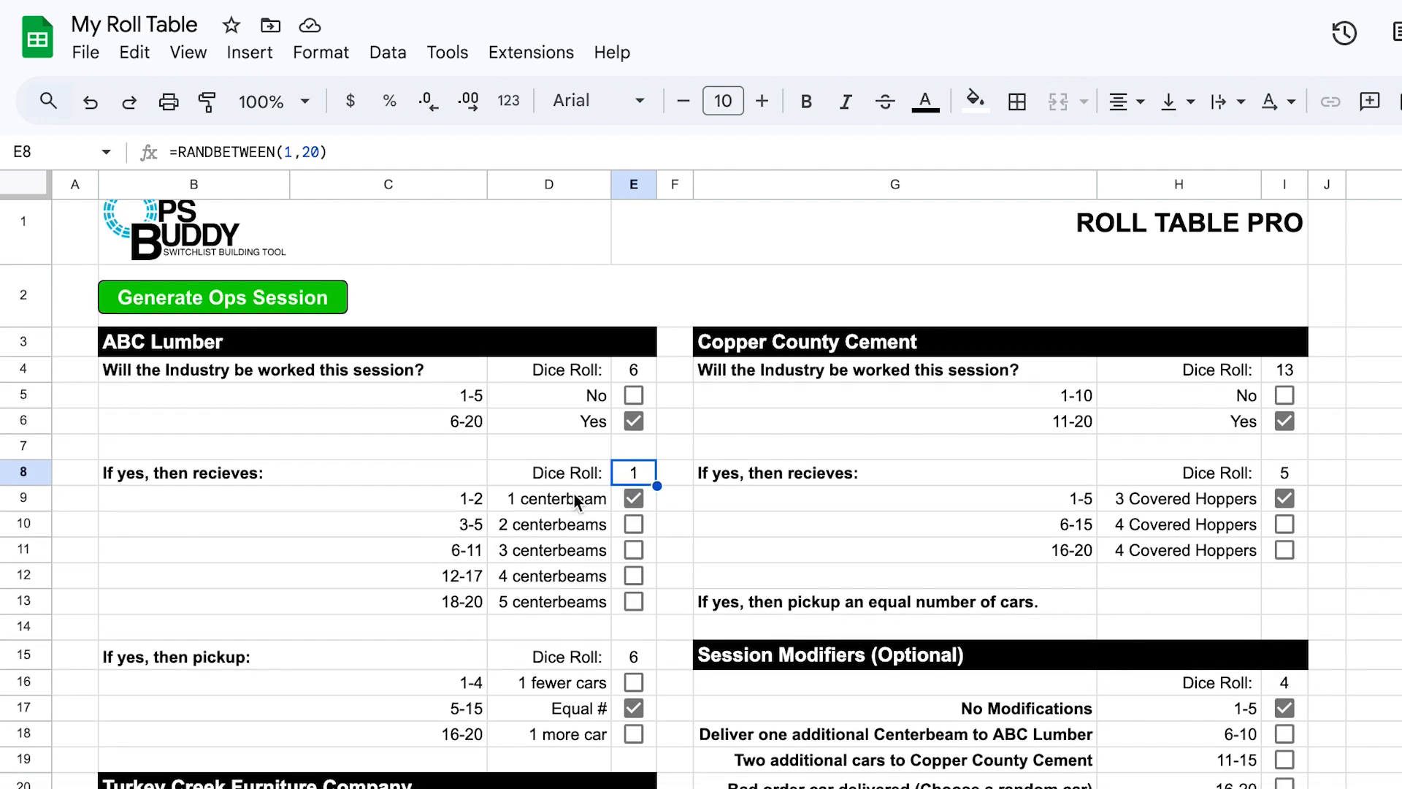
{"action": "left_click", "coordinate": [633, 498]}
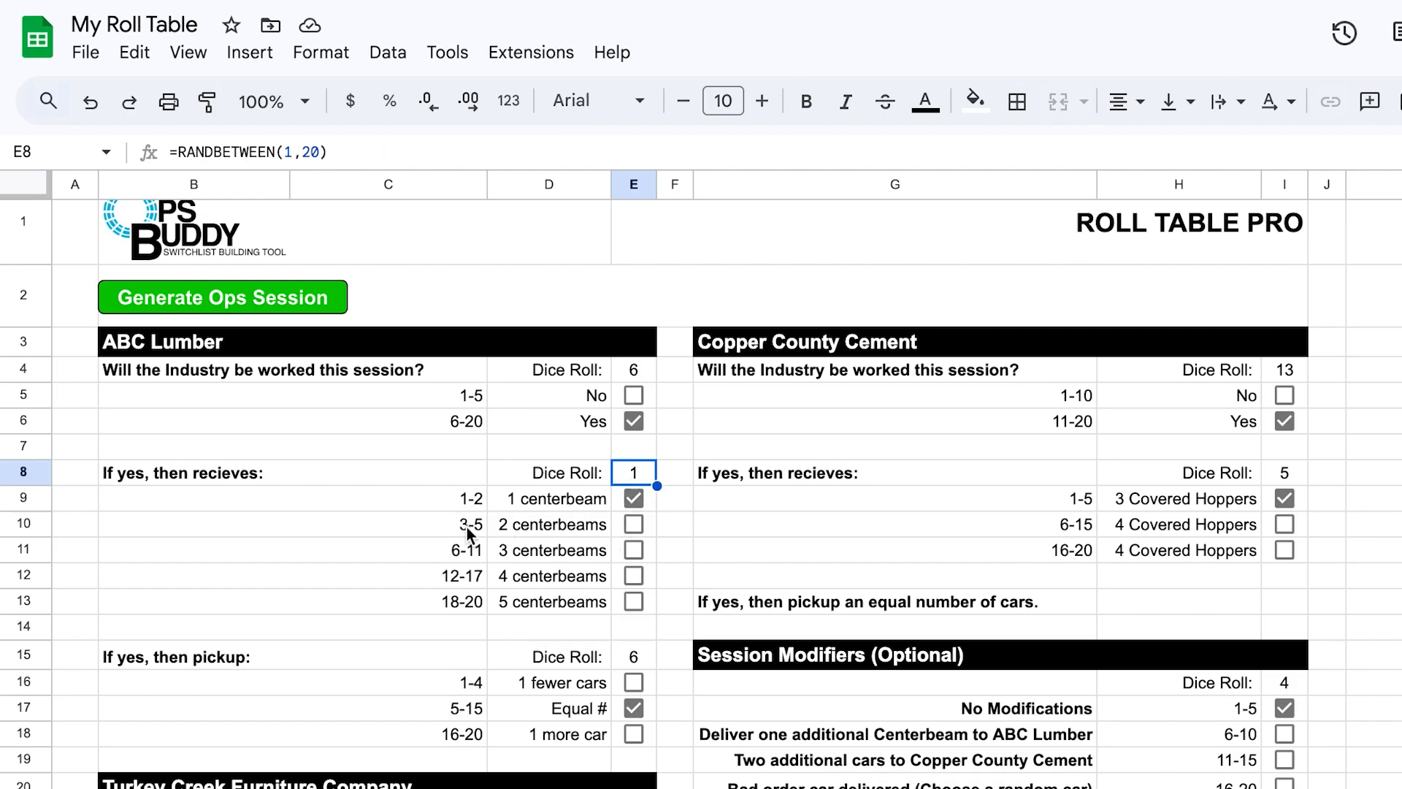
{"action": "mouse_move", "coordinate": [469, 531]}
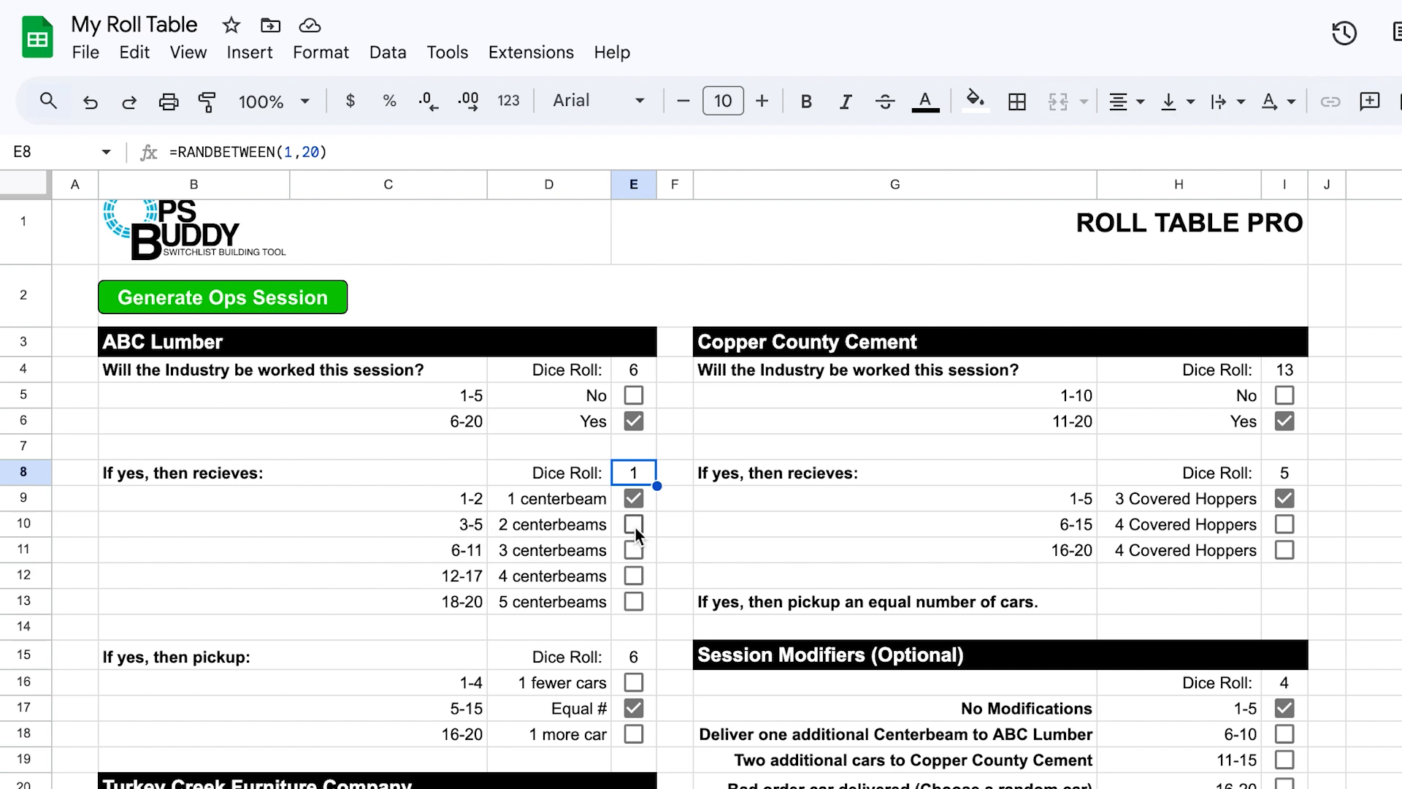
{"action": "left_click", "coordinate": [632, 524]}
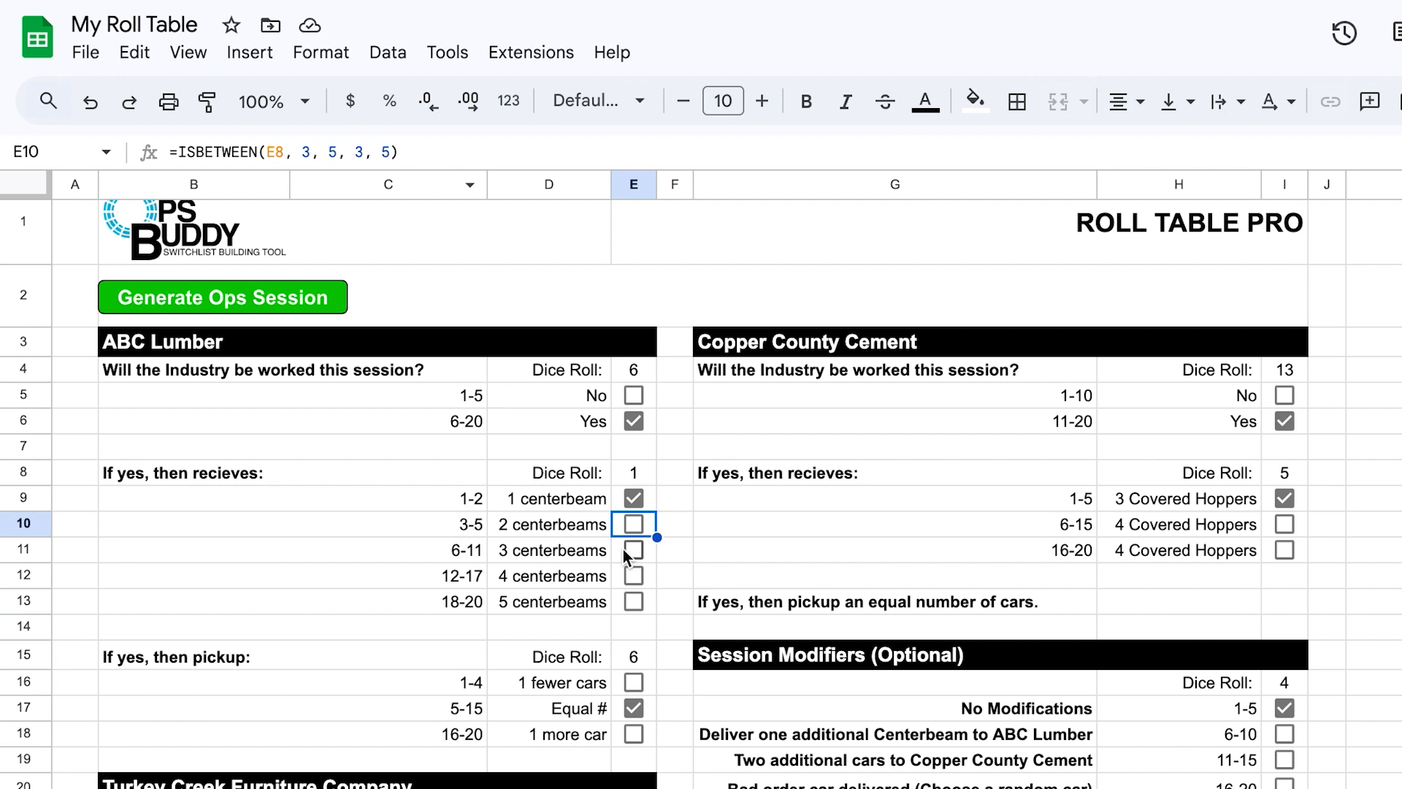
{"action": "left_click", "coordinate": [632, 549]}
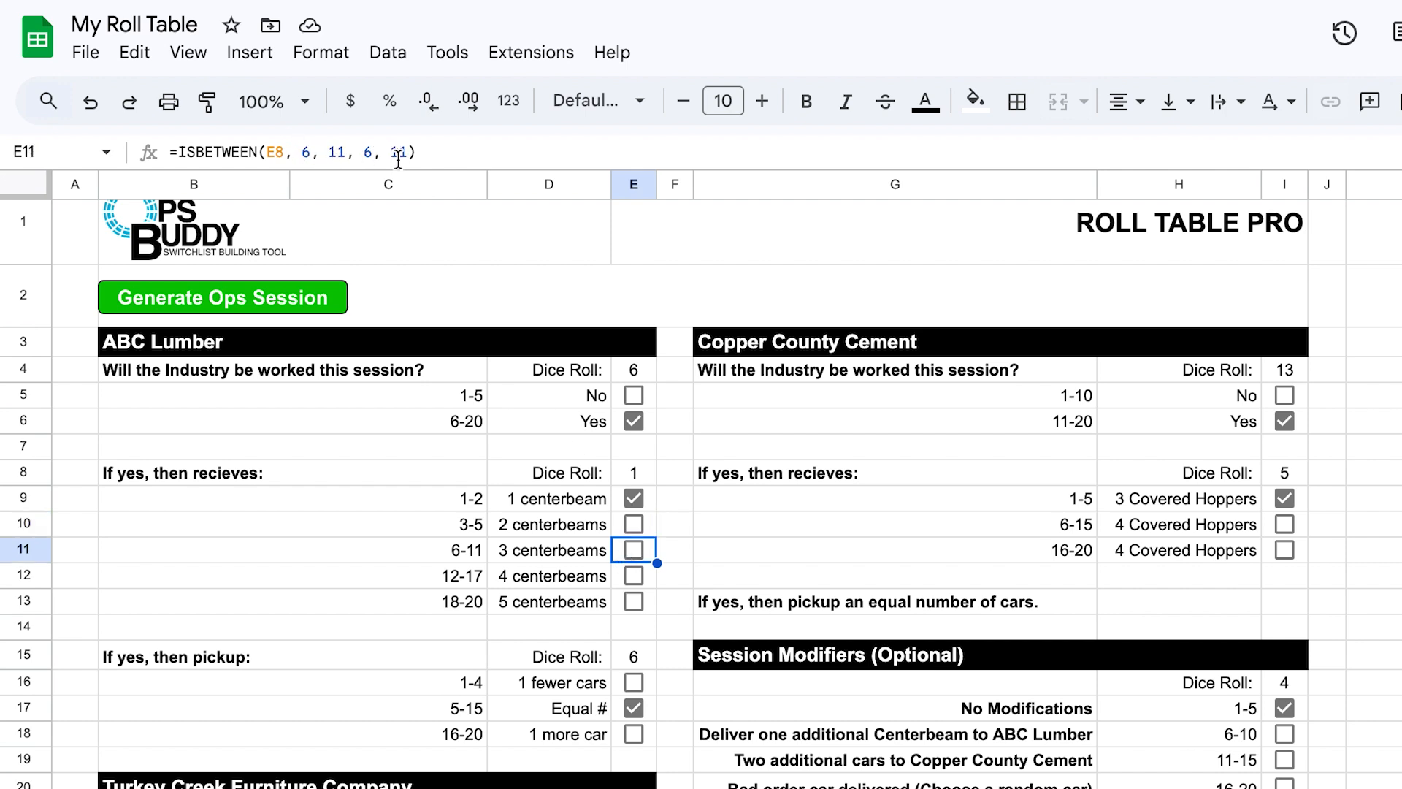
{"action": "scroll", "scroll_direction": "down", "scroll_amount": 3}
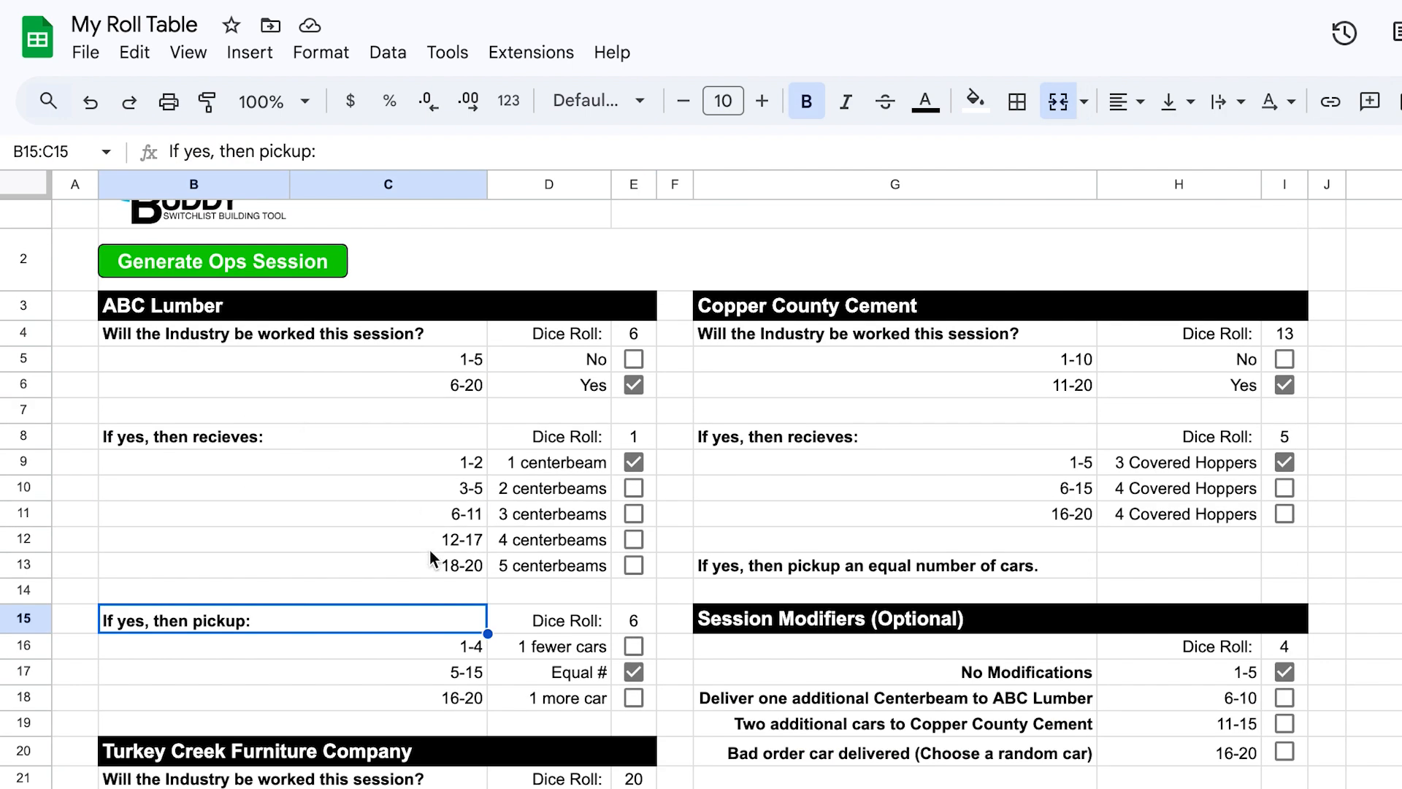
{"action": "mouse_move", "coordinate": [181, 638]}
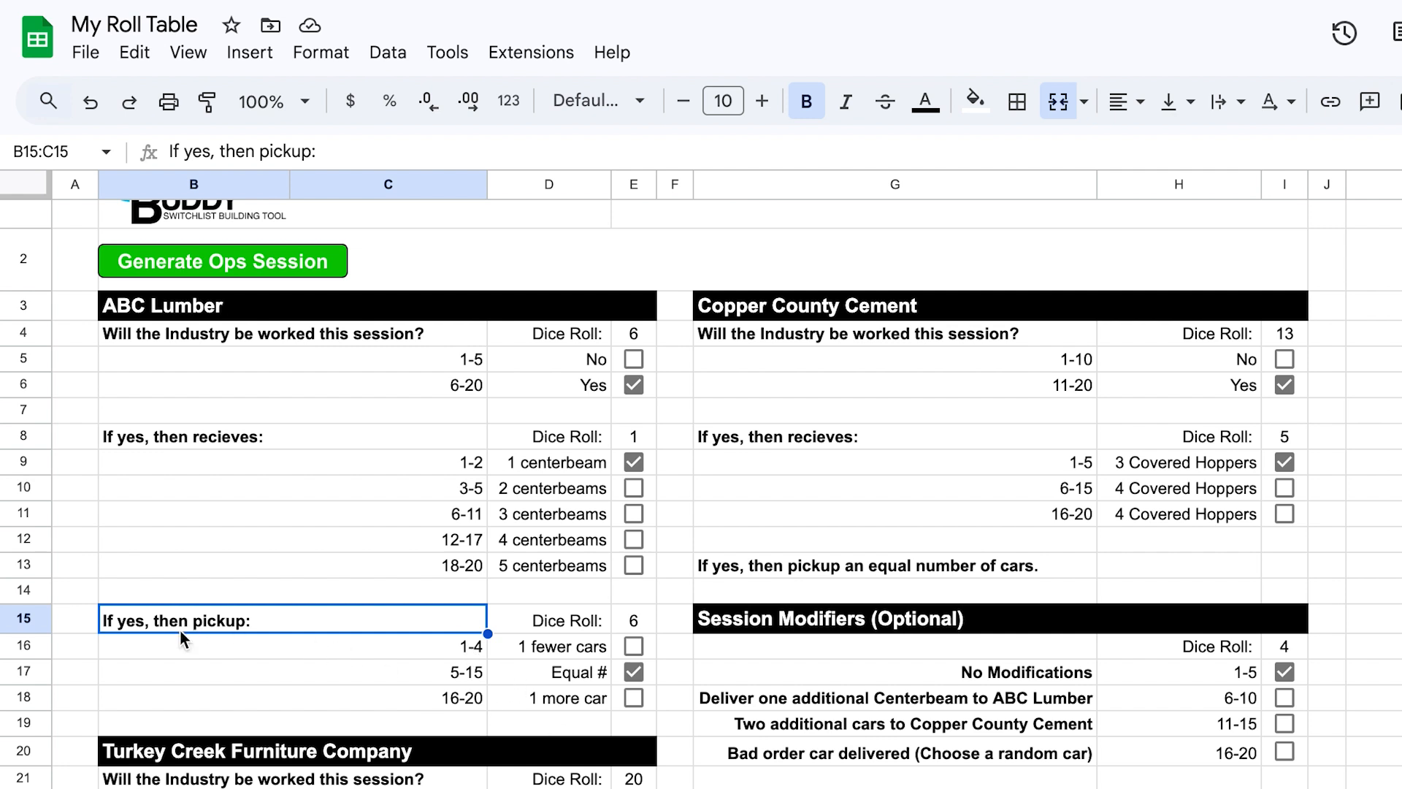
{"action": "mouse_move", "coordinate": [604, 628]}
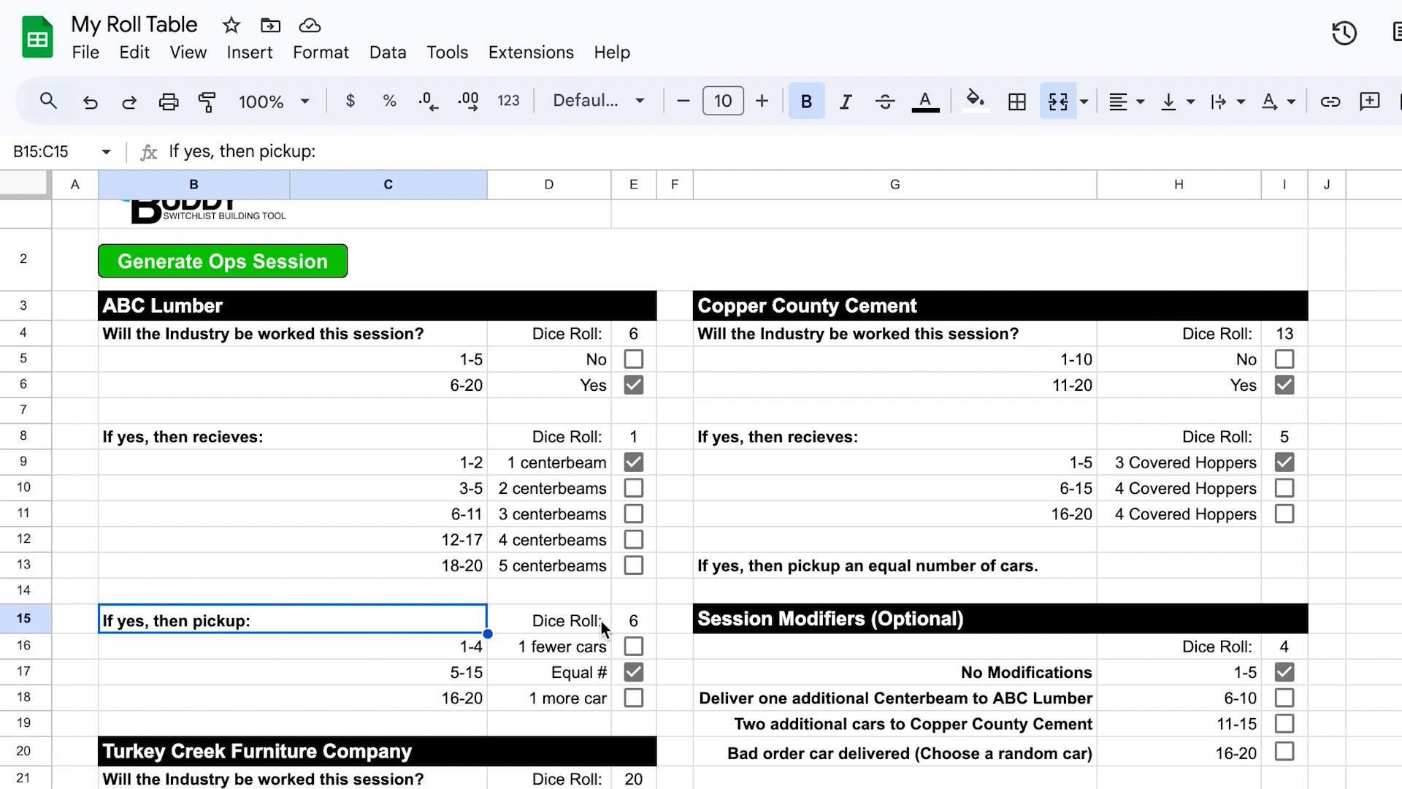
{"action": "mouse_move", "coordinate": [604, 633]}
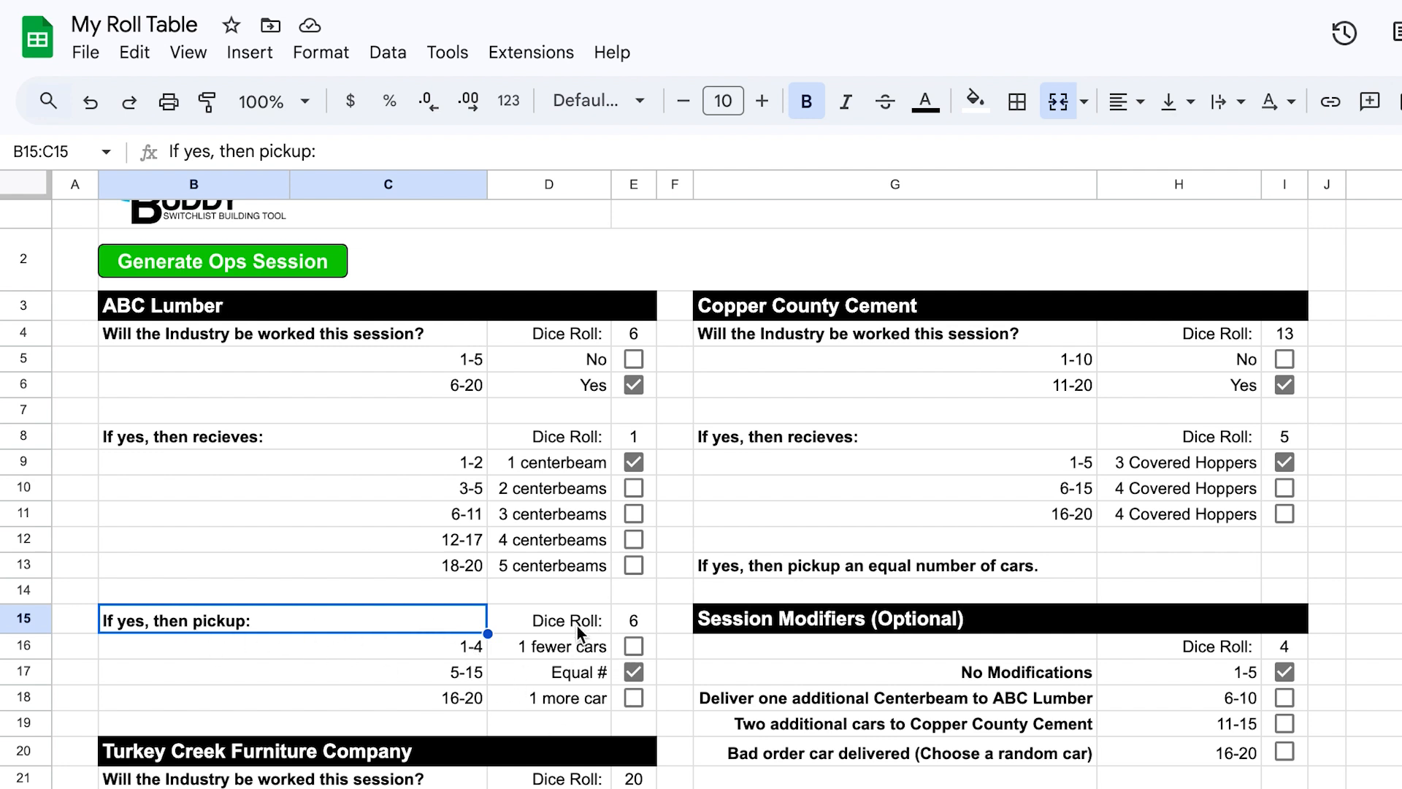
{"action": "mouse_move", "coordinate": [606, 624]}
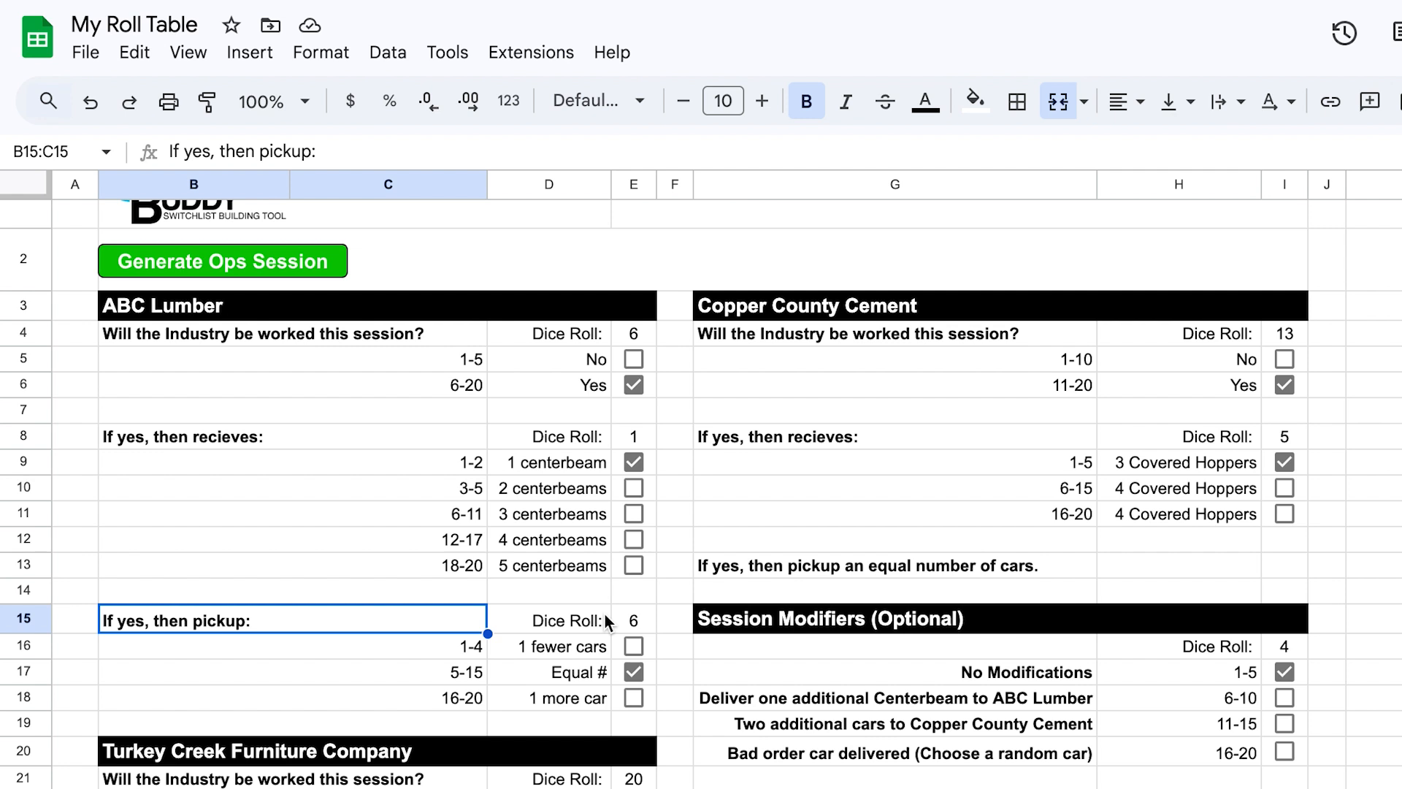
{"action": "mouse_move", "coordinate": [473, 541]}
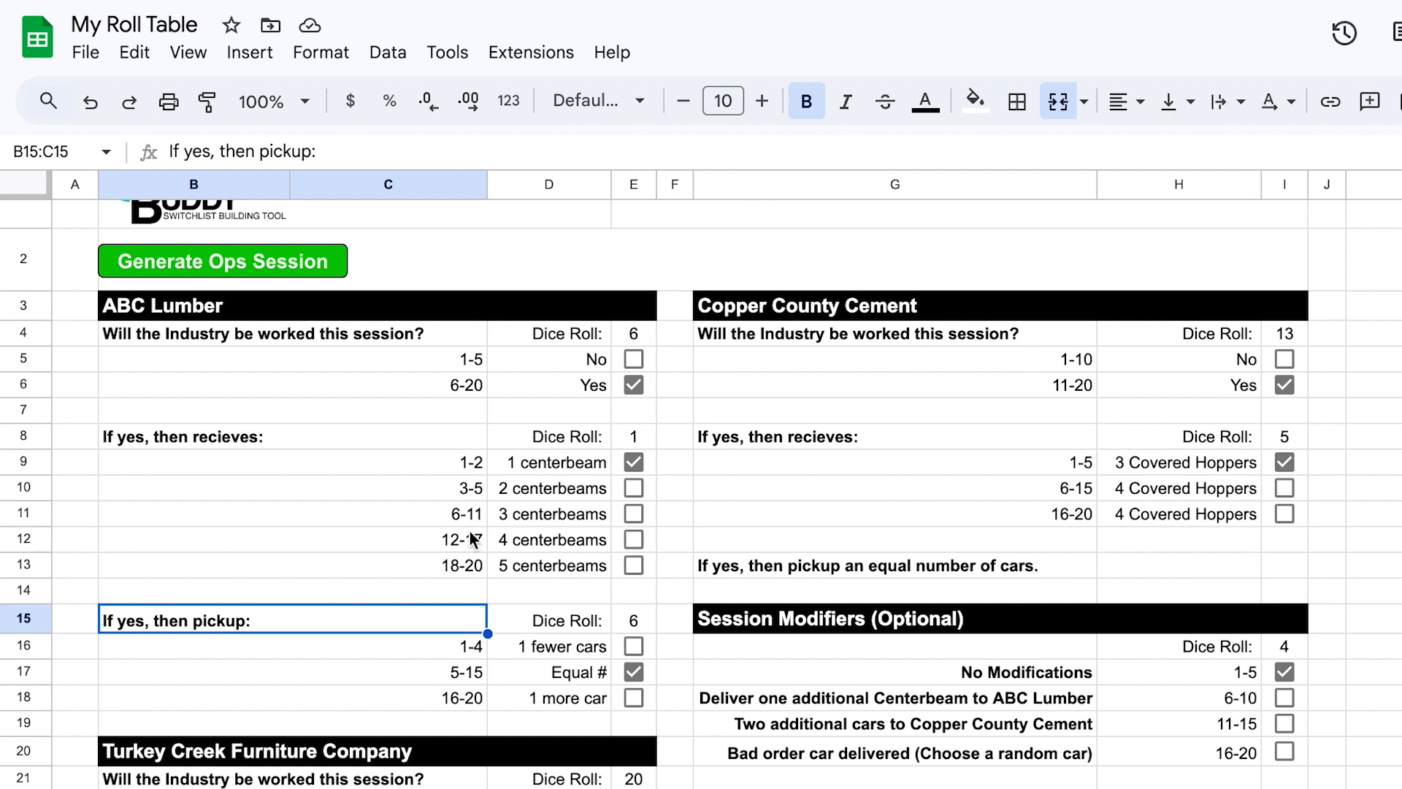
{"action": "mouse_move", "coordinate": [555, 467]}
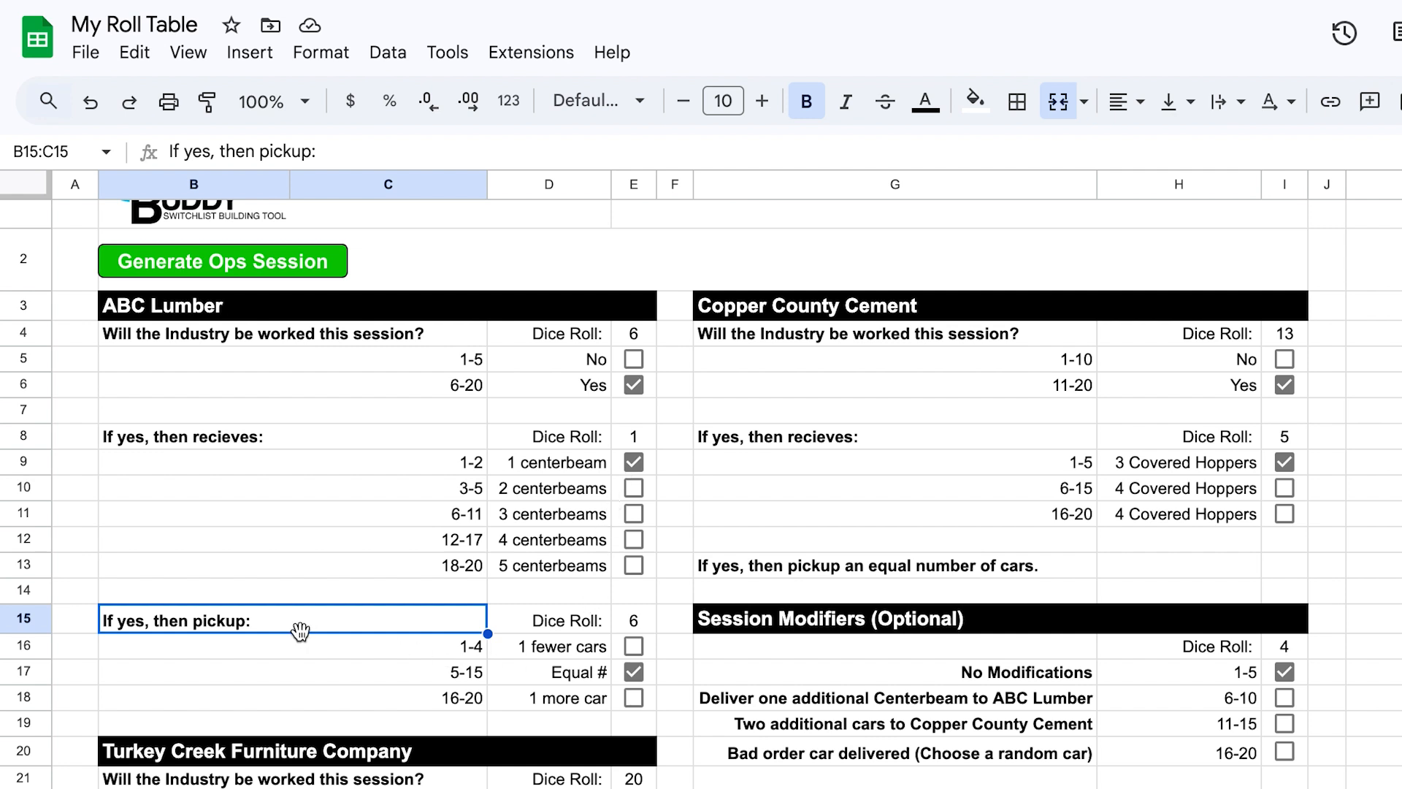
{"action": "mouse_move", "coordinate": [587, 663]}
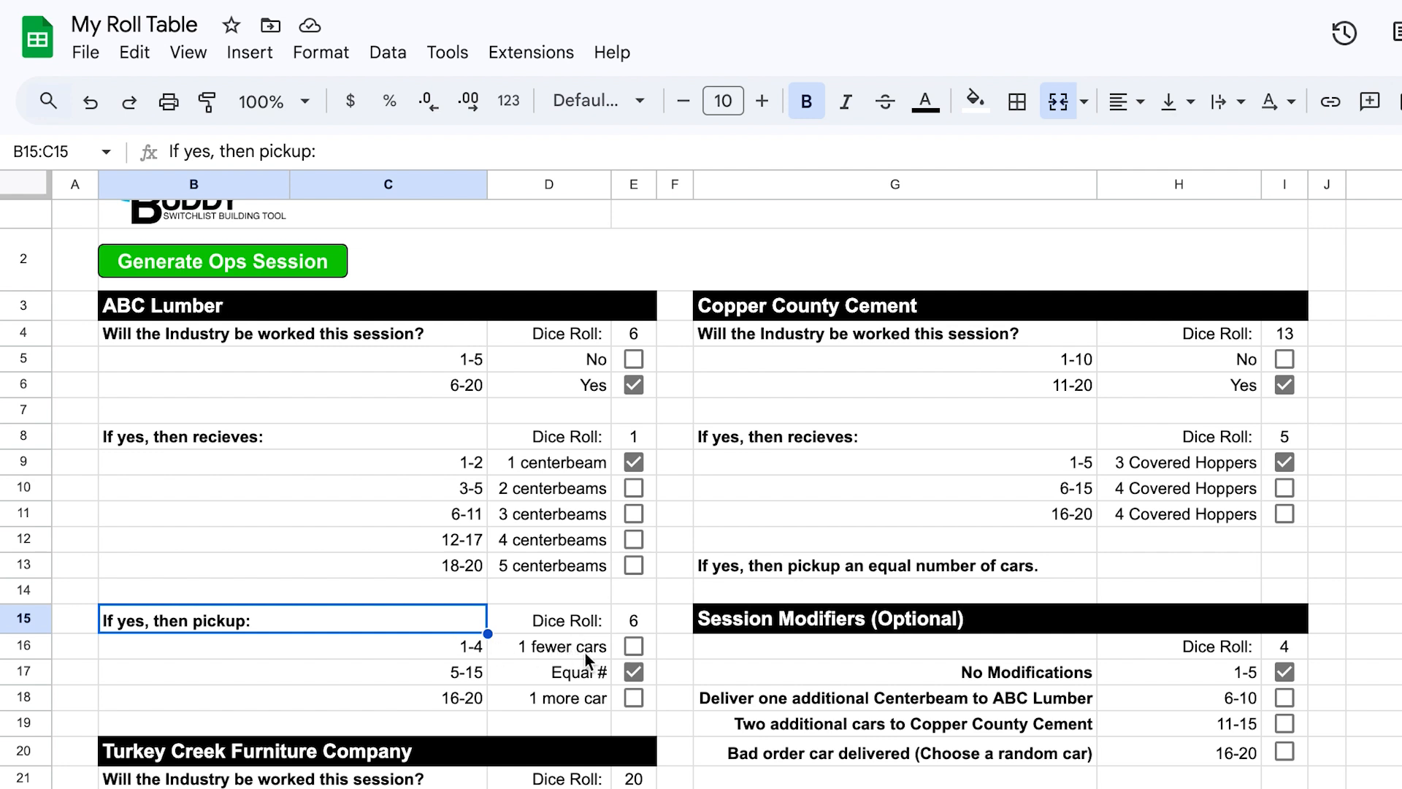
{"action": "mouse_move", "coordinate": [618, 651]}
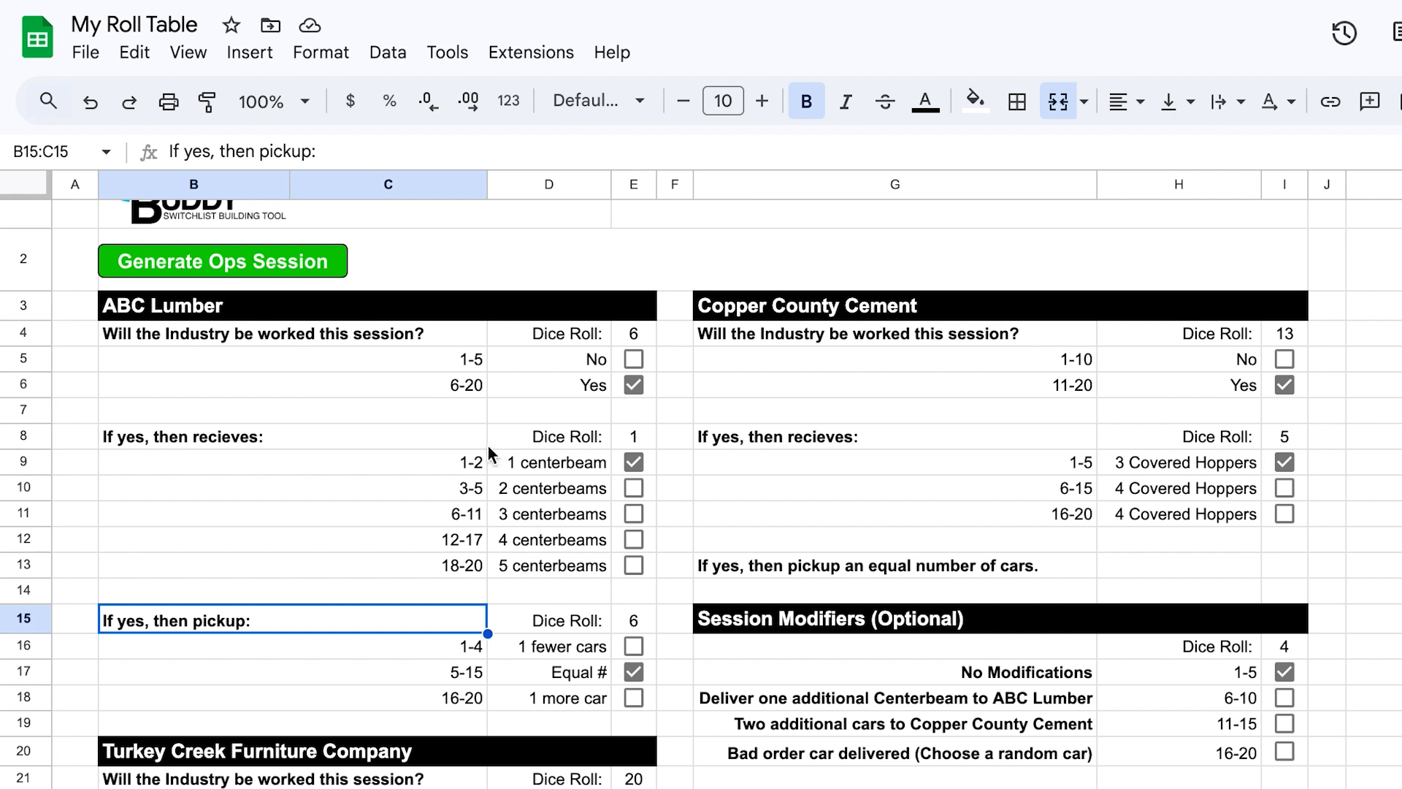
Trigger a recalculation so ABC Lumber rolls 9, 11 and 16 and Copper County Cement 5 and 20.
{"action": "left_click", "coordinate": [222, 261]}
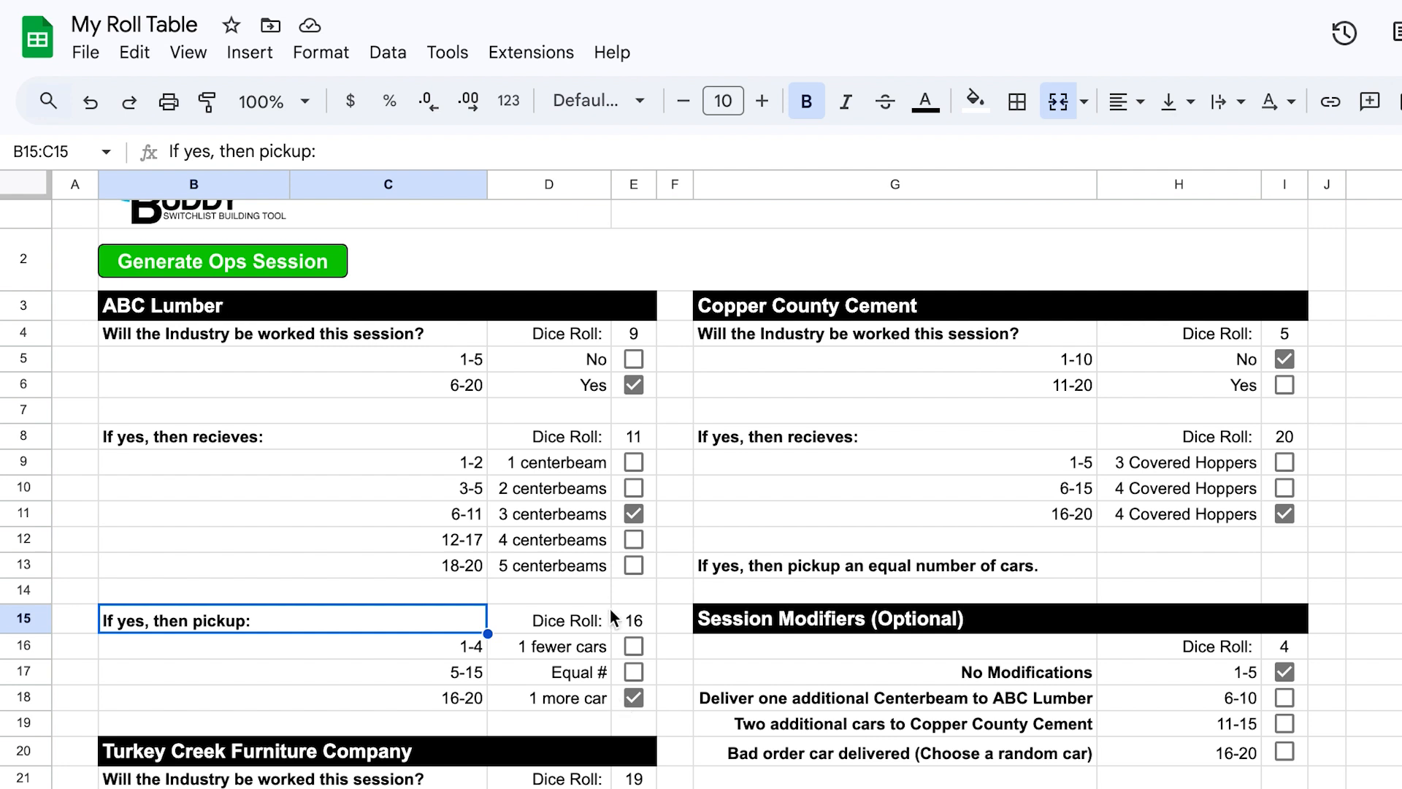
{"action": "mouse_move", "coordinate": [608, 527]}
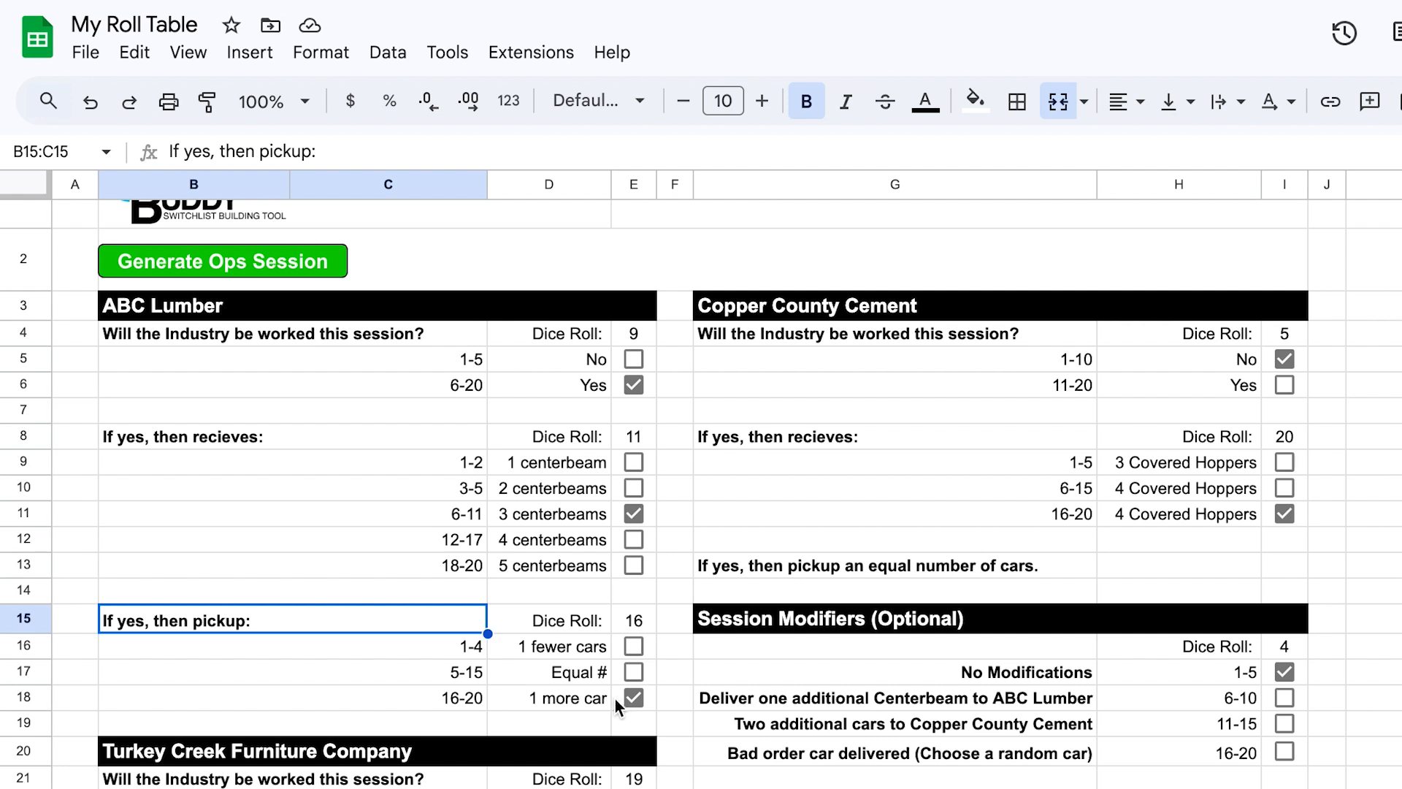
{"action": "mouse_move", "coordinate": [573, 555]}
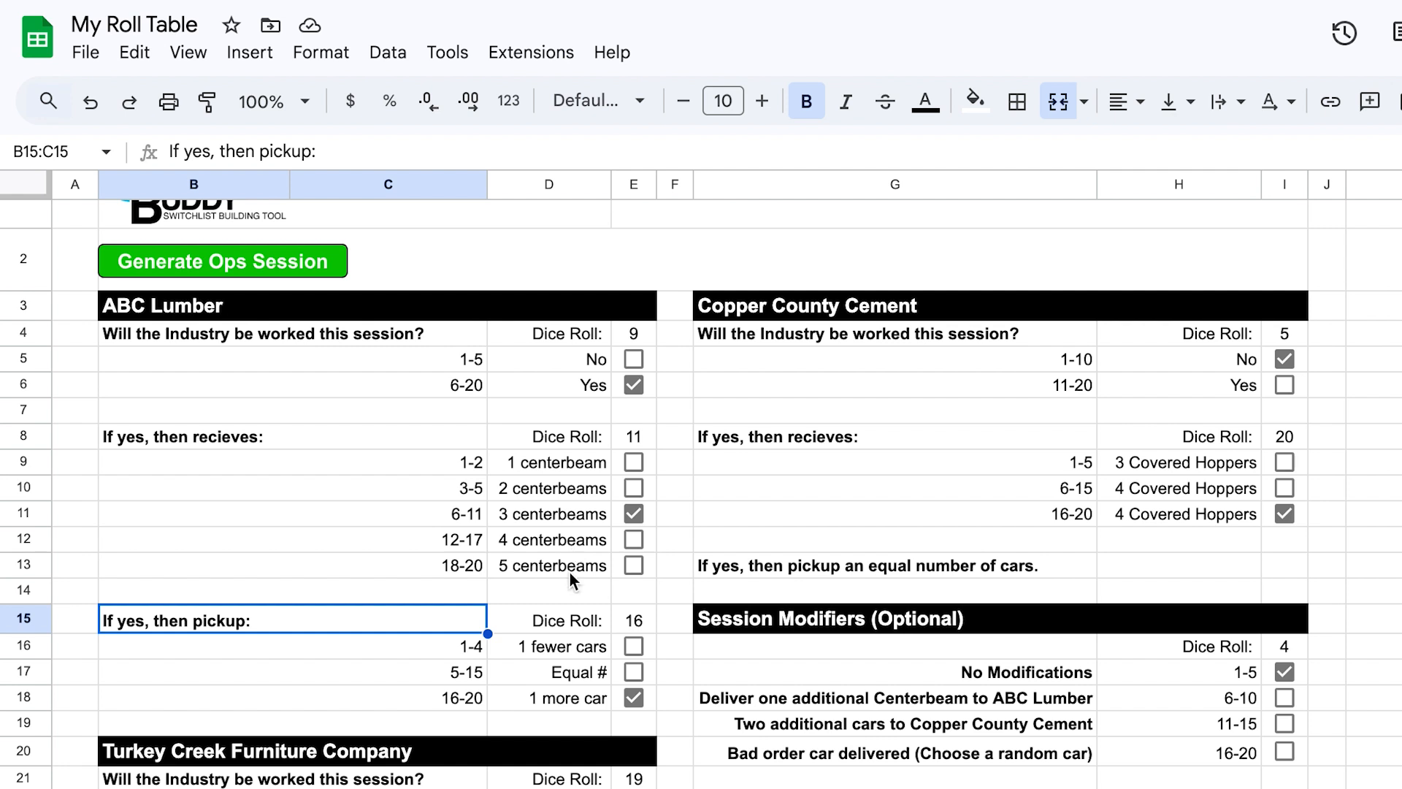
{"action": "mouse_move", "coordinate": [576, 590]}
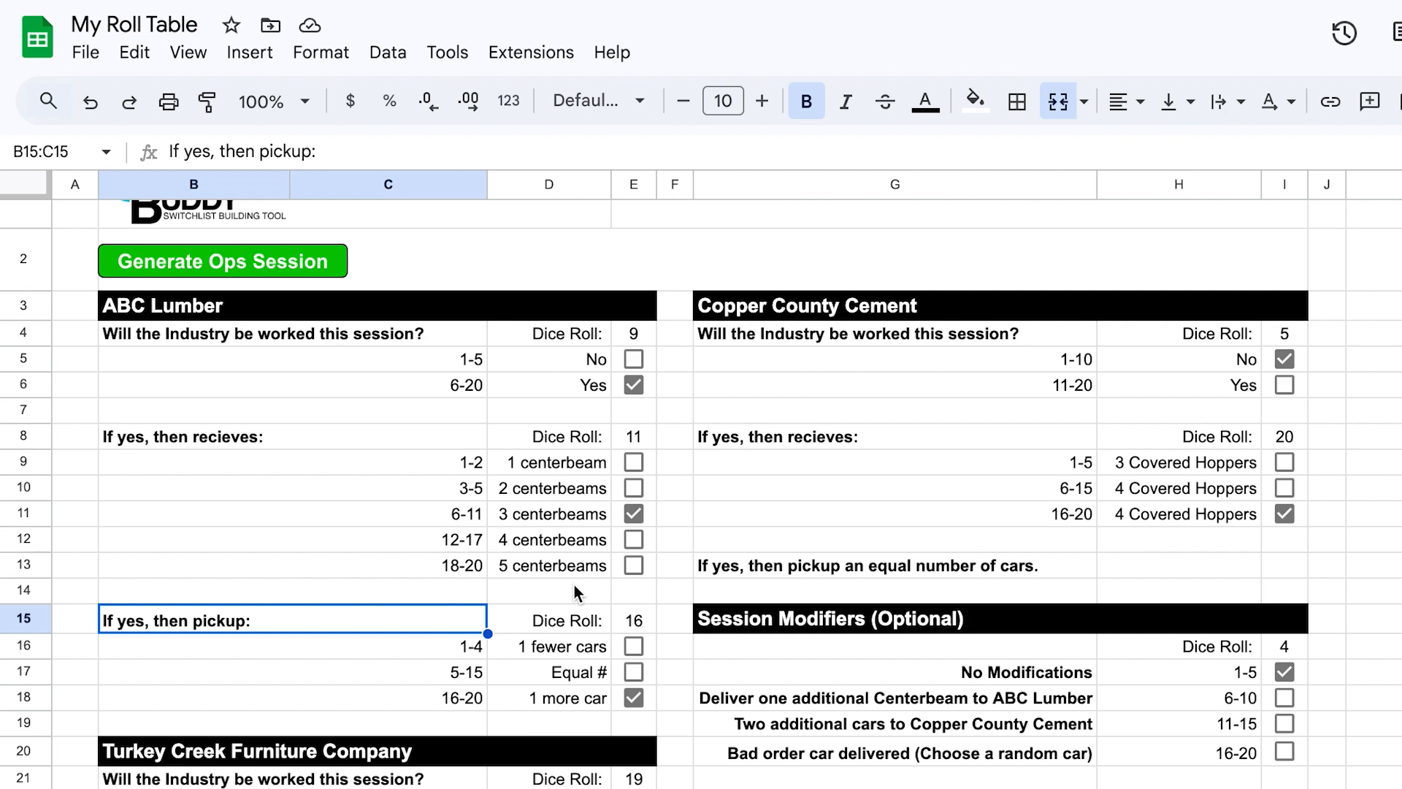
Scroll the table and inspect the Yes checkbox's =ISBETWEEN(E4,…) formula for Copper County Cement.
{"action": "scroll", "scroll_direction": "down", "scroll_amount": 3}
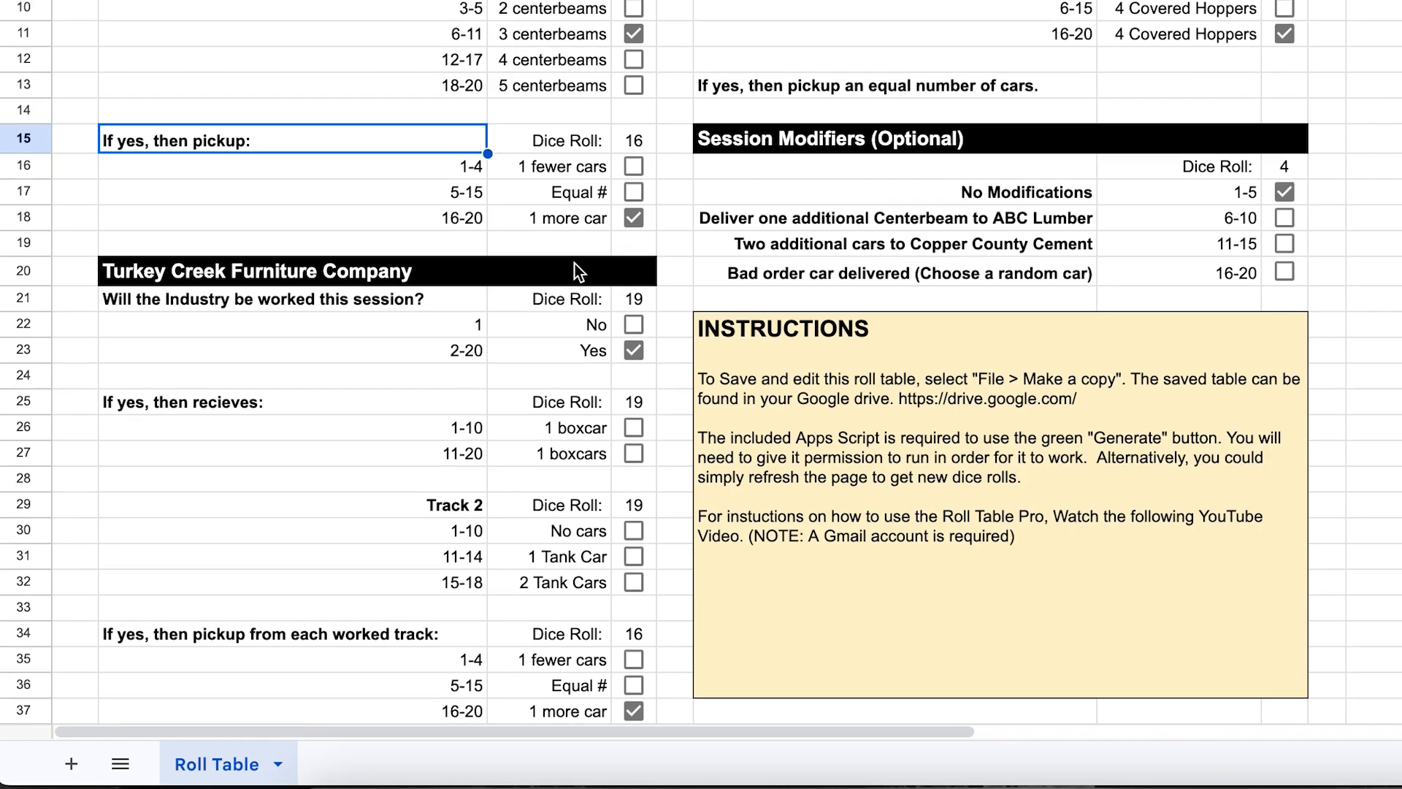
{"action": "scroll", "scroll_direction": "down", "scroll_amount": 3}
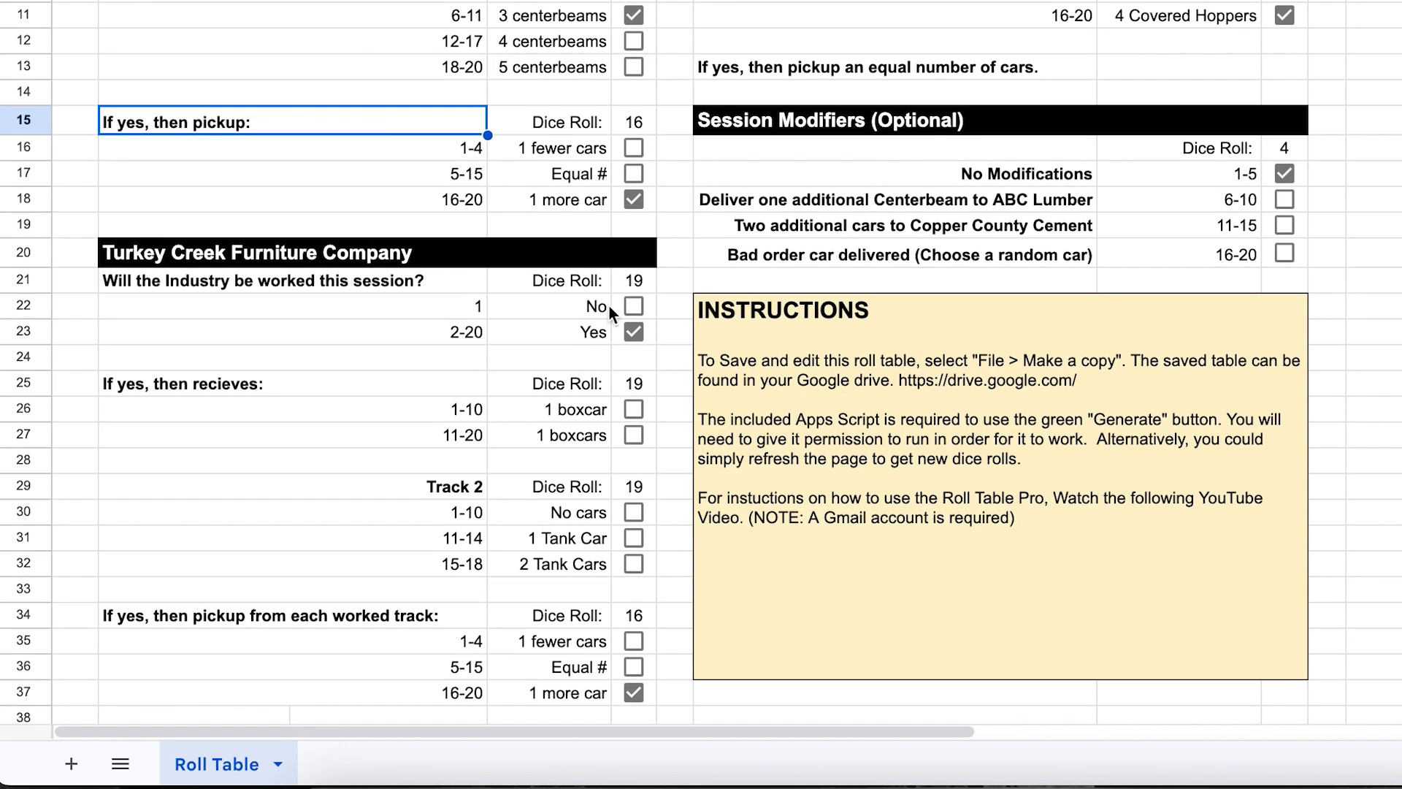
{"action": "mouse_move", "coordinate": [598, 454]}
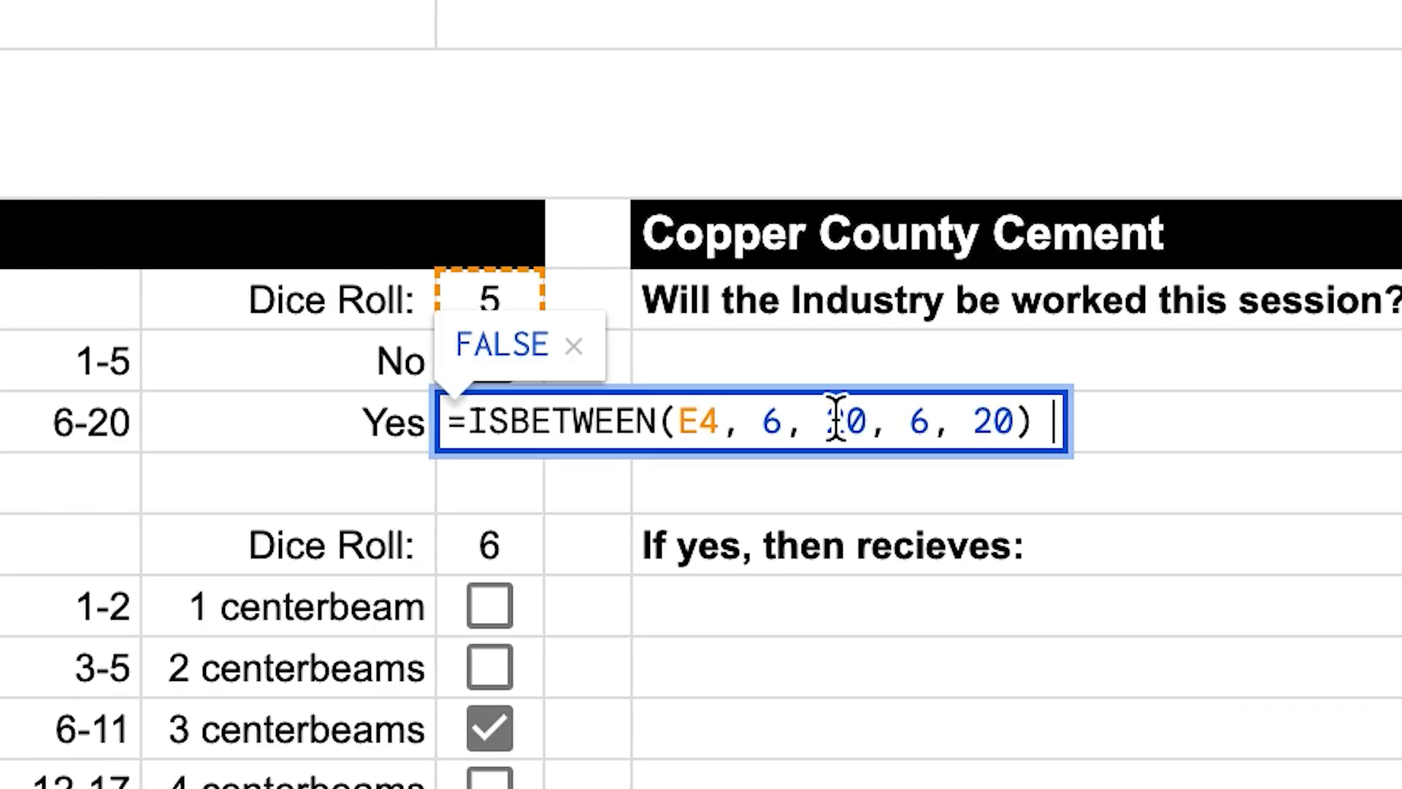
{"action": "left_click", "coordinate": [771, 420]}
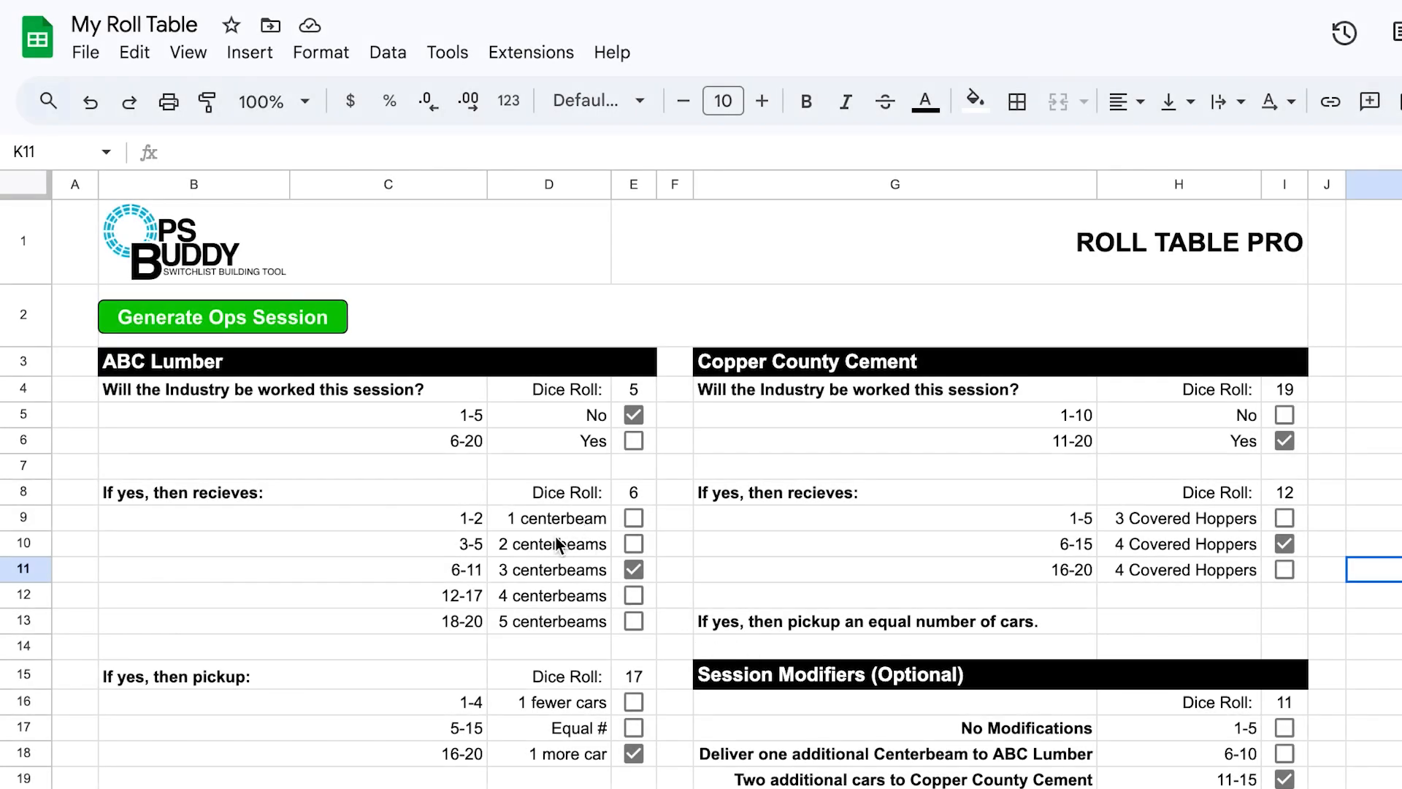
{"action": "scroll", "scroll_direction": "down", "scroll_amount": 3}
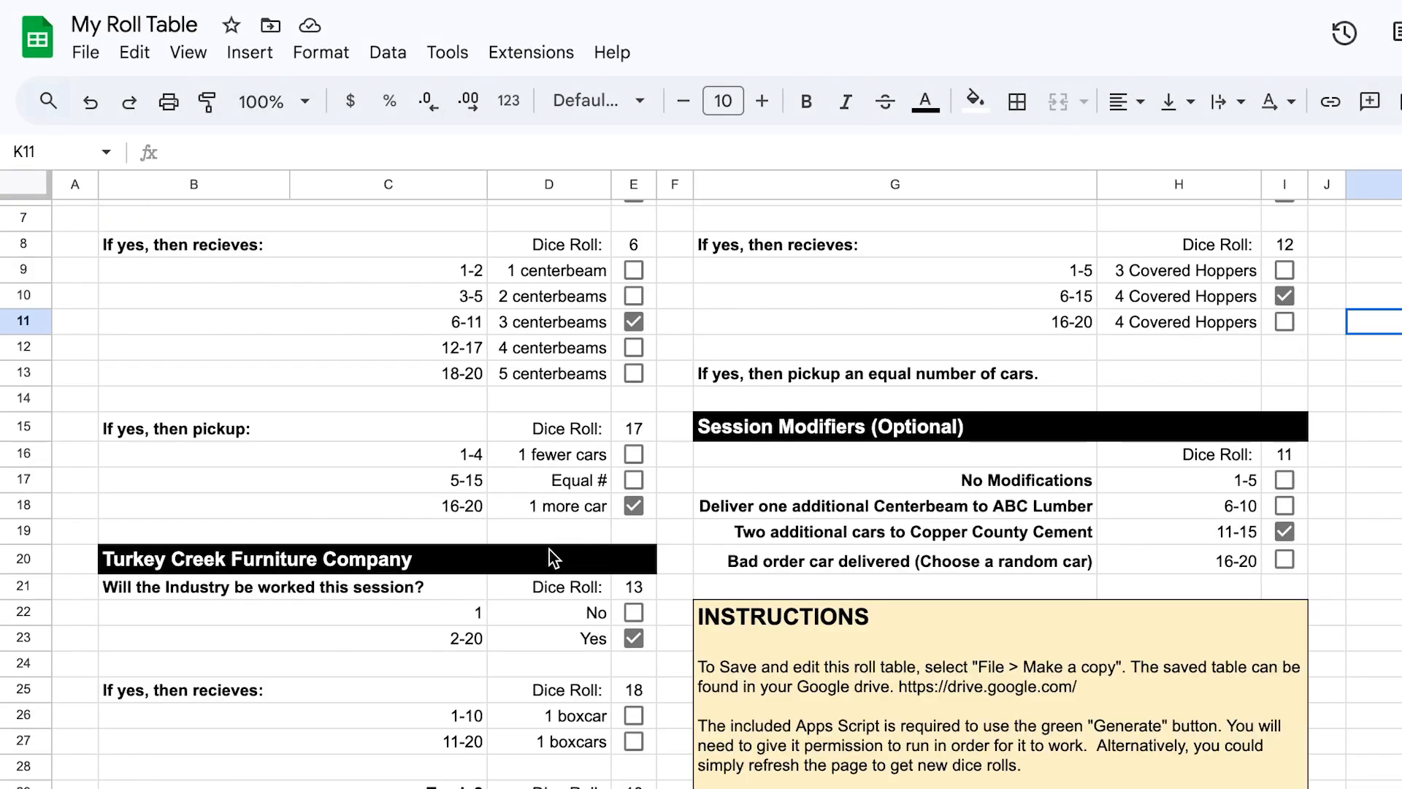
{"action": "scroll", "scroll_direction": "up", "scroll_amount": 3}
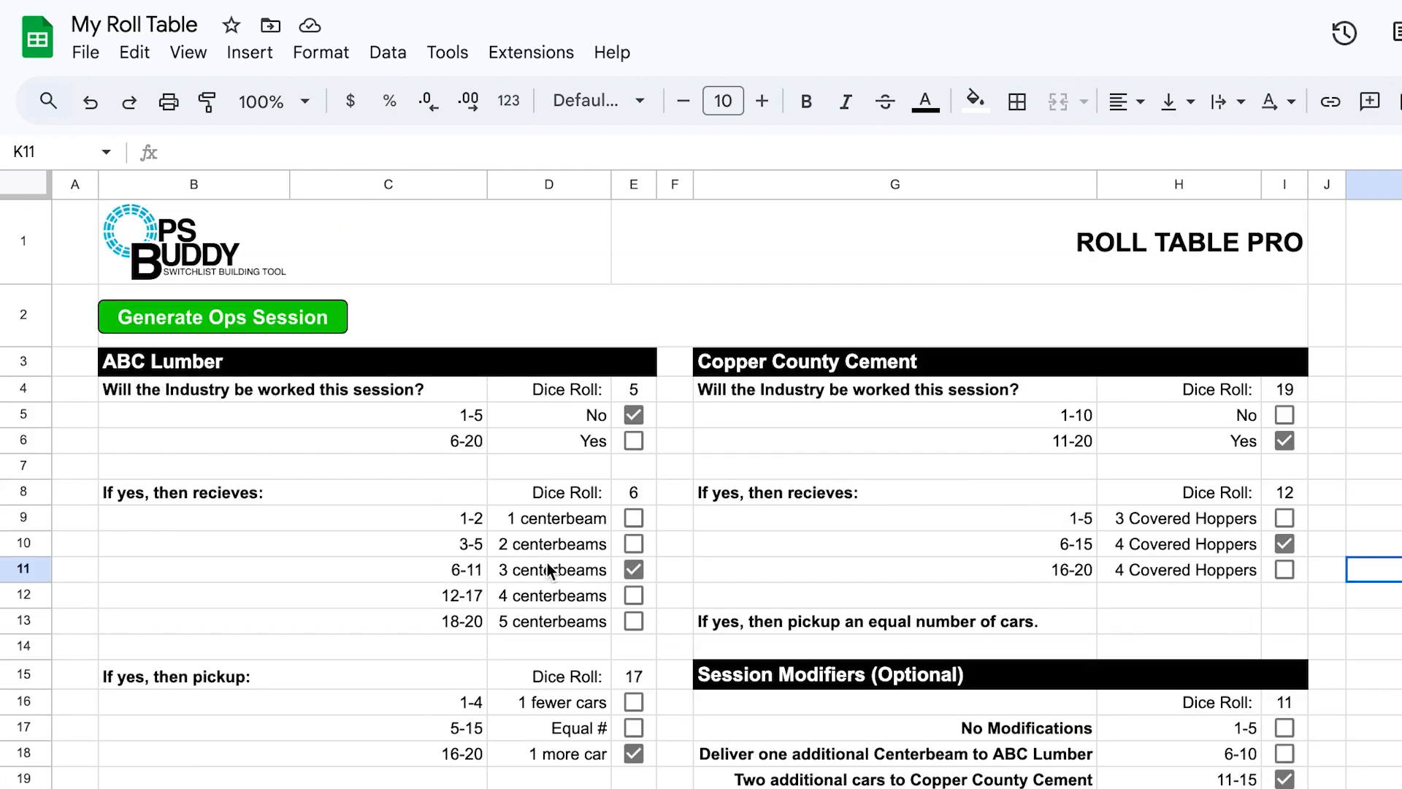
{"action": "mouse_move", "coordinate": [79, 258]}
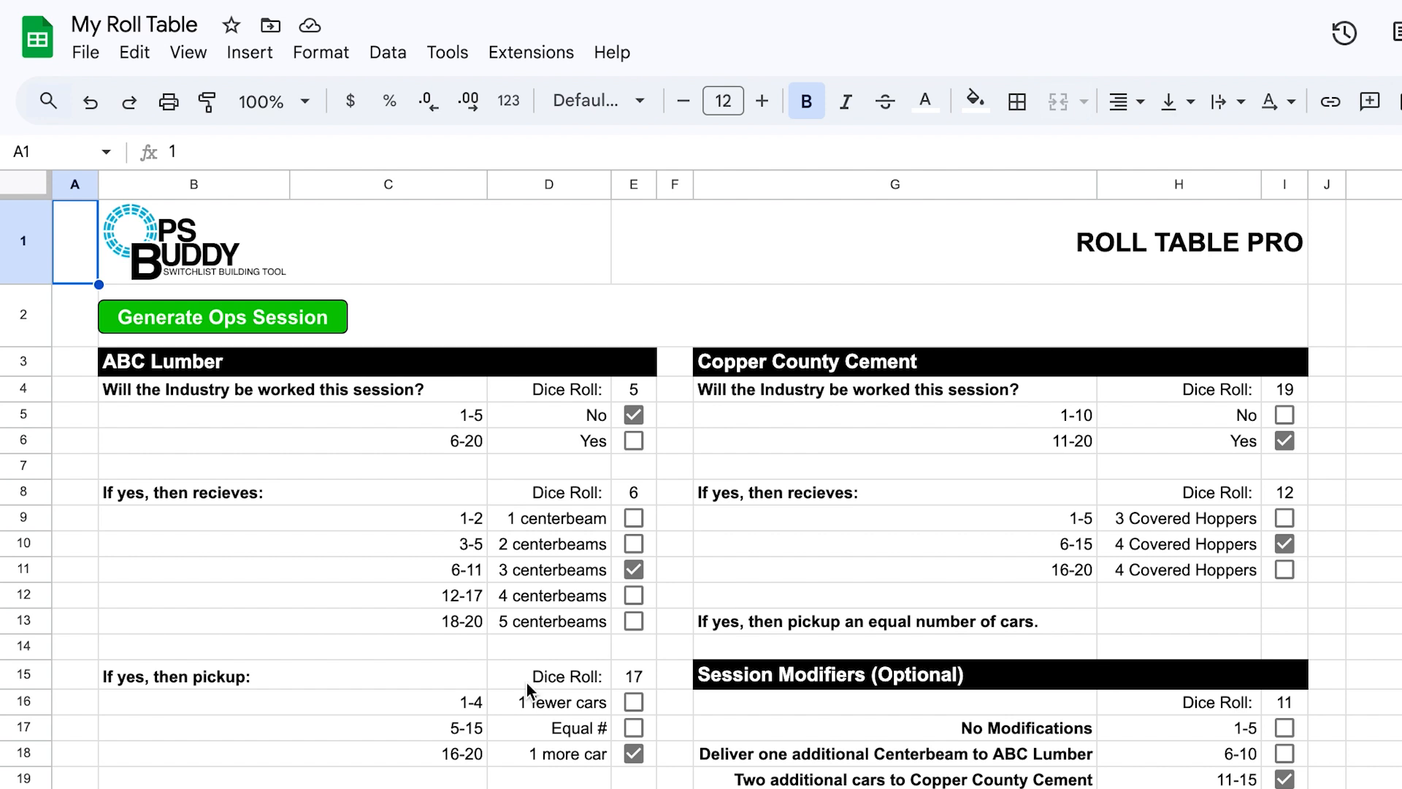
{"action": "mouse_move", "coordinate": [523, 687]}
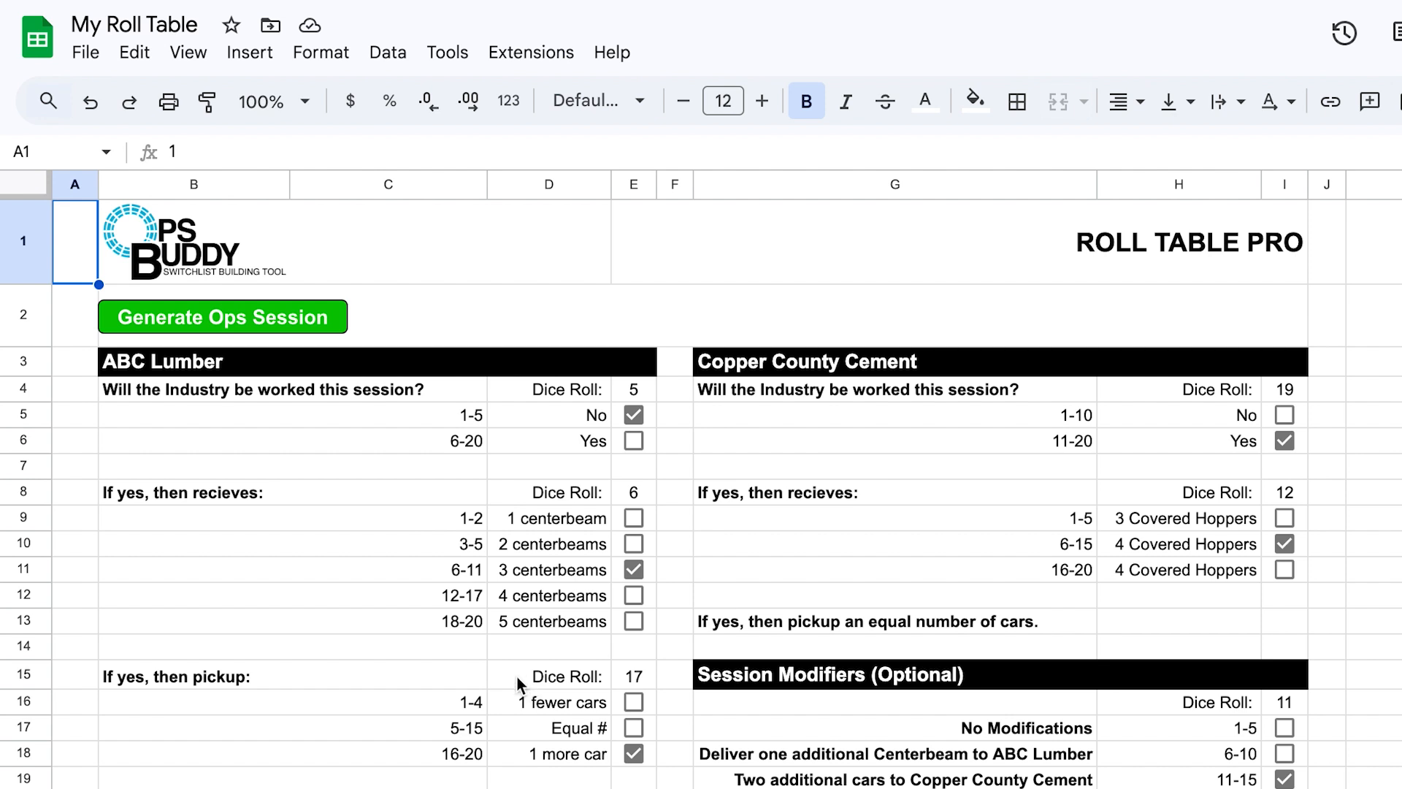
{"action": "mouse_move", "coordinate": [517, 686]}
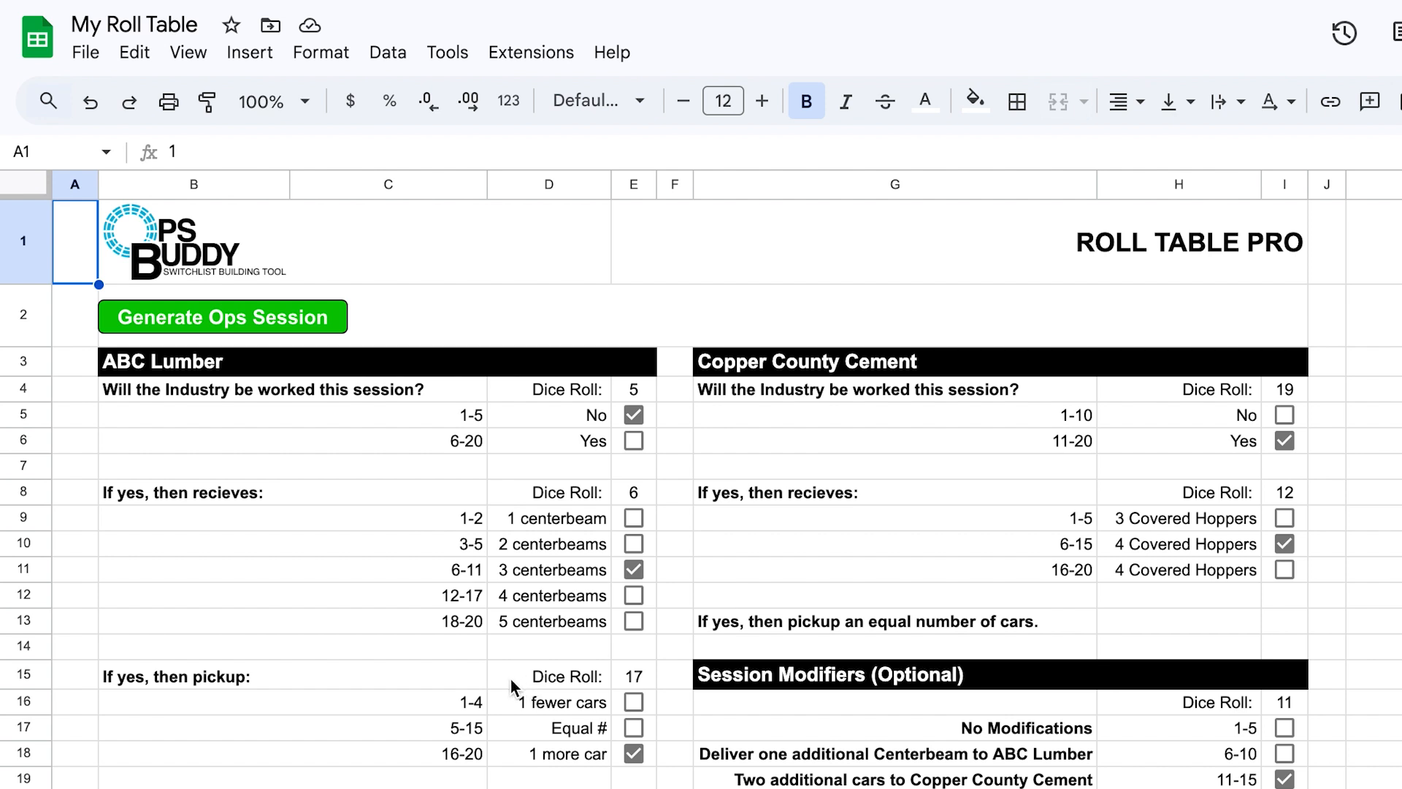
{"action": "mouse_move", "coordinate": [514, 687]}
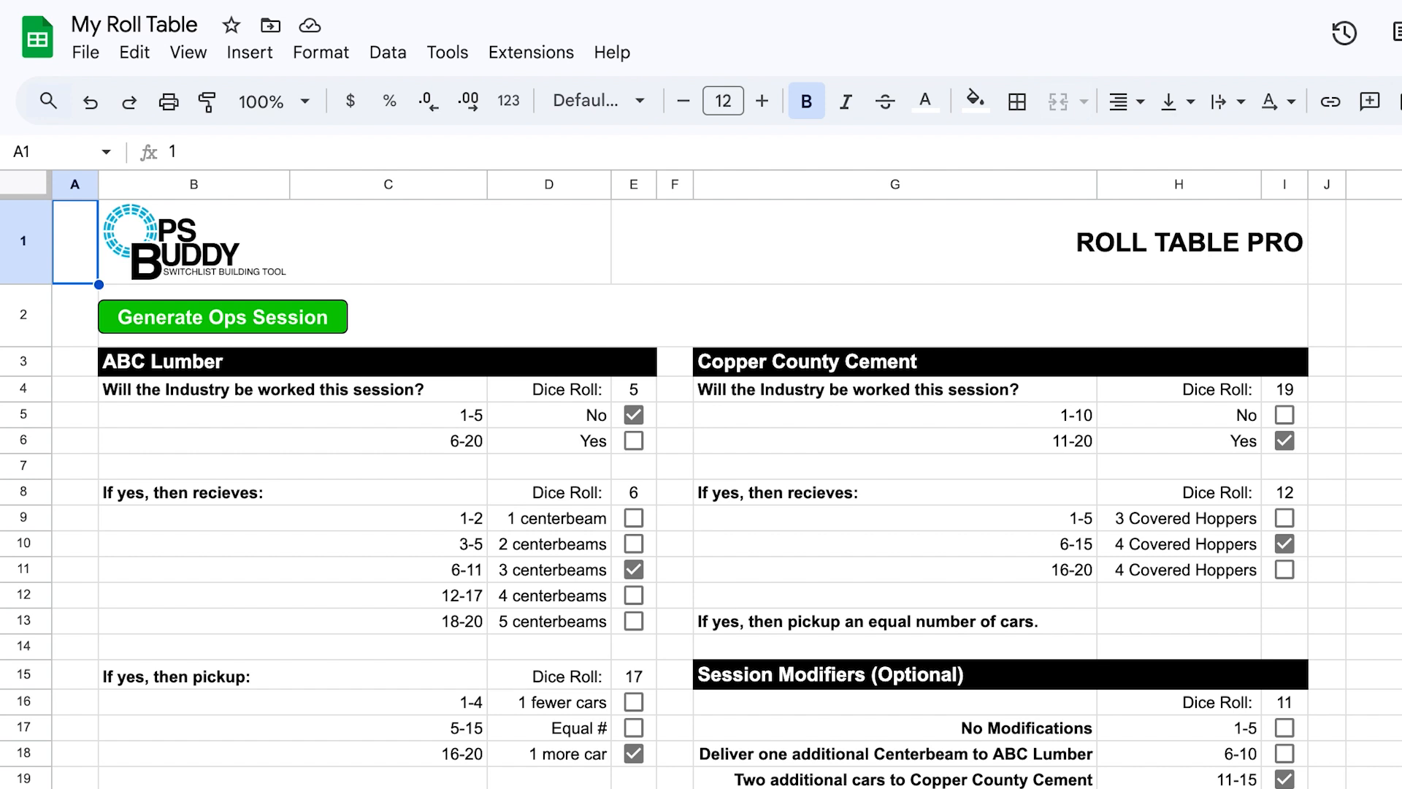